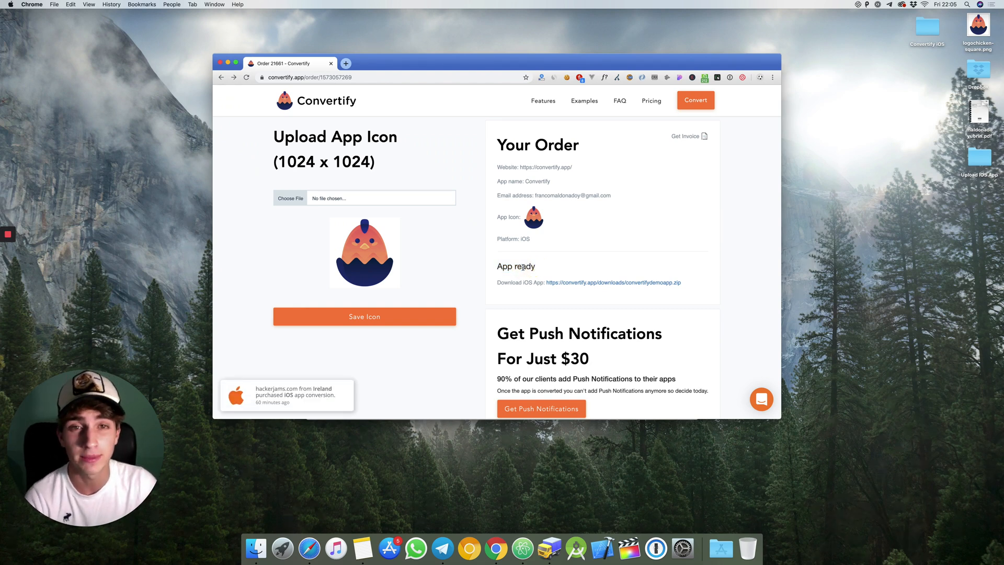
pyautogui.moveTo(345, 109)
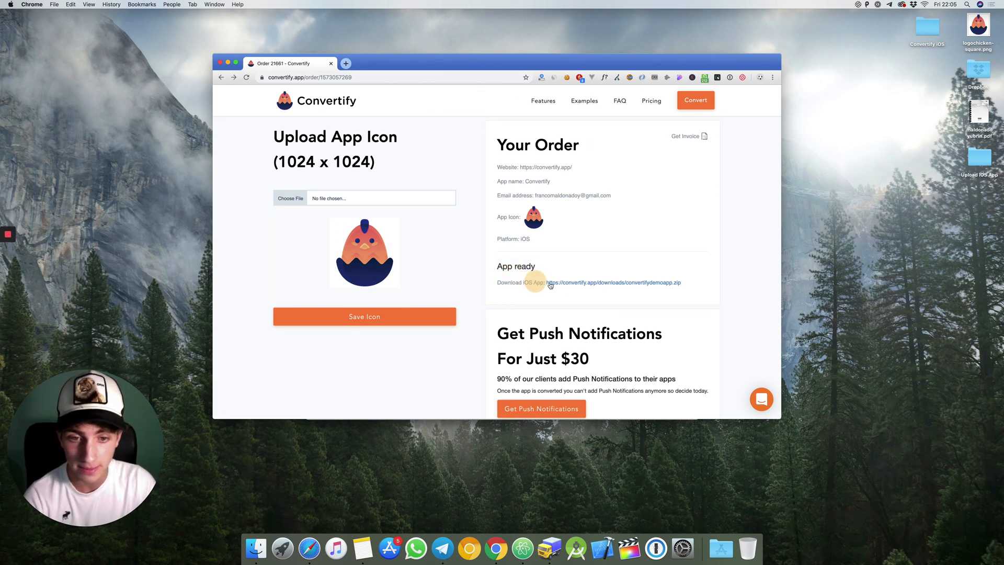
# - Download the converted iOS app zip from the order page and extract it on the desktop
pyautogui.click(613, 283)
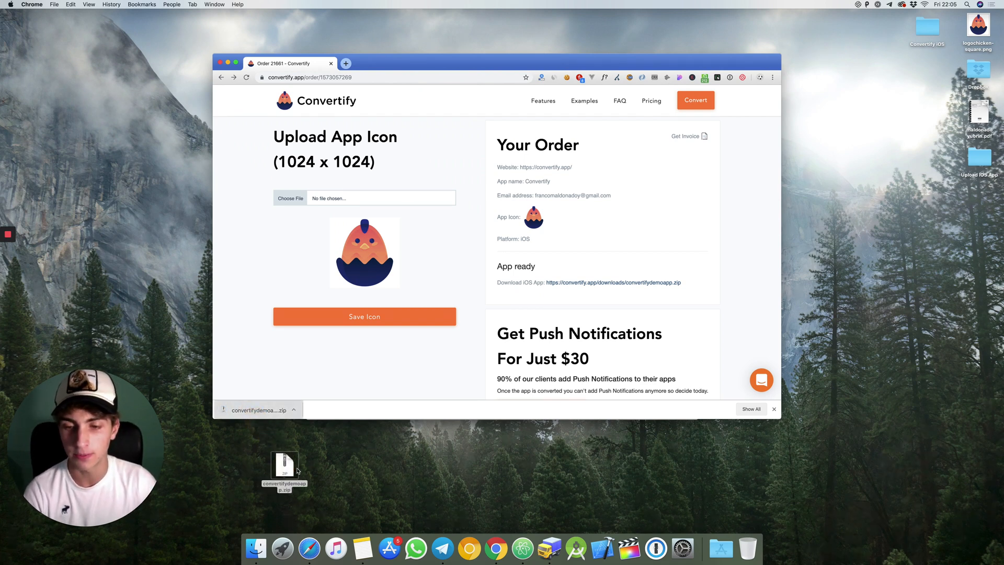
pyautogui.doubleClick(284, 467)
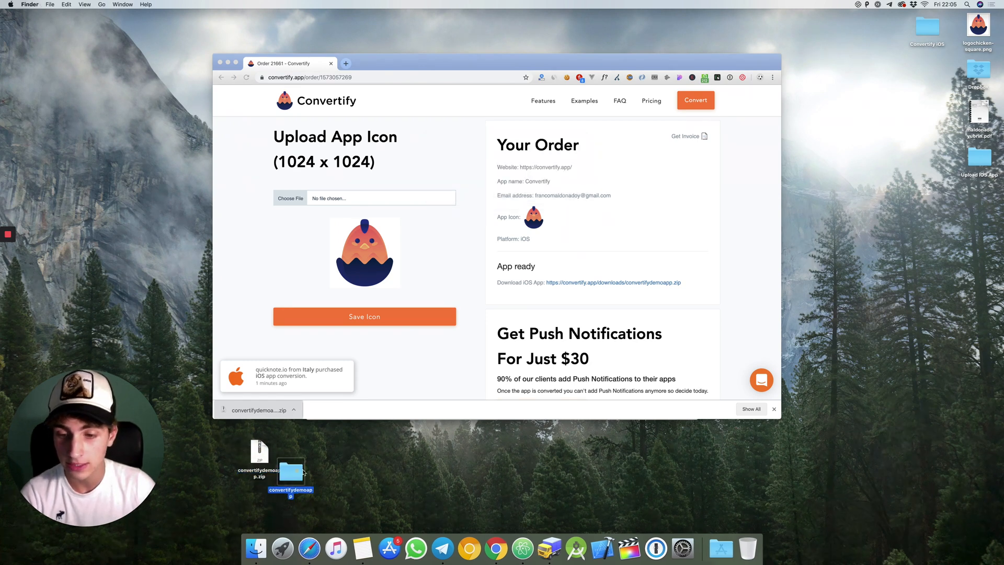
# - Open Convertify.xcworkspace from the extracted convertifydemoapp folder, launching Xcode
pyautogui.doubleClick(290, 471)
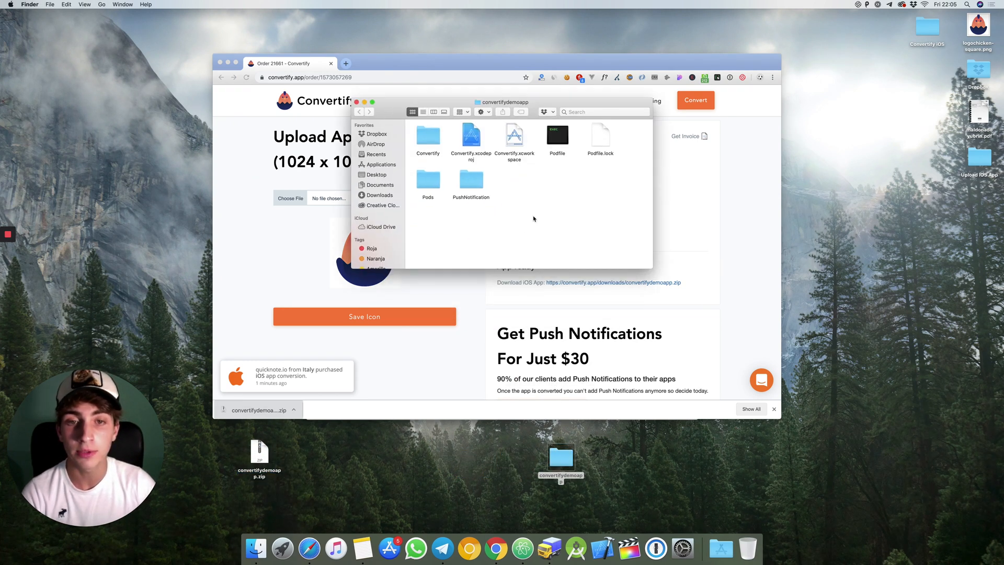
pyautogui.click(470, 137)
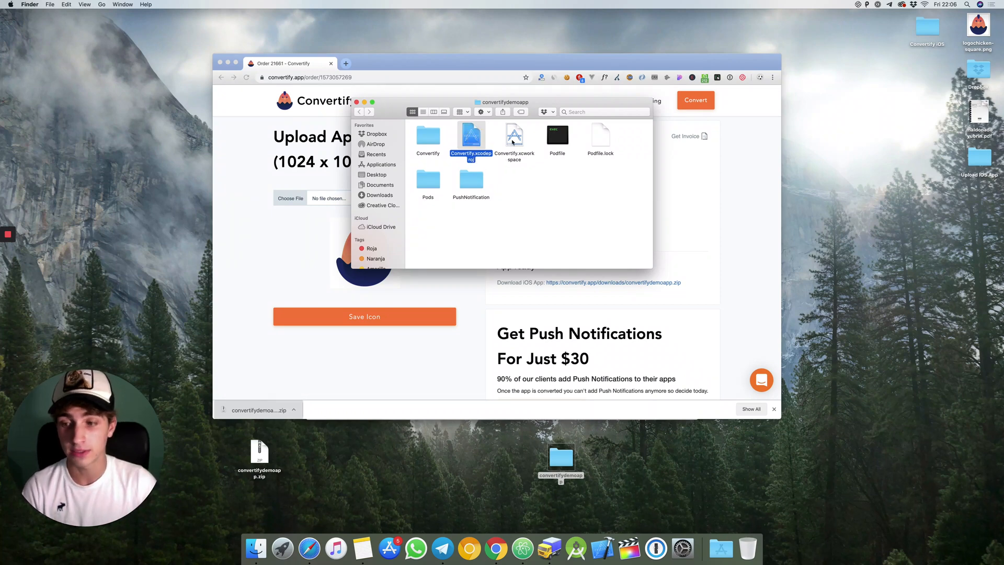
pyautogui.click(515, 135)
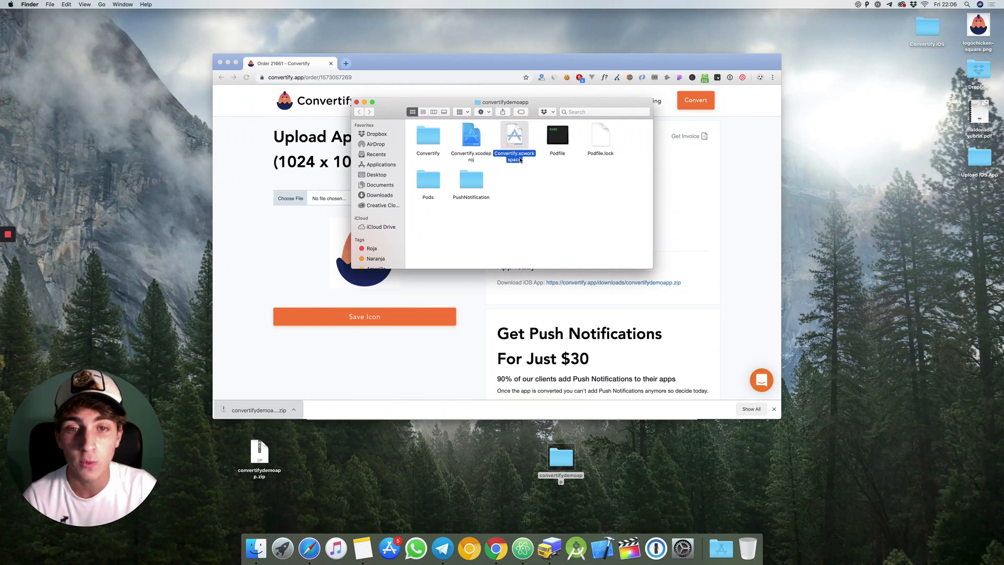
pyautogui.doubleClick(515, 135)
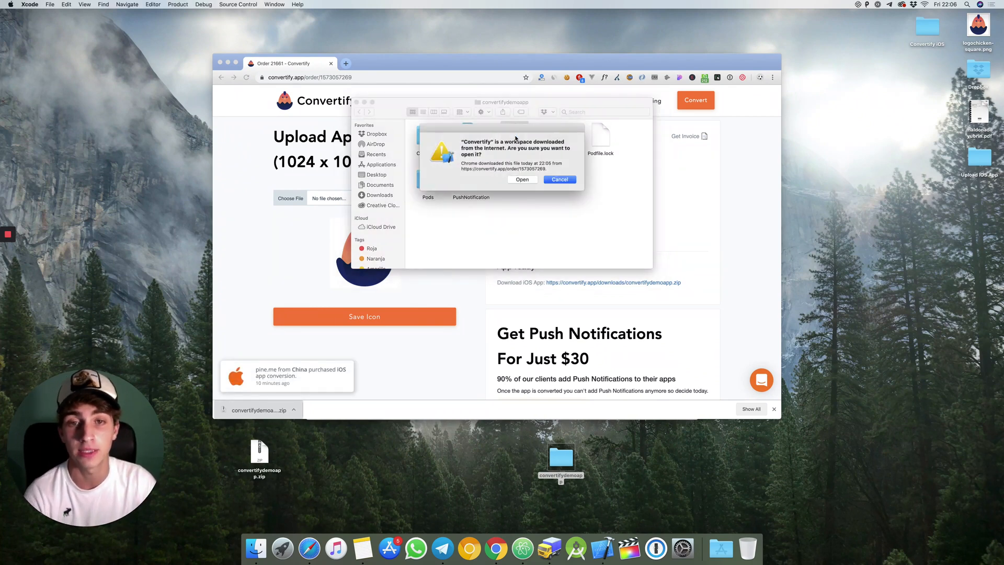
# - Trust the downloaded workspace and set the Convertify target's signing team in Signing & Capabilities
pyautogui.click(522, 180)
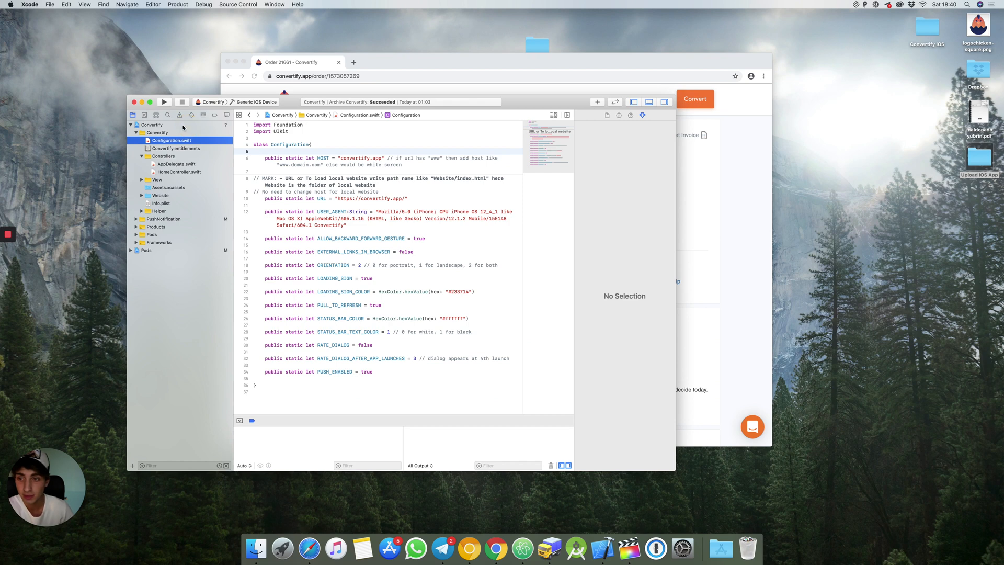
pyautogui.click(152, 124)
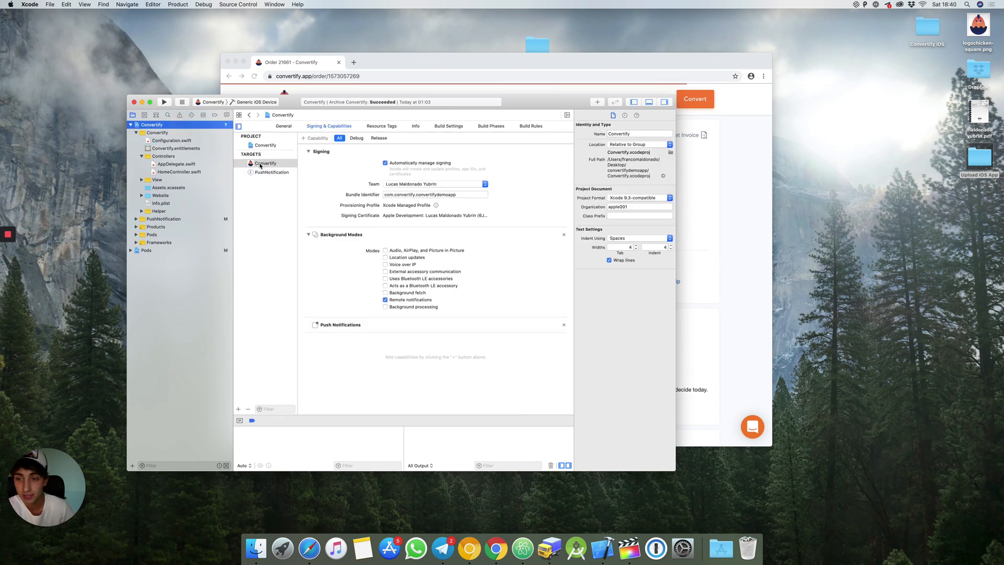
pyautogui.click(265, 163)
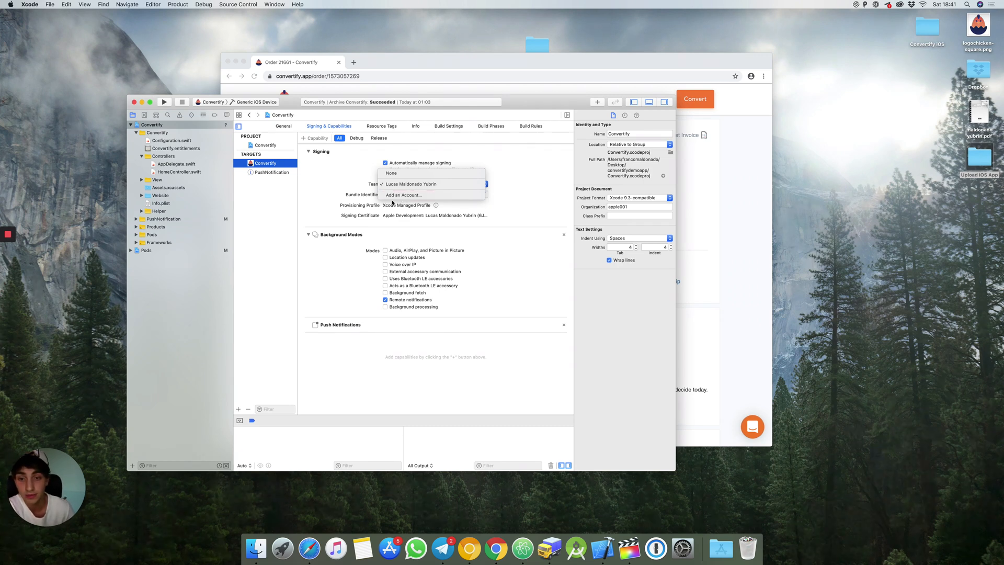
pyautogui.click(404, 195)
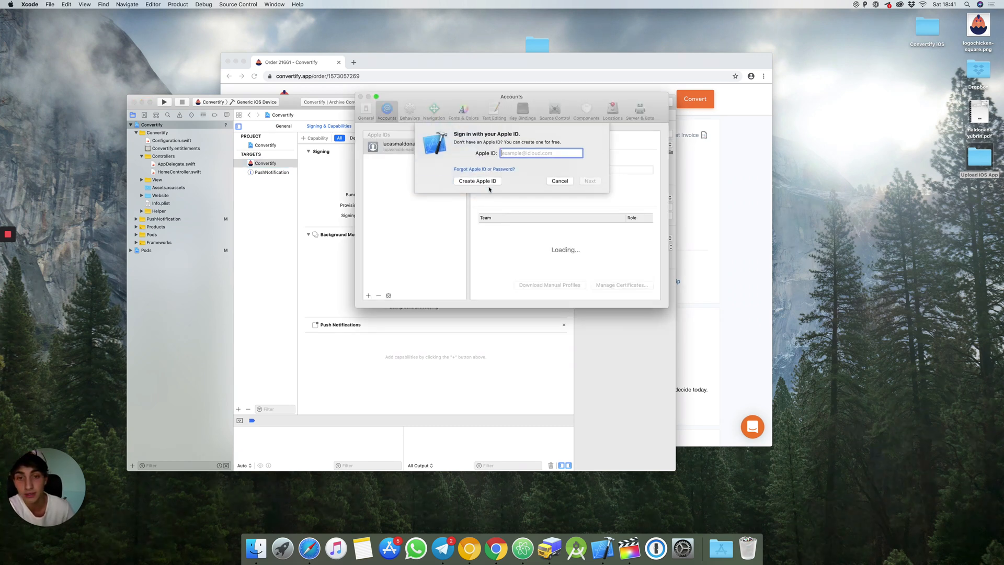
pyautogui.click(560, 181)
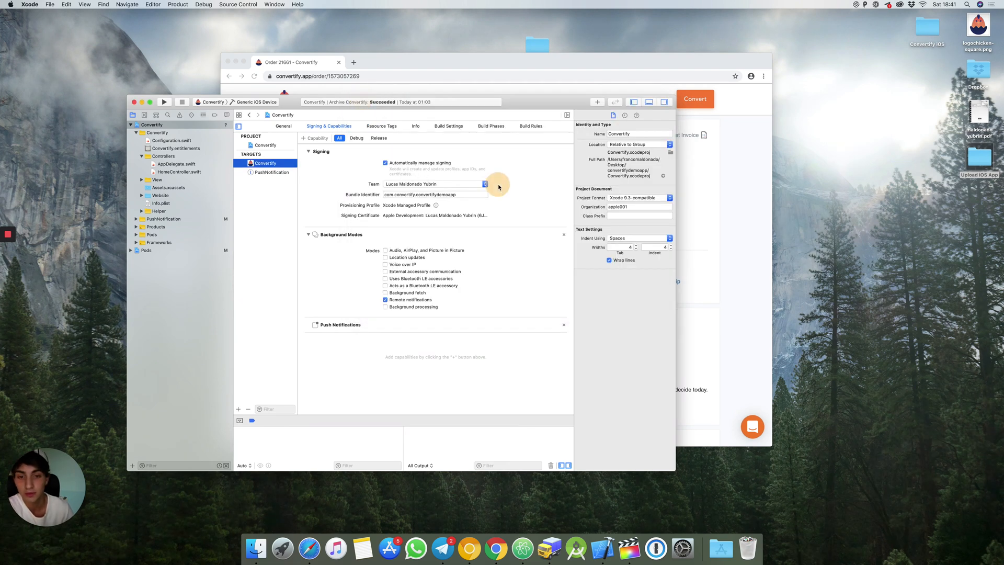
pyautogui.click(272, 173)
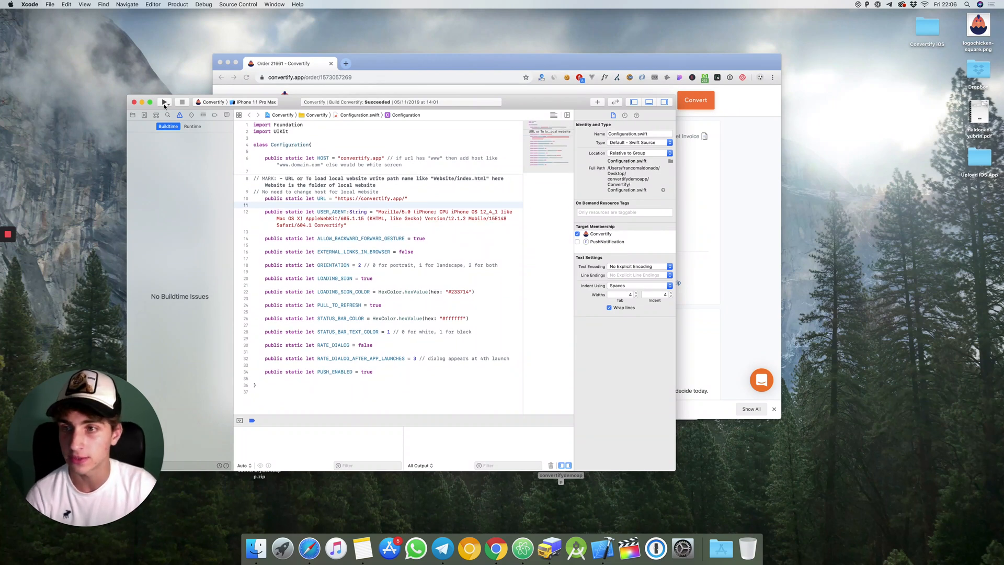
pyautogui.moveTo(165, 102)
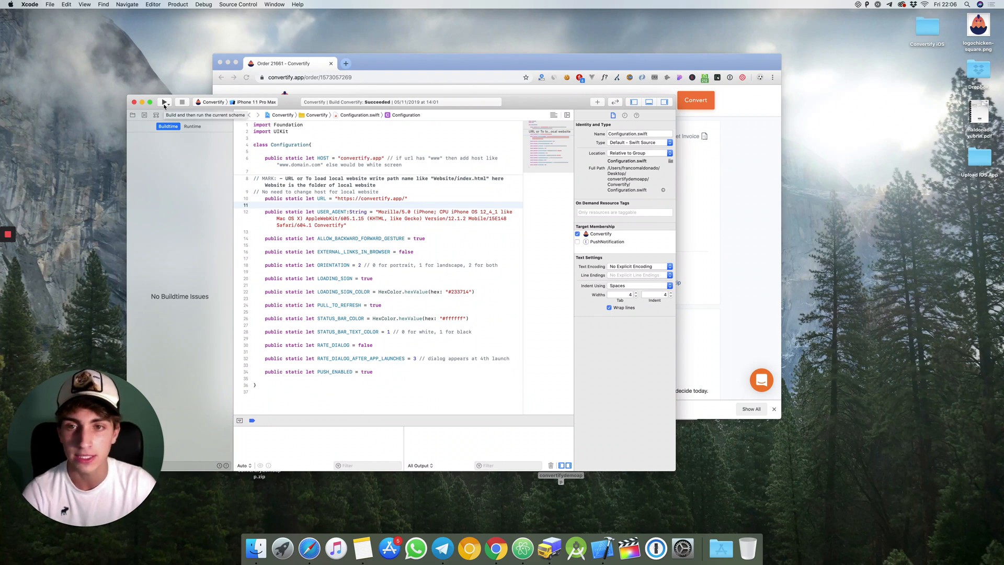
# - Run Convertify on the iPhone 11 Pro Max simulator, allow notifications and scroll through its pages
pyautogui.click(165, 103)
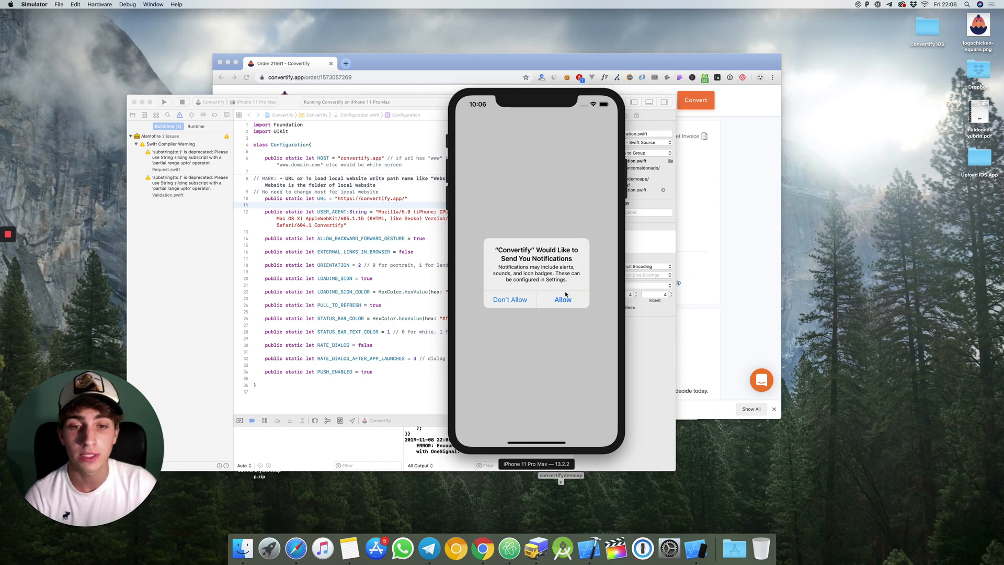
pyautogui.click(562, 299)
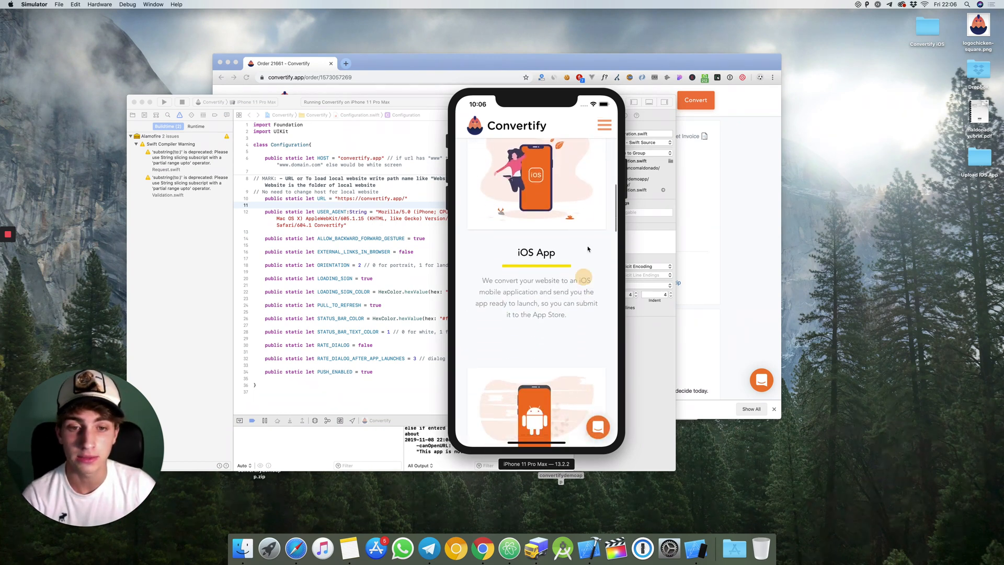
pyautogui.scroll(-3)
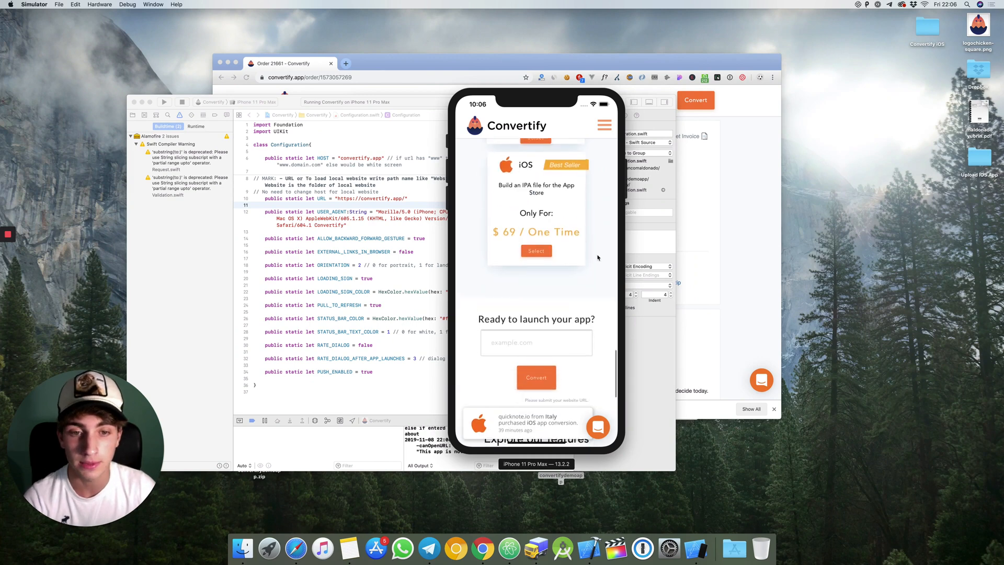
pyautogui.scroll(-3)
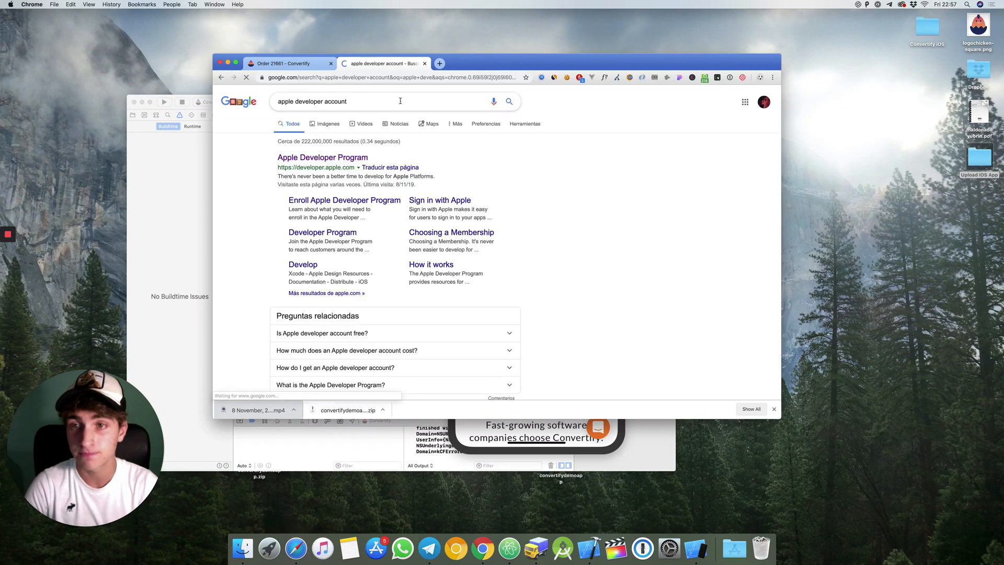
# - From the Apple Developer Program site, go through Account to the App Store Connect home page
pyautogui.click(322, 157)
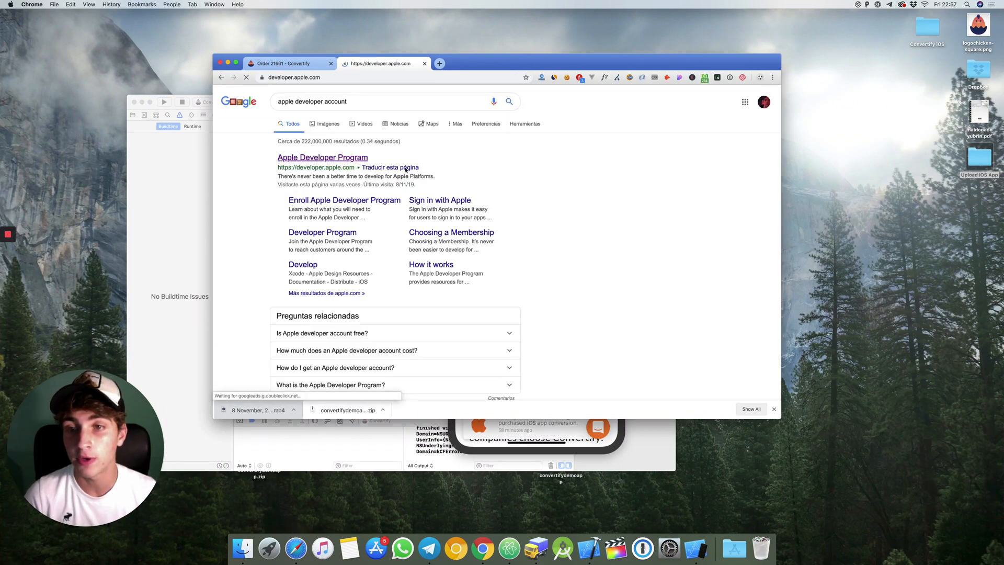
pyautogui.click(323, 156)
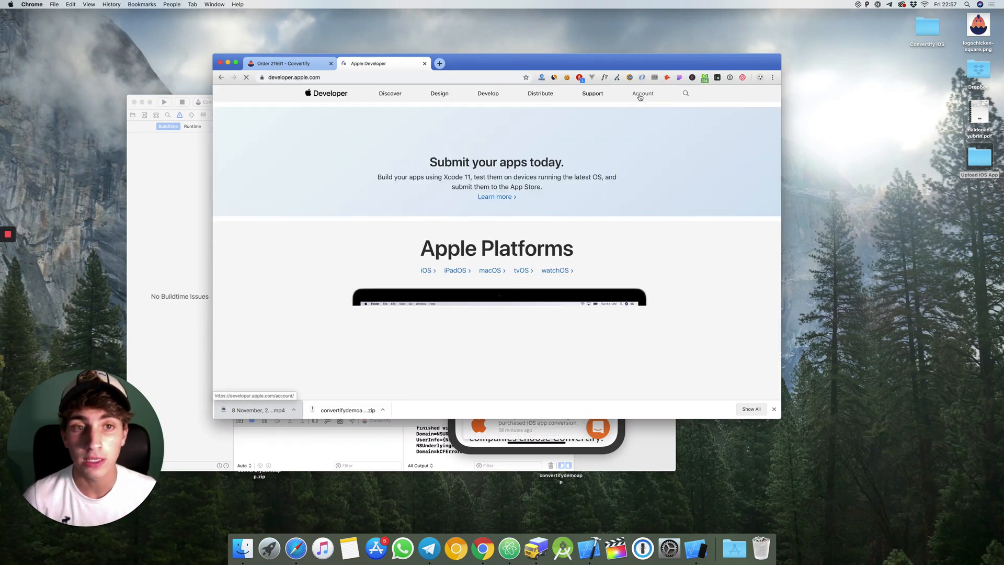
pyautogui.click(643, 93)
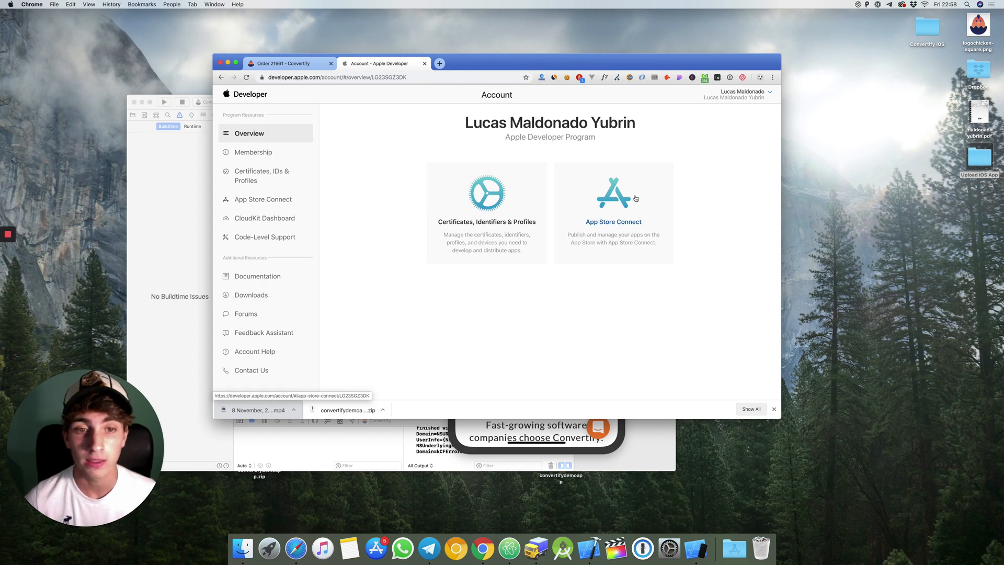
pyautogui.moveTo(611, 200)
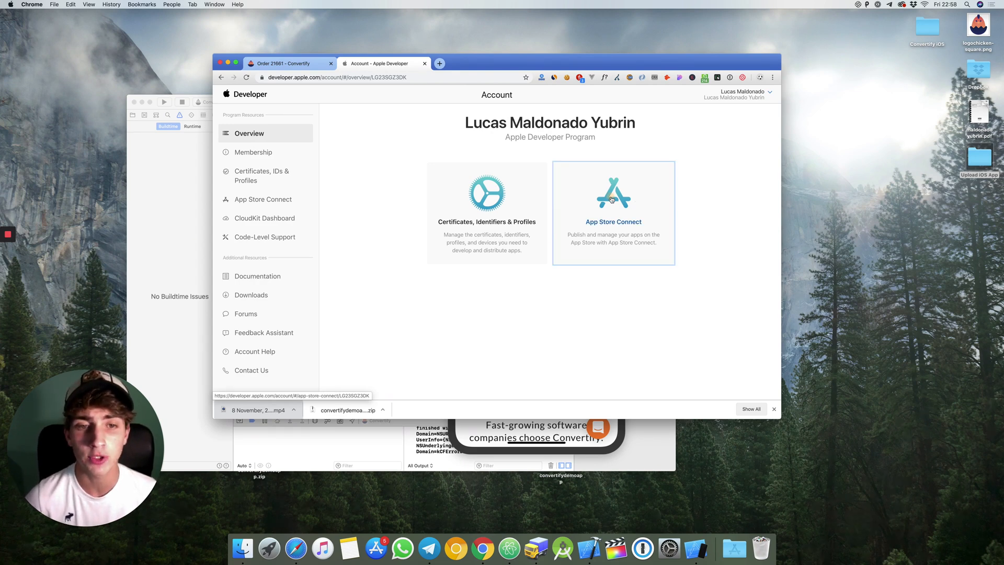
pyautogui.click(613, 199)
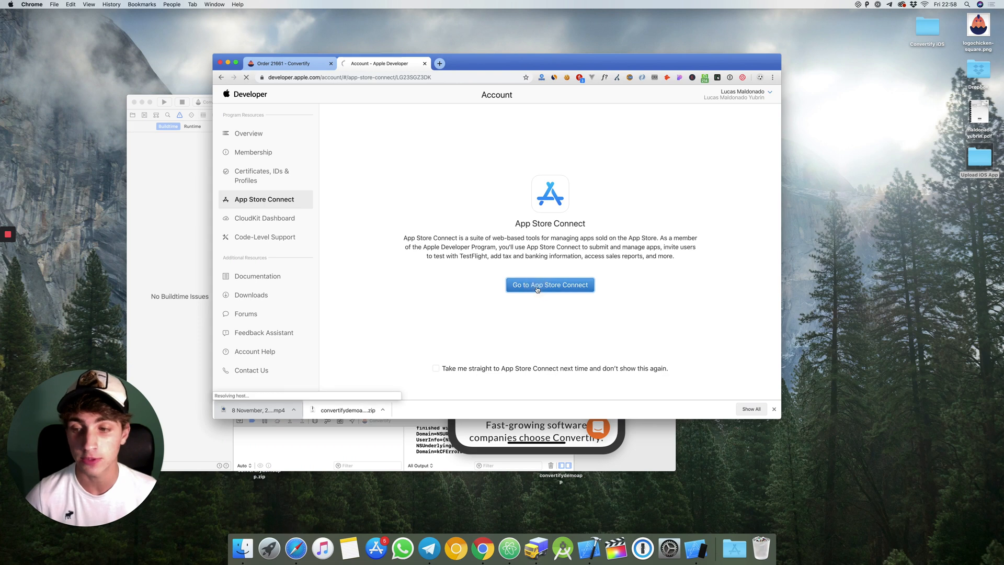
pyautogui.click(551, 285)
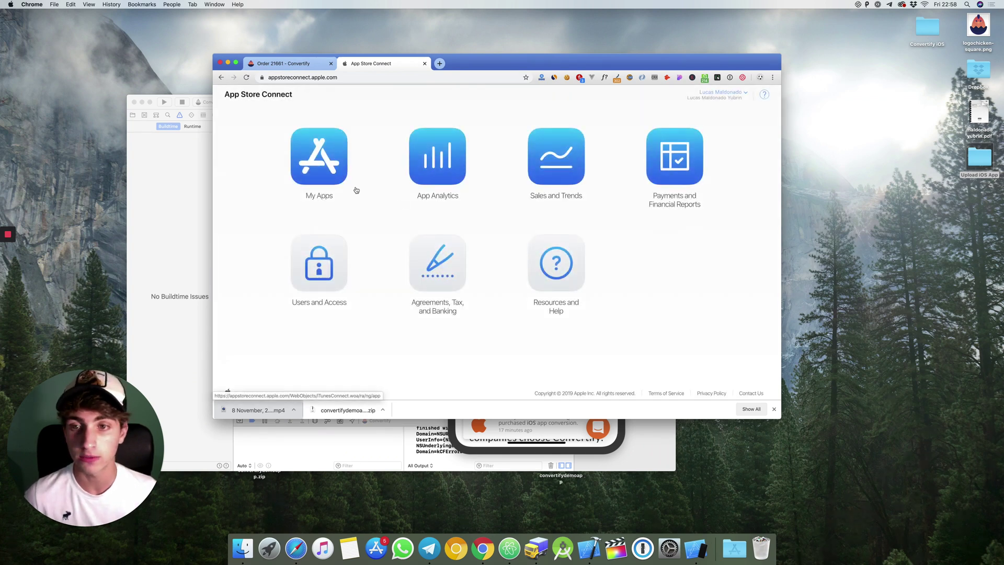
# - Start a new iOS app from My Apps in App Store Connect
pyautogui.click(320, 157)
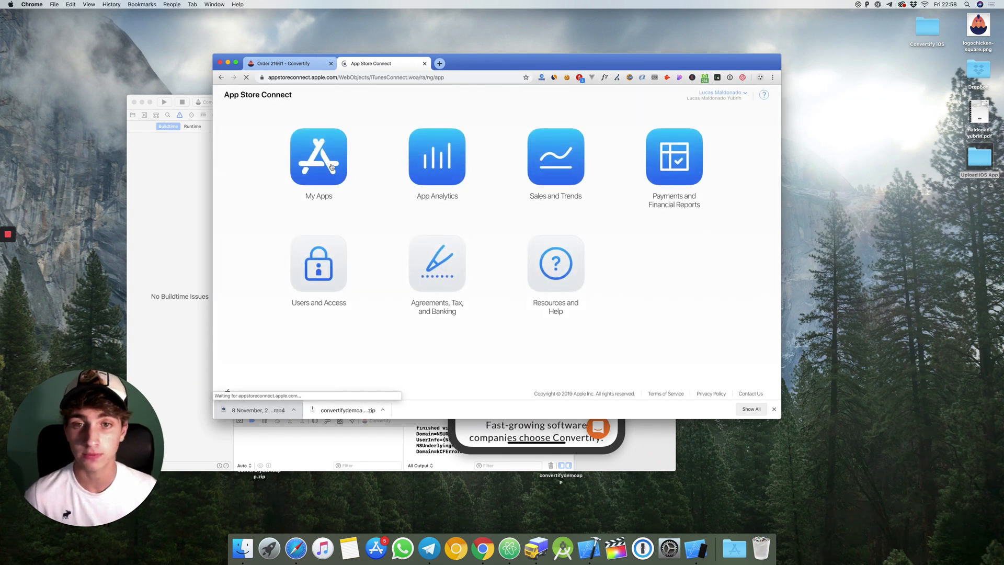
pyautogui.click(318, 157)
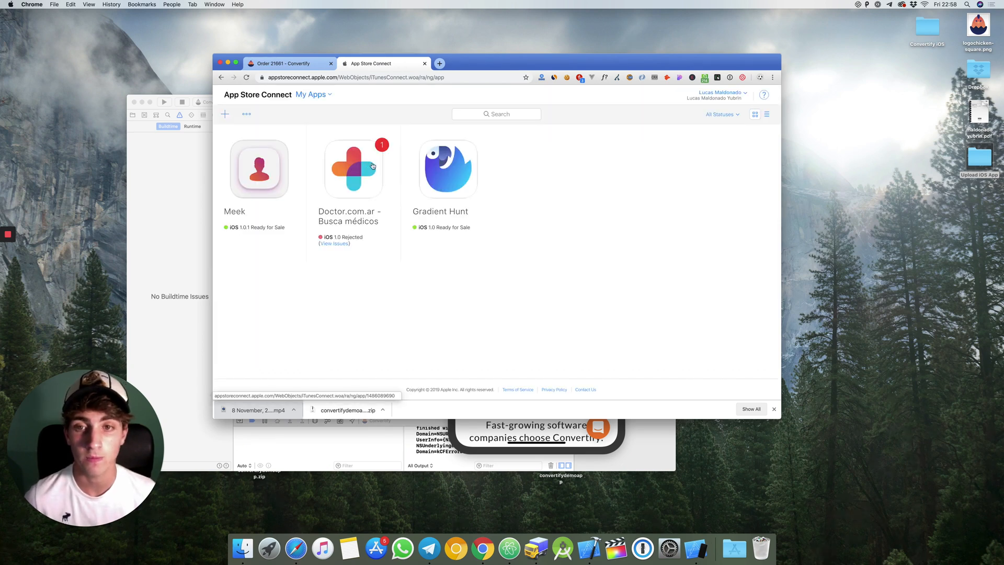
pyautogui.click(224, 114)
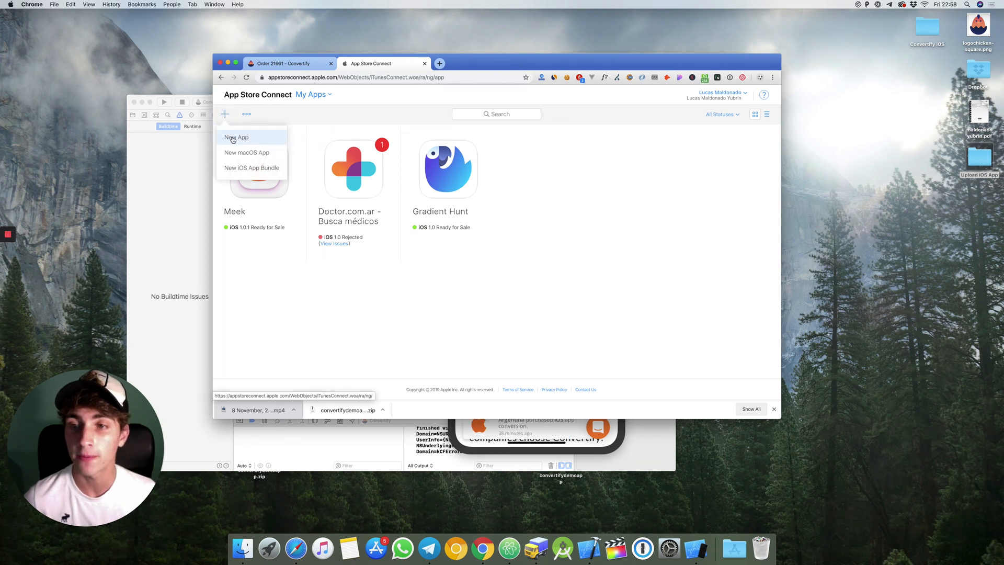
pyautogui.click(236, 138)
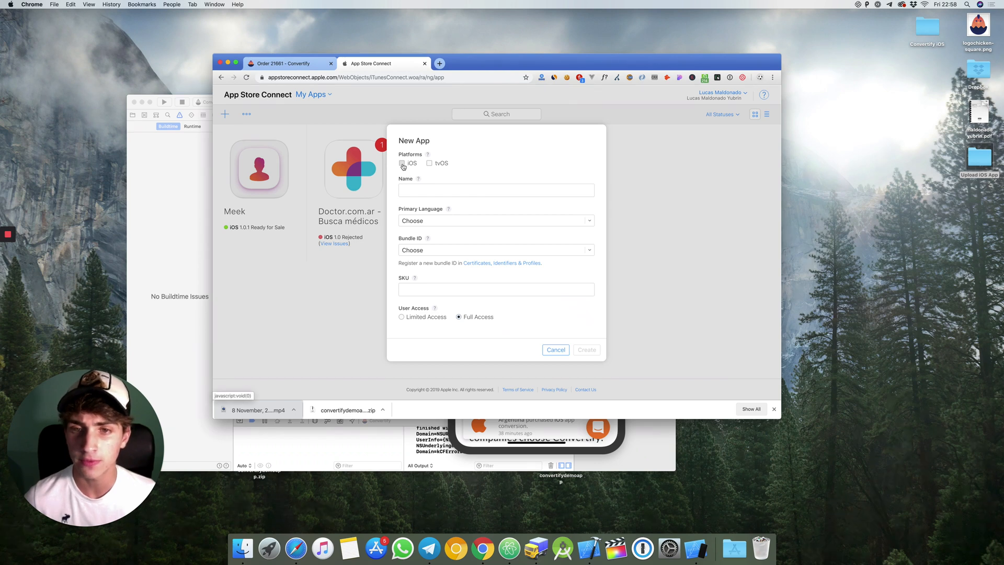
pyautogui.click(496, 190)
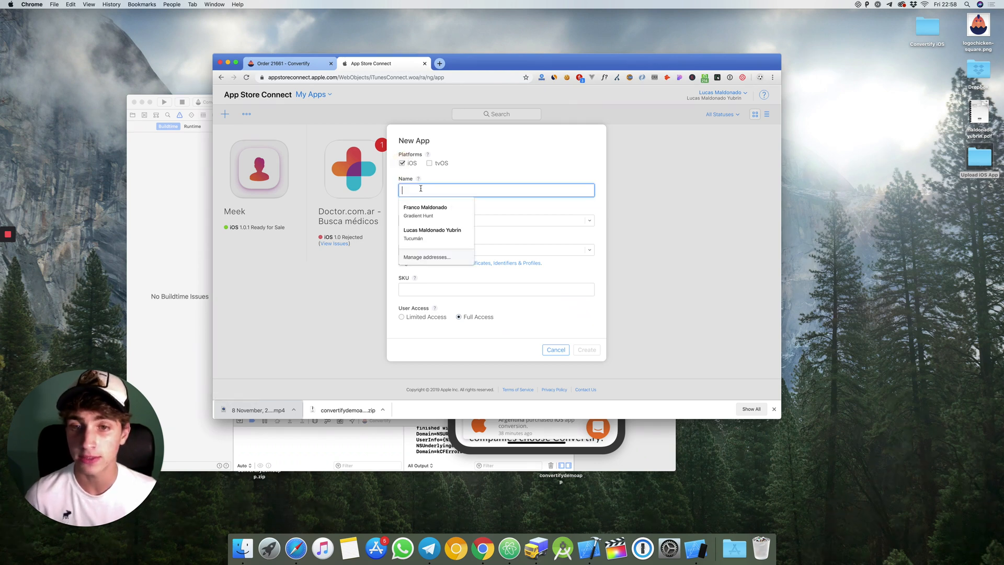
# - Name it 'convertify demo app', set English (U.S.) as primary language and choose the convertifydemoapp bundle ID
pyautogui.write('c')
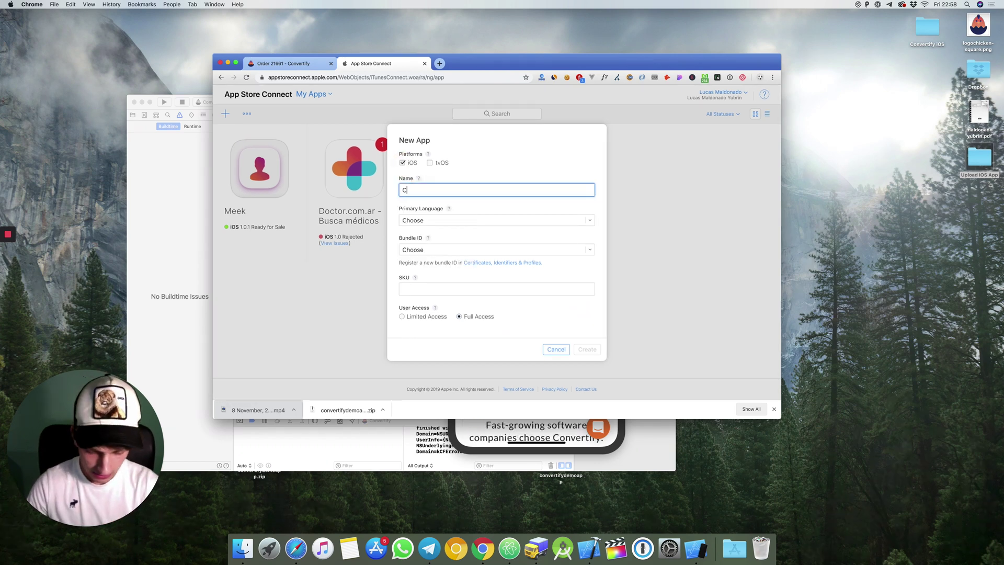
pyautogui.write('onvertify d')
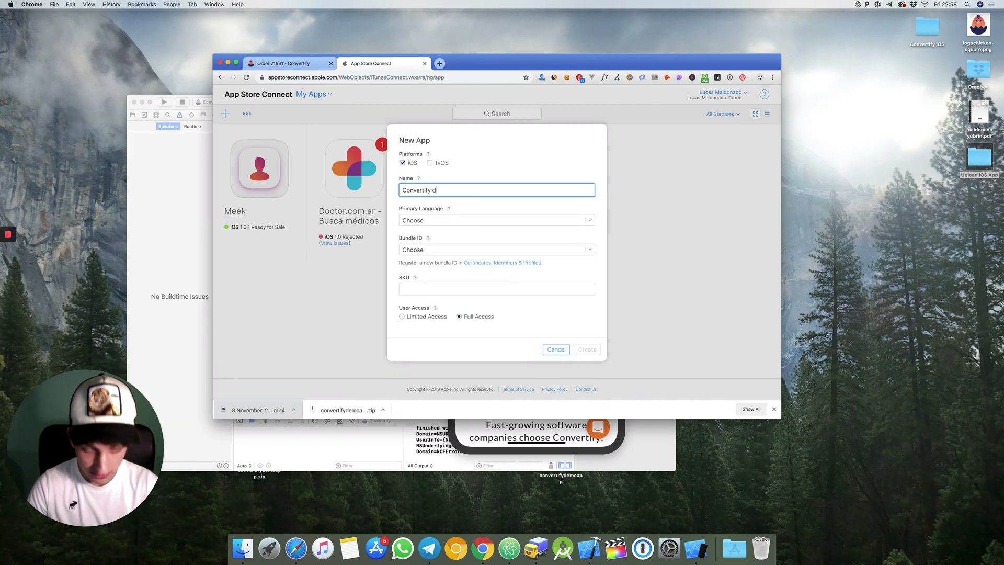
pyautogui.write('emo app')
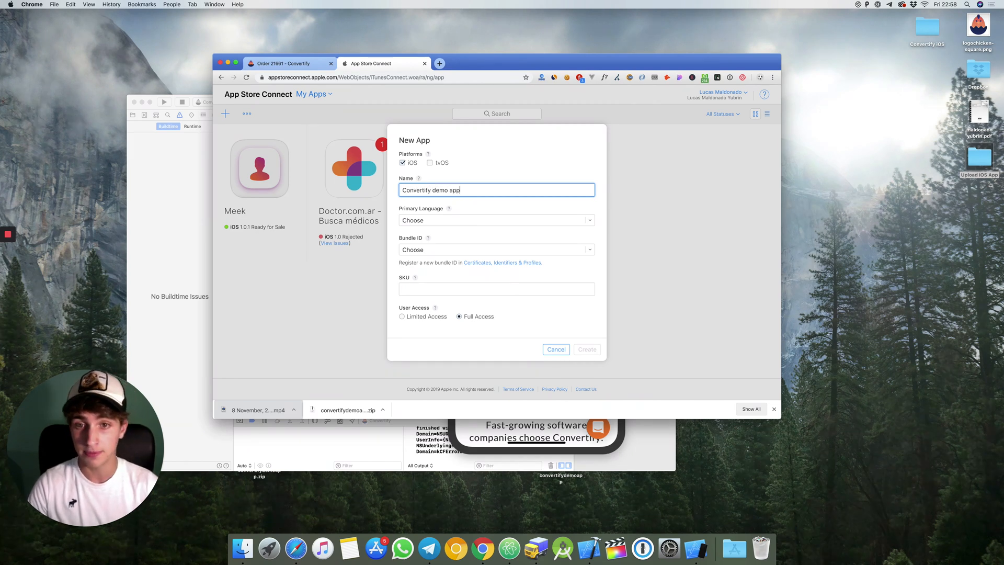
pyautogui.click(496, 220)
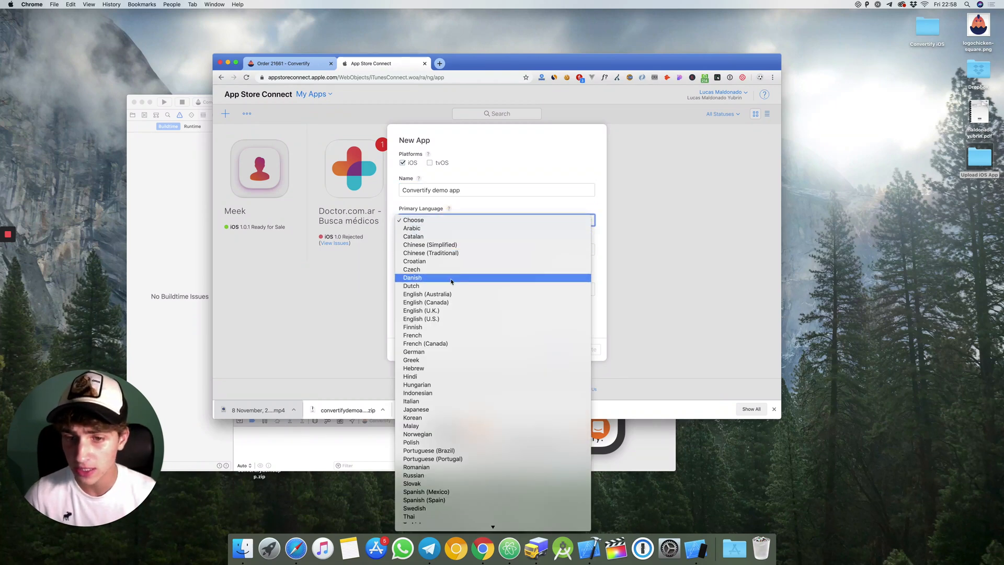
pyautogui.click(421, 318)
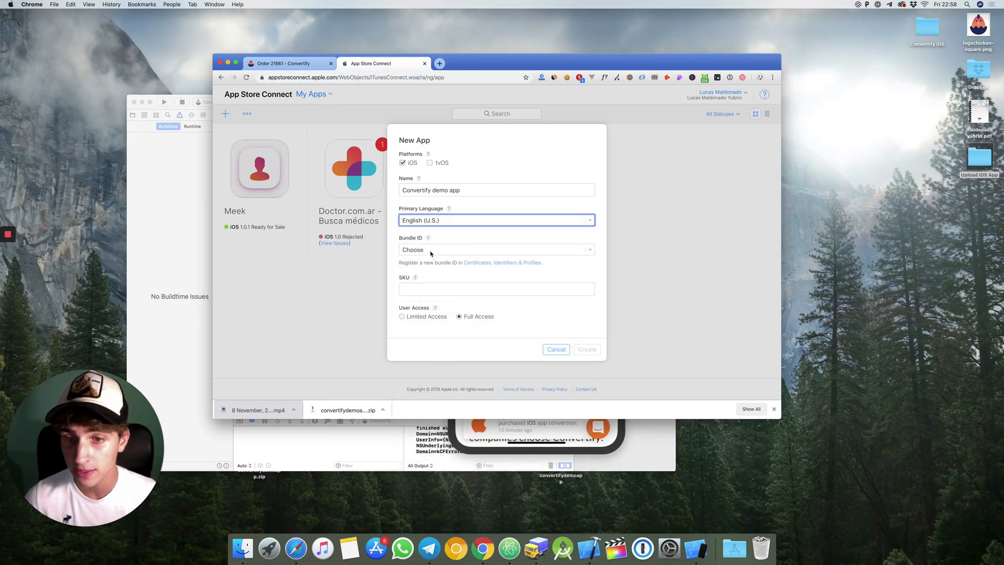
pyautogui.click(496, 249)
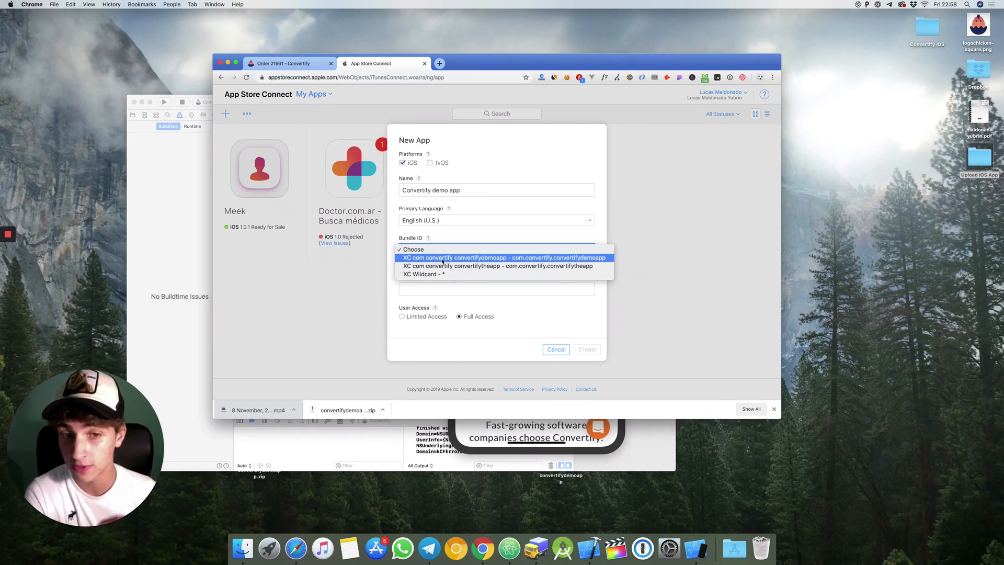
pyautogui.click(506, 257)
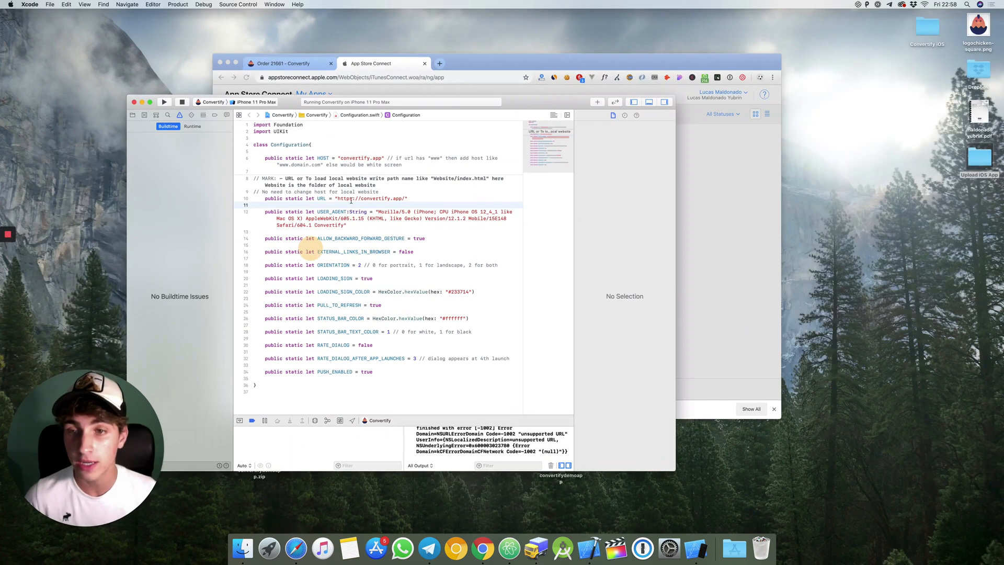
# - Check the Convertify target's bundle identifier com.convertify.convertifydemoapp on the General settings
pyautogui.click(132, 115)
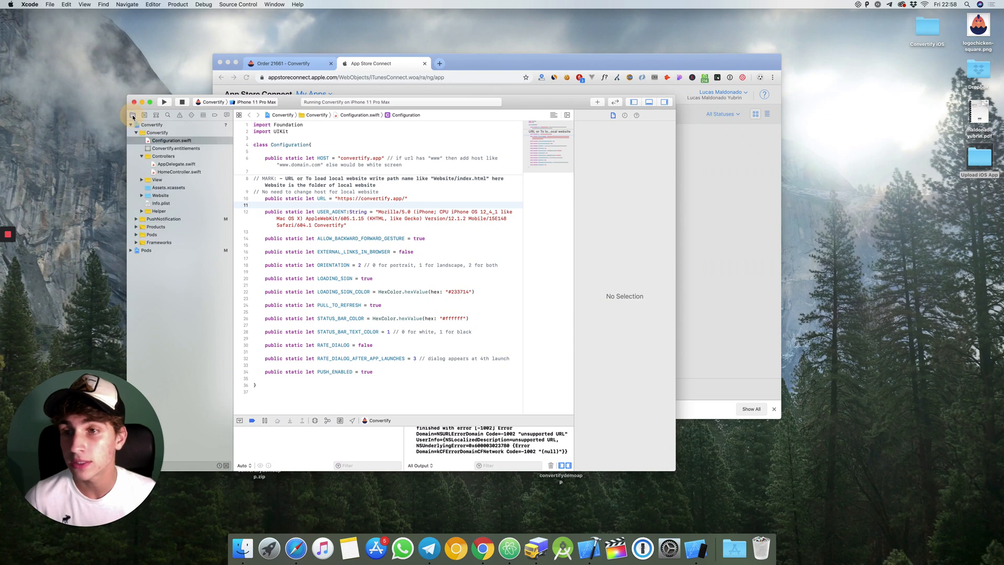
pyautogui.click(154, 125)
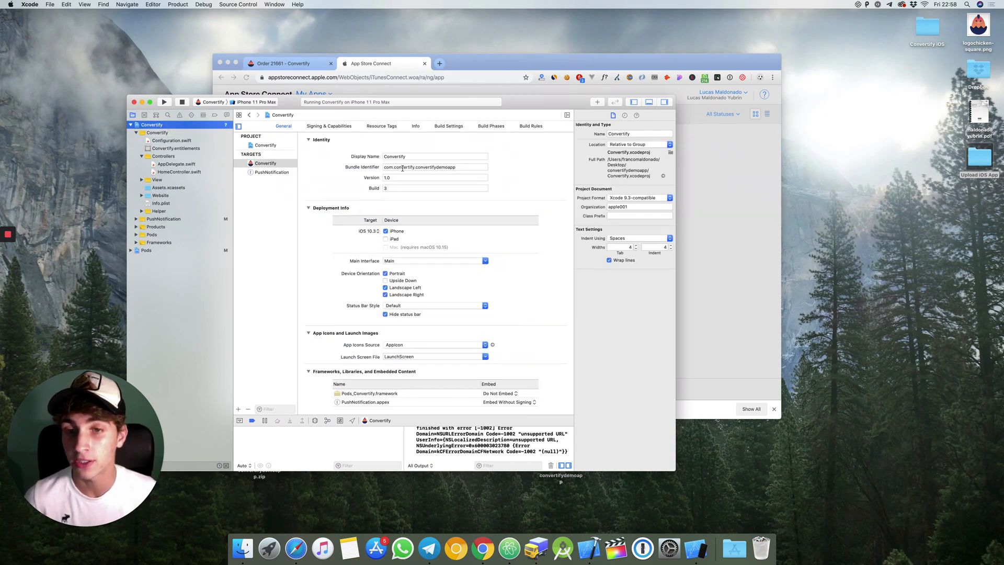
pyautogui.doubleClick(434, 166)
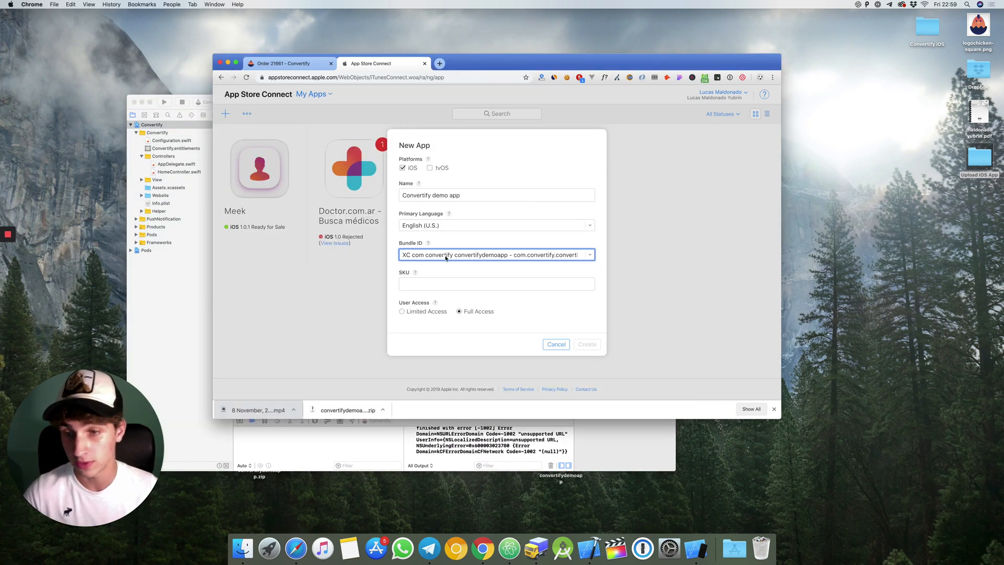
# - Create the app with the convertifydemoapp bundle ID and SKU hstfuvqw
pyautogui.click(496, 254)
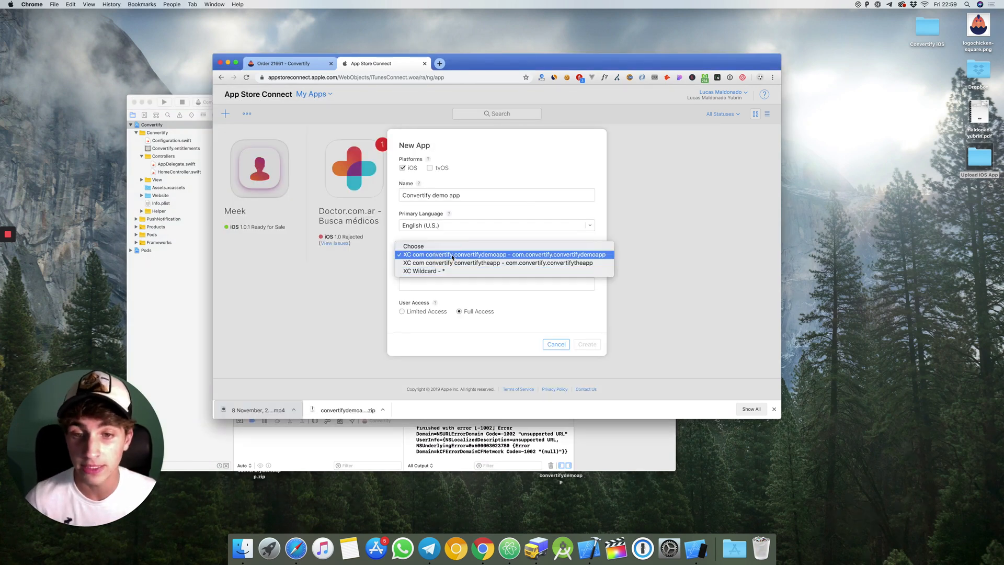
pyautogui.click(505, 254)
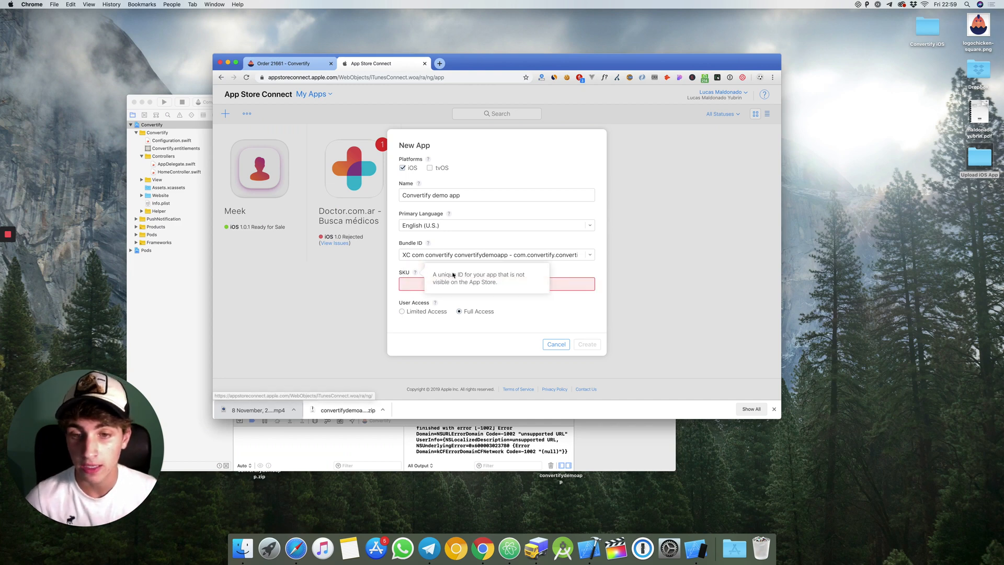
pyautogui.moveTo(471, 291)
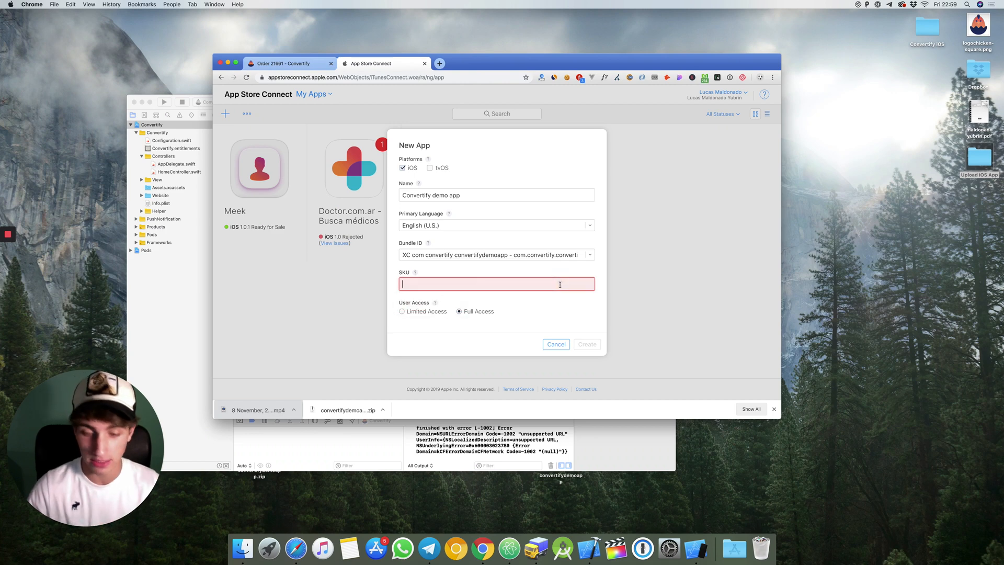
pyautogui.write('hstfuvqw')
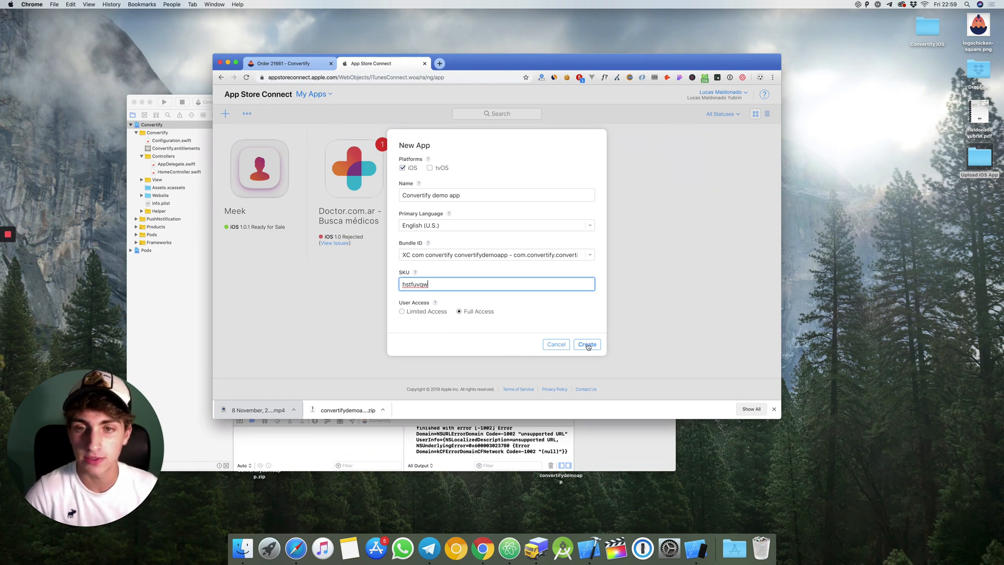
pyautogui.click(588, 344)
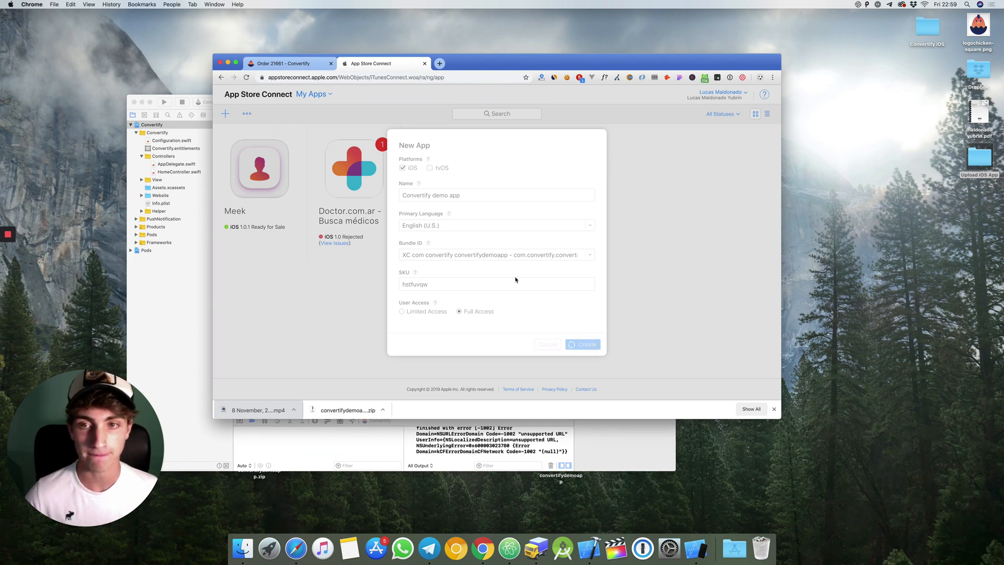
pyautogui.click(583, 344)
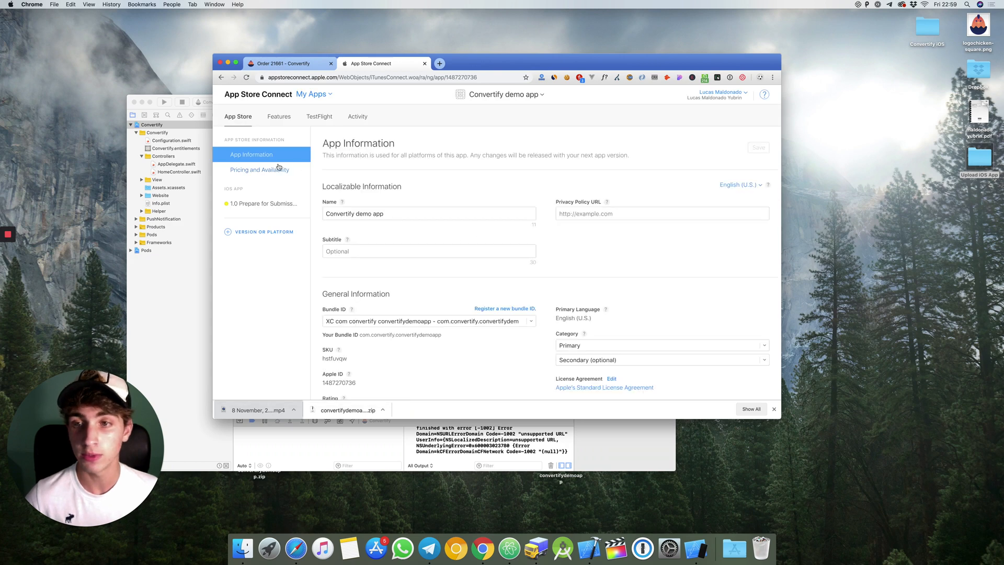
pyautogui.moveTo(275, 166)
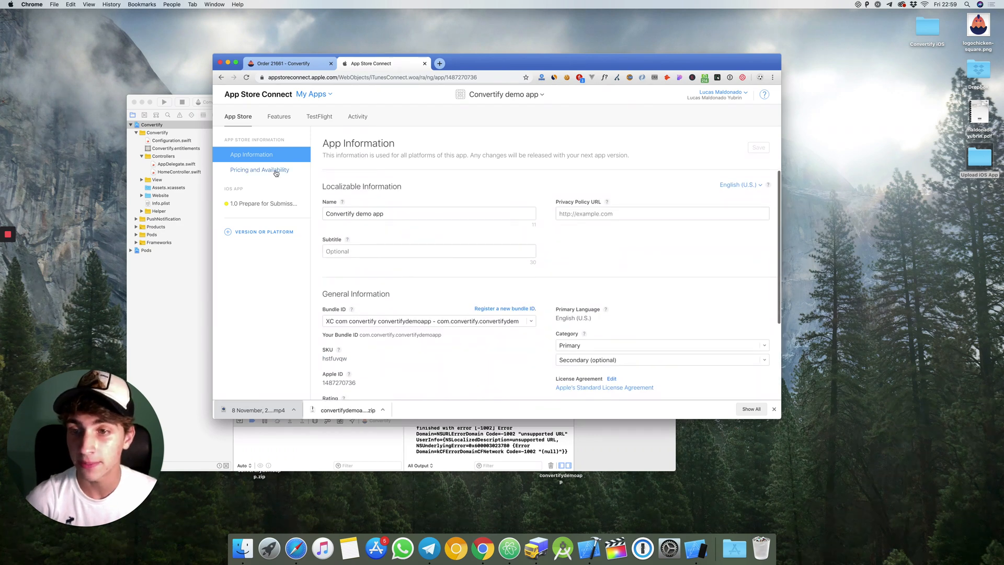
# - Go to the app's Pricing and Availability and the iOS App 1.0 version page
pyautogui.click(259, 169)
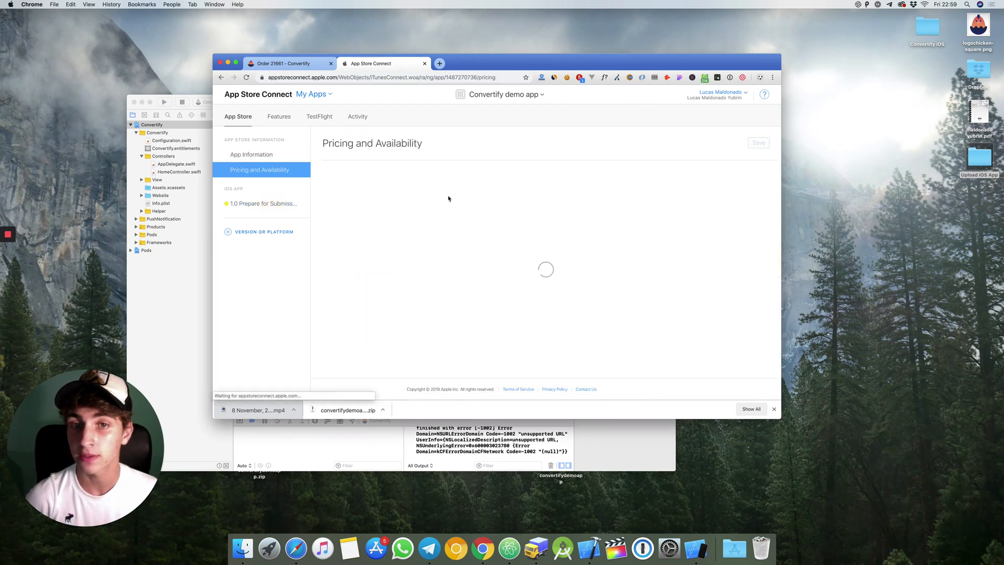
pyautogui.click(263, 203)
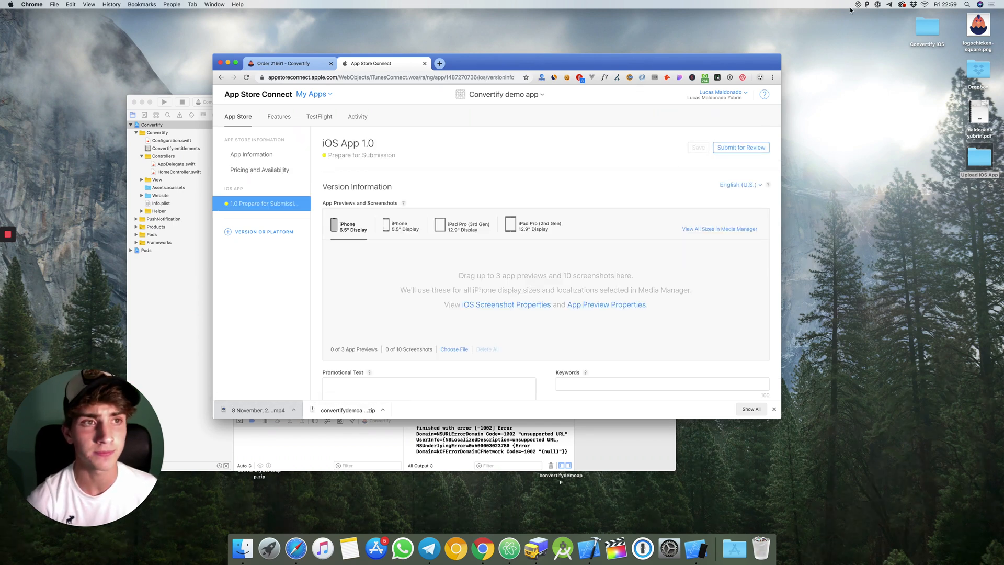
# - Search 'apple developer account' in a new tab and reach the Identifiers list via Certificates, Identifiers & Profiles
pyautogui.click(439, 63)
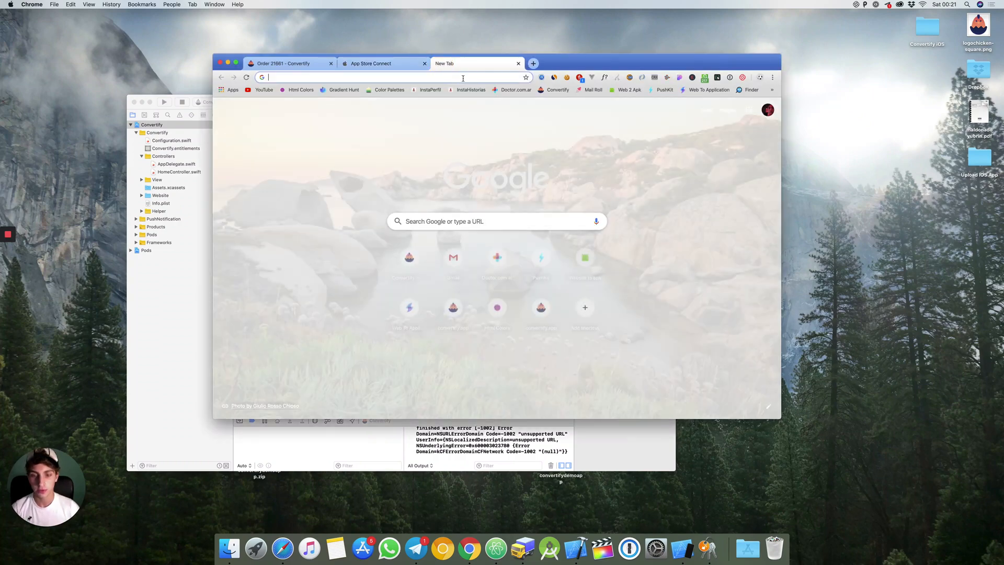
pyautogui.write('apple developer account')
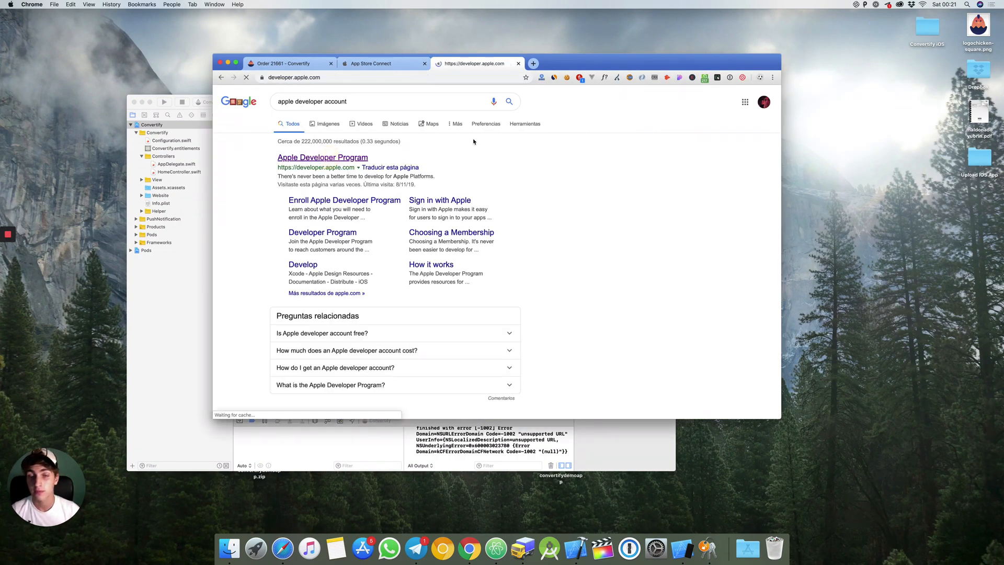
pyautogui.click(322, 157)
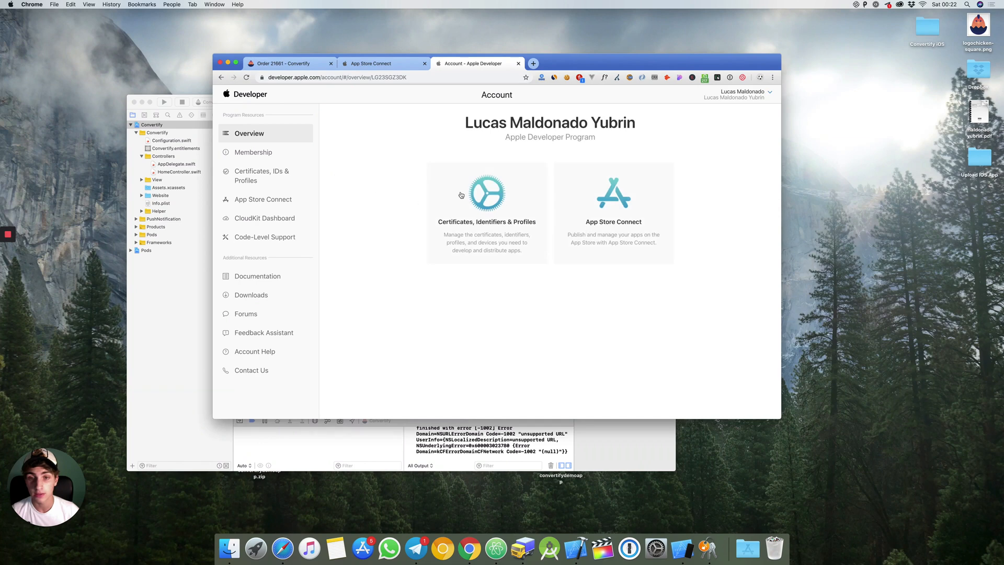
pyautogui.moveTo(469, 199)
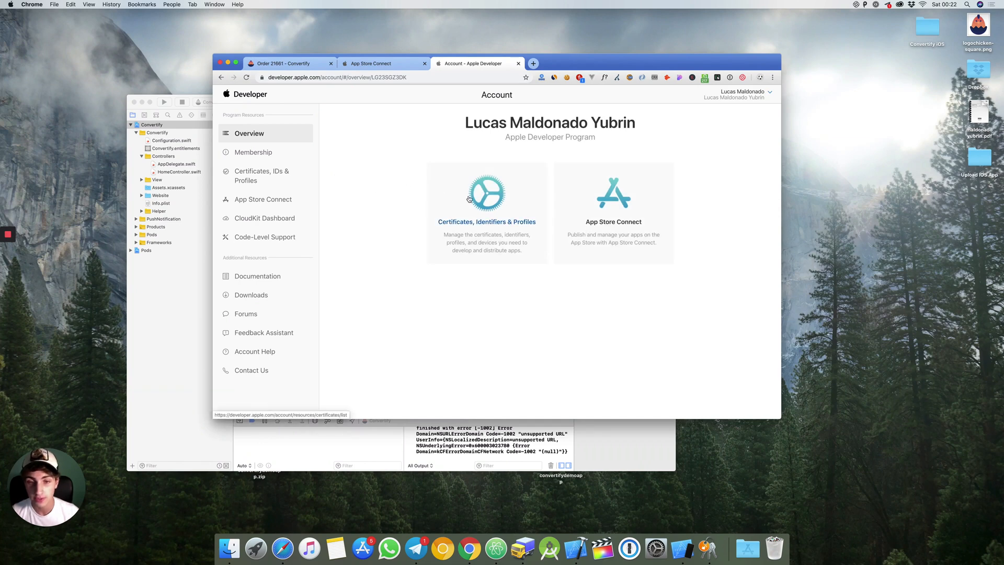
pyautogui.click(488, 222)
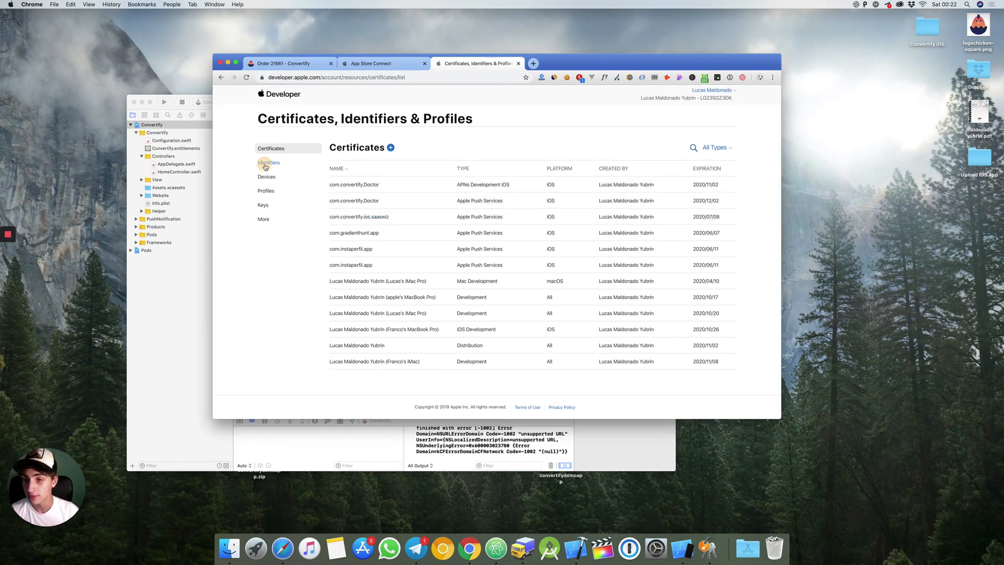
pyautogui.click(268, 163)
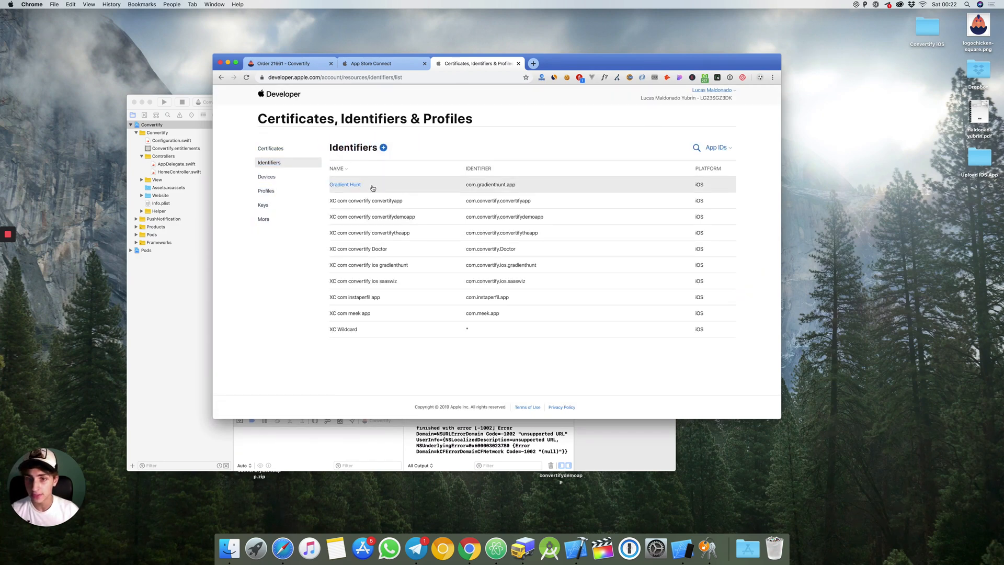
pyautogui.moveTo(416, 199)
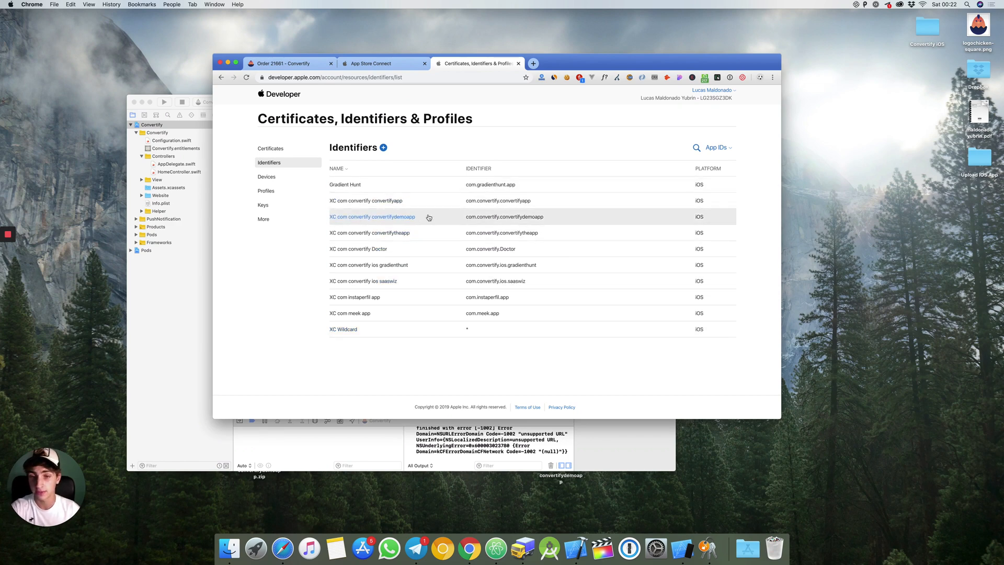
pyautogui.moveTo(437, 219)
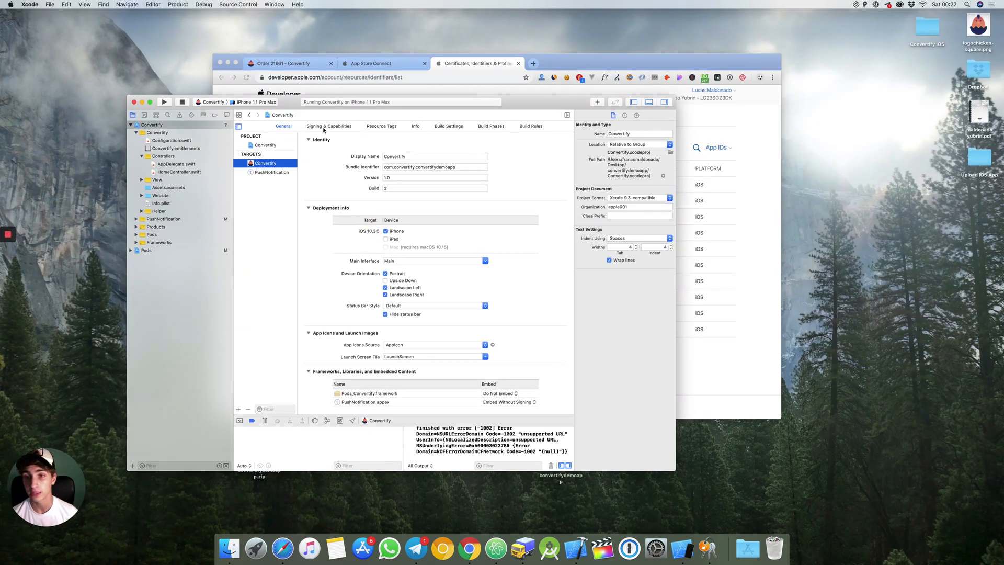
# - Review the Convertify target's Signing & Capabilities, then return to the developer portal
pyautogui.click(329, 125)
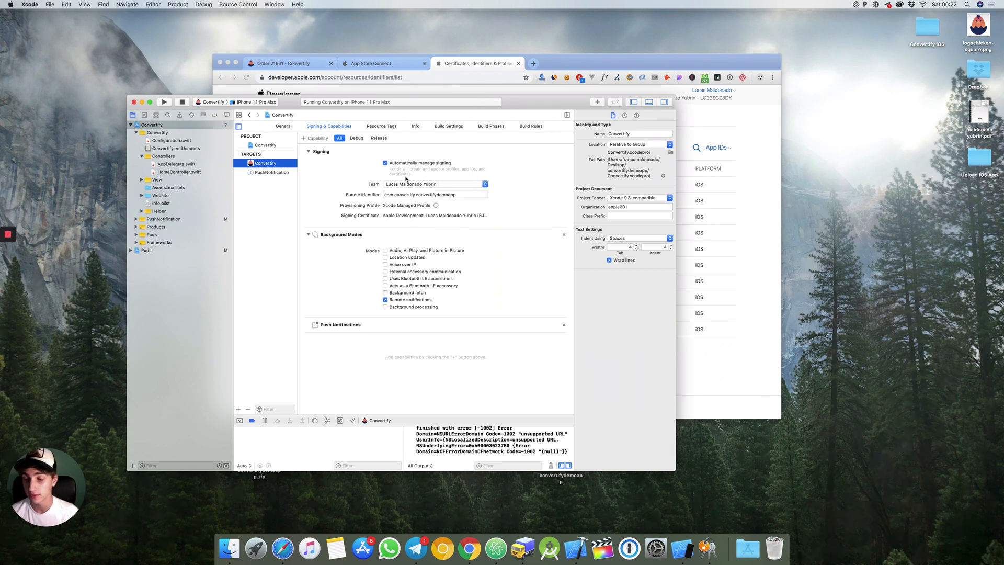
pyautogui.click(478, 63)
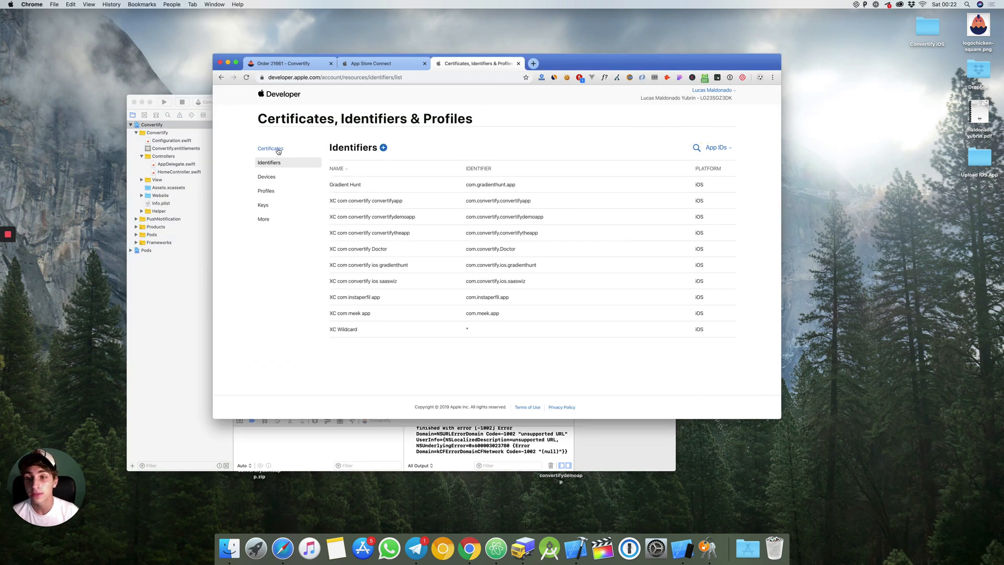
# - Begin a new Apple Development certificate in Certificates, reaching the signing-request upload step
pyautogui.click(270, 149)
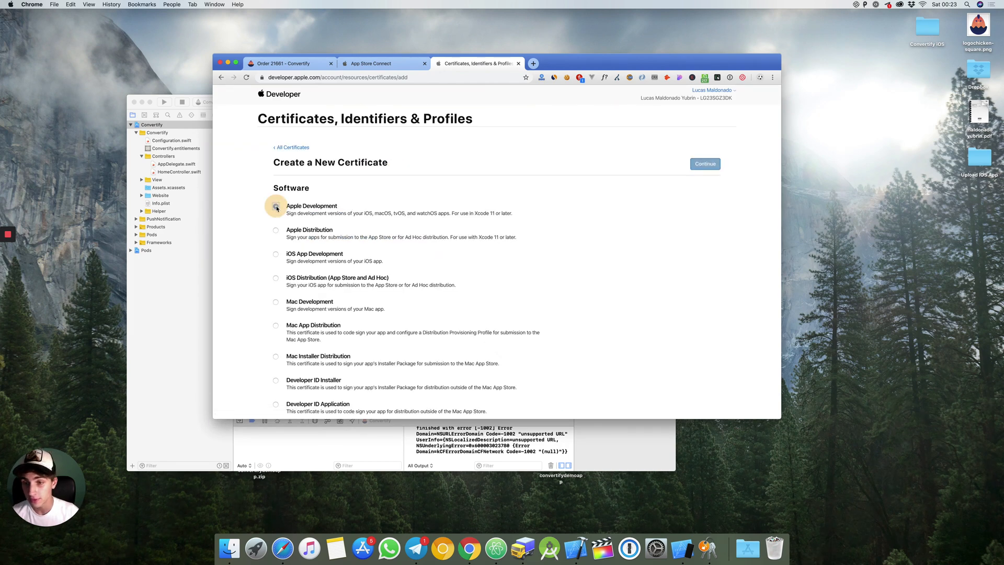
pyautogui.click(705, 163)
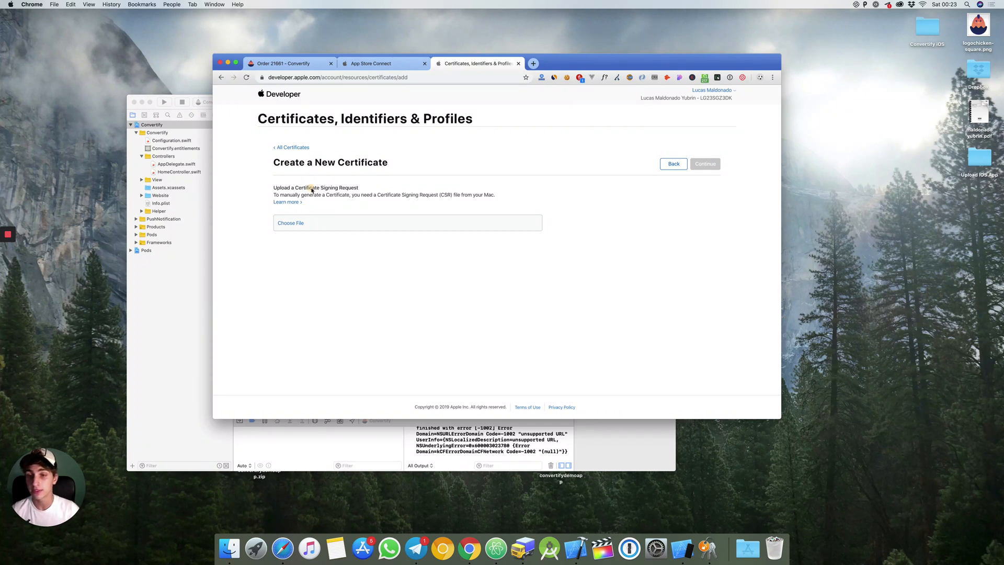
pyautogui.press('cmd+space')
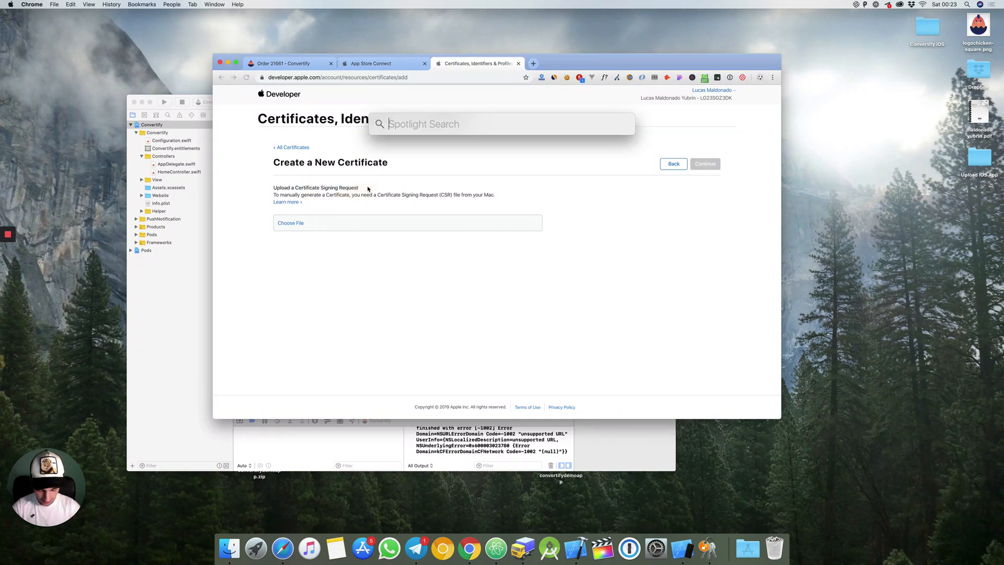
# - Launch Keychain Access and start Request a Certificate From a Certificate Authority
pyautogui.write('keychain Access')
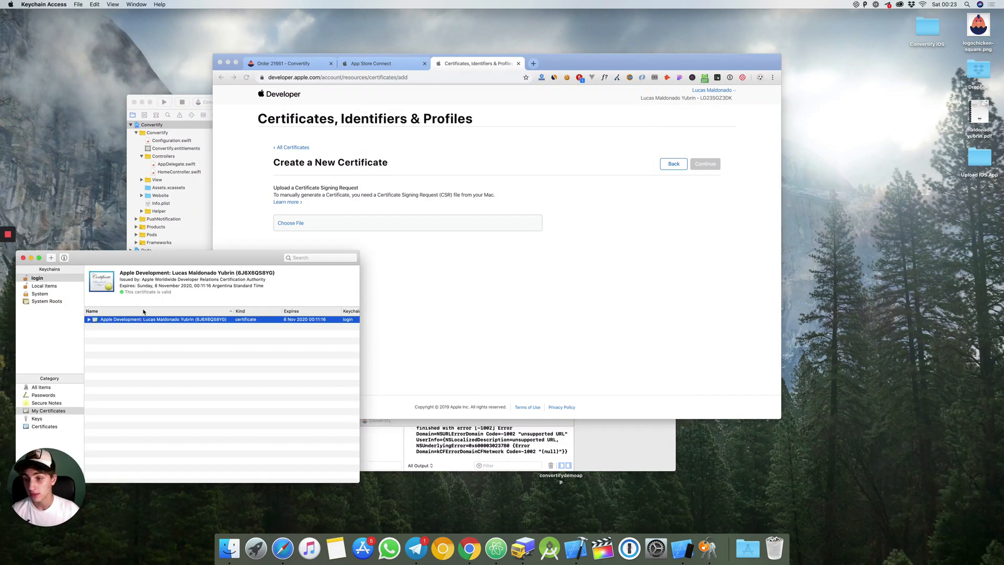
pyautogui.moveTo(175, 324)
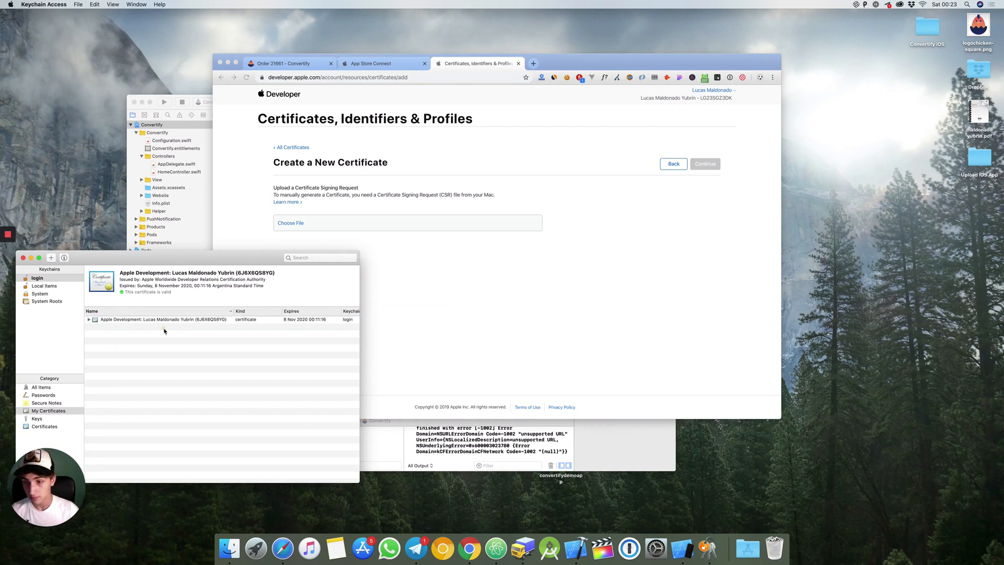
pyautogui.click(173, 319)
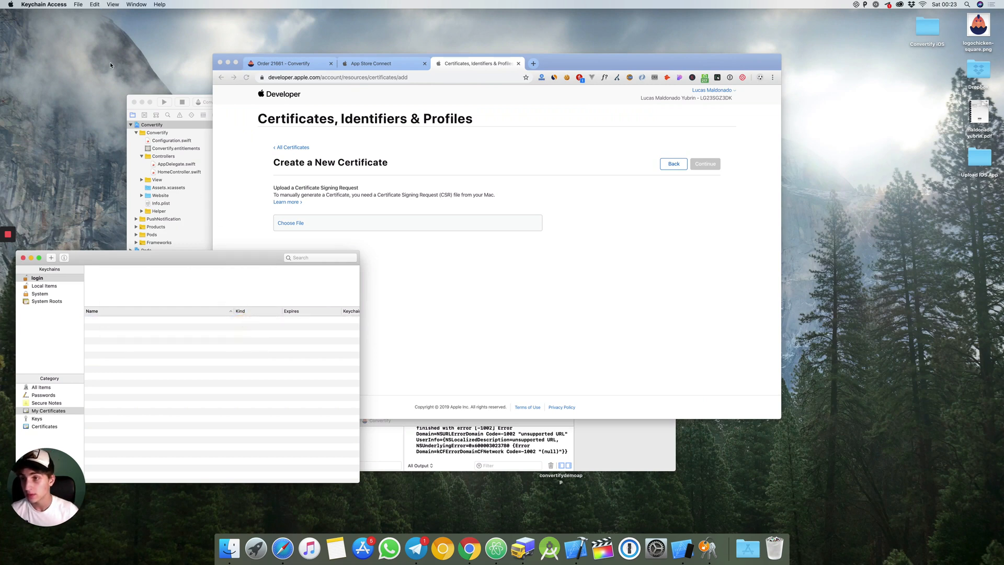
pyautogui.click(44, 4)
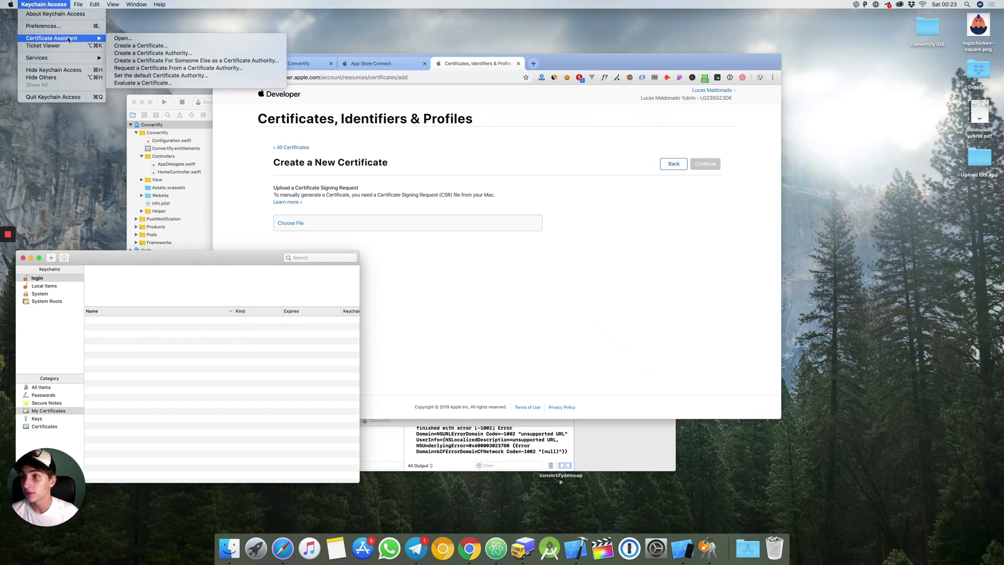
pyautogui.moveTo(174, 68)
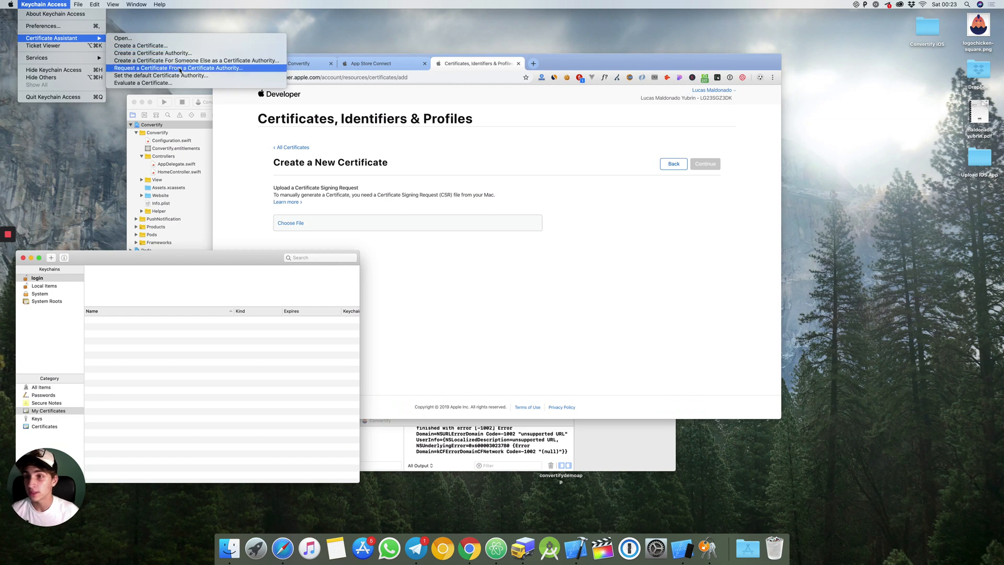
pyautogui.click(180, 68)
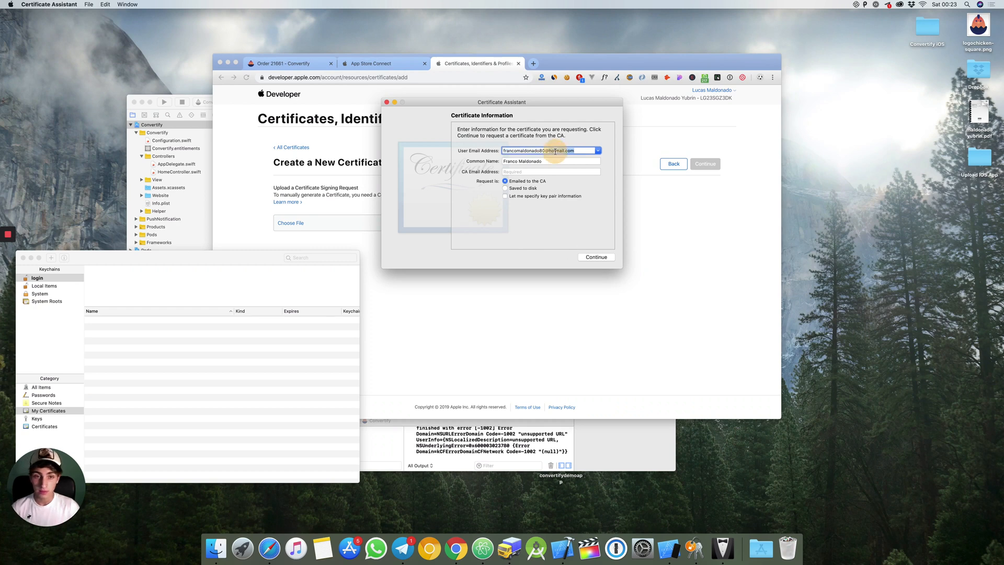
pyautogui.write('lucas')
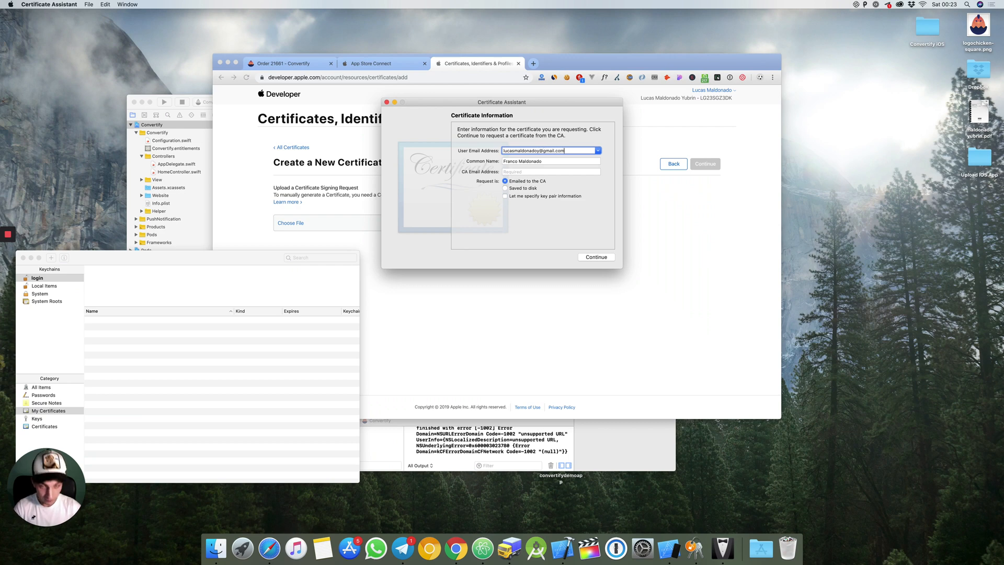
pyautogui.click(550, 161)
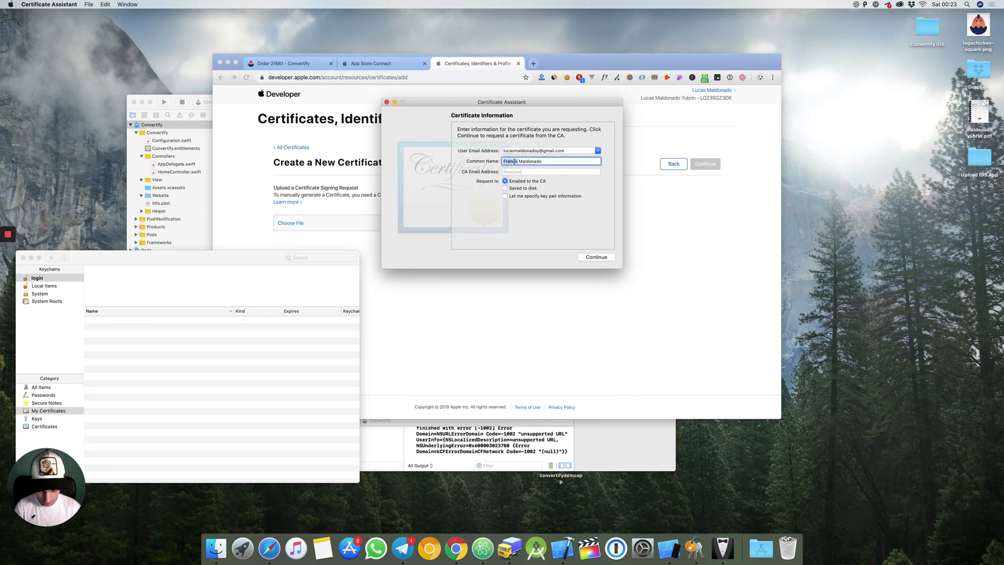
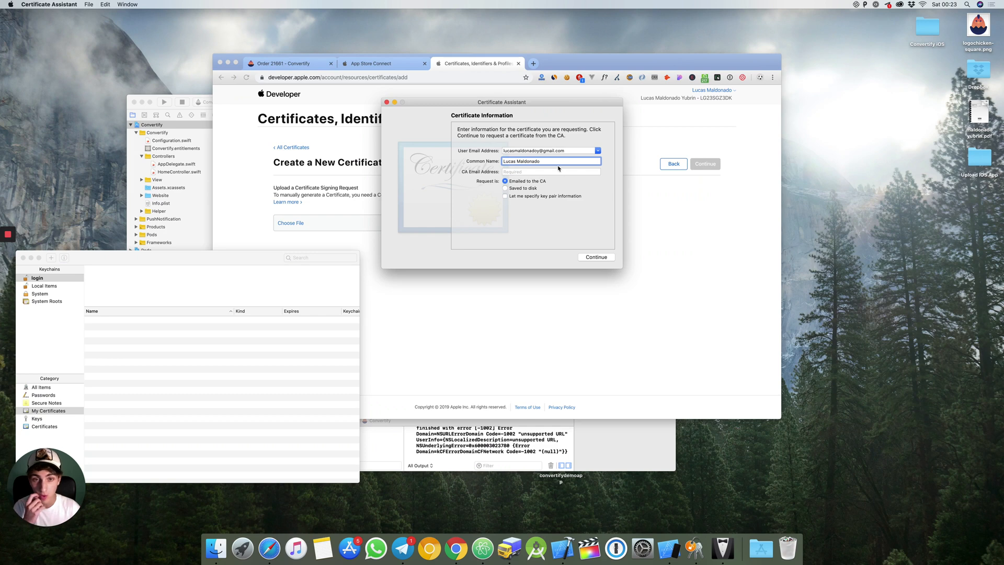
pyautogui.click(506, 188)
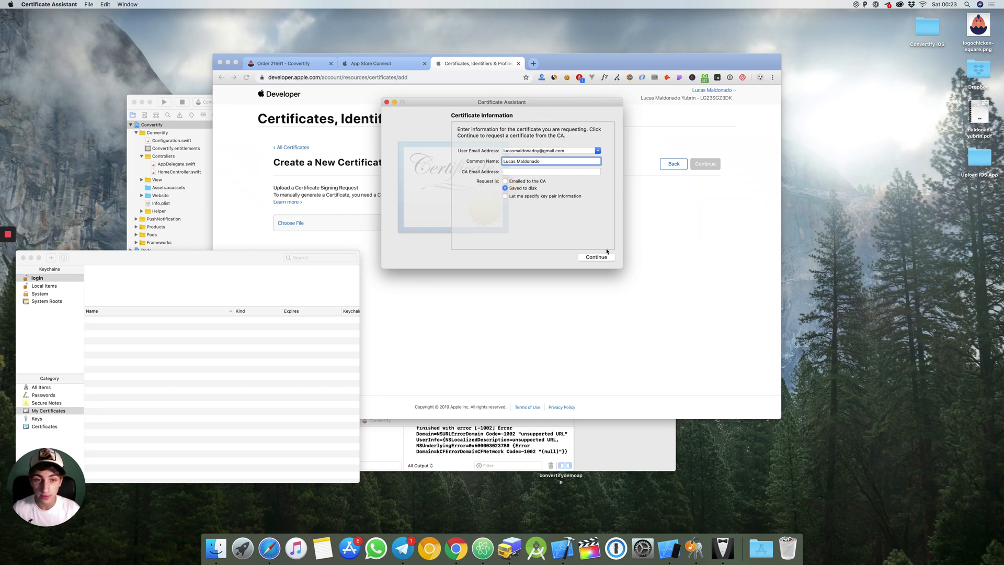
pyautogui.click(596, 258)
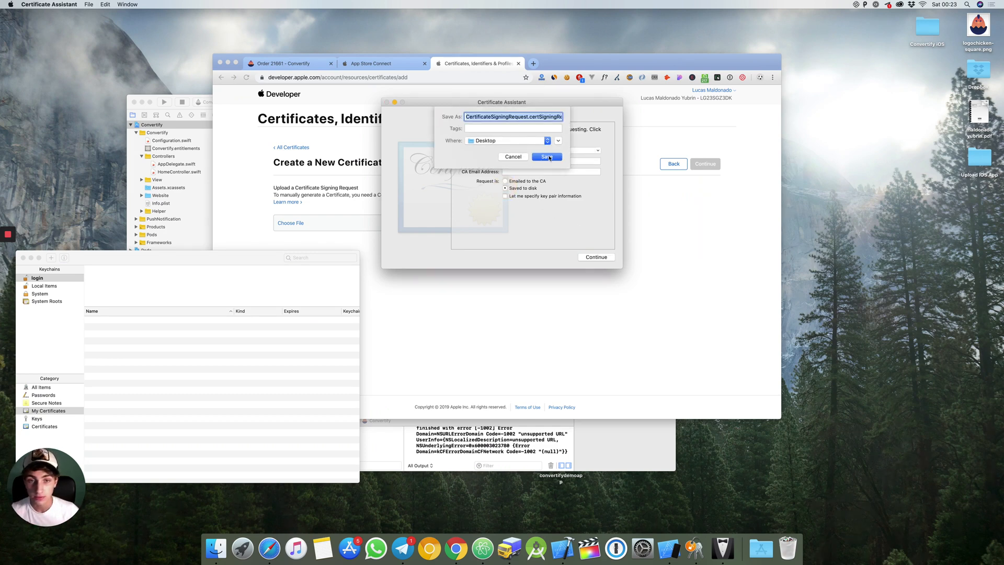
pyautogui.click(547, 157)
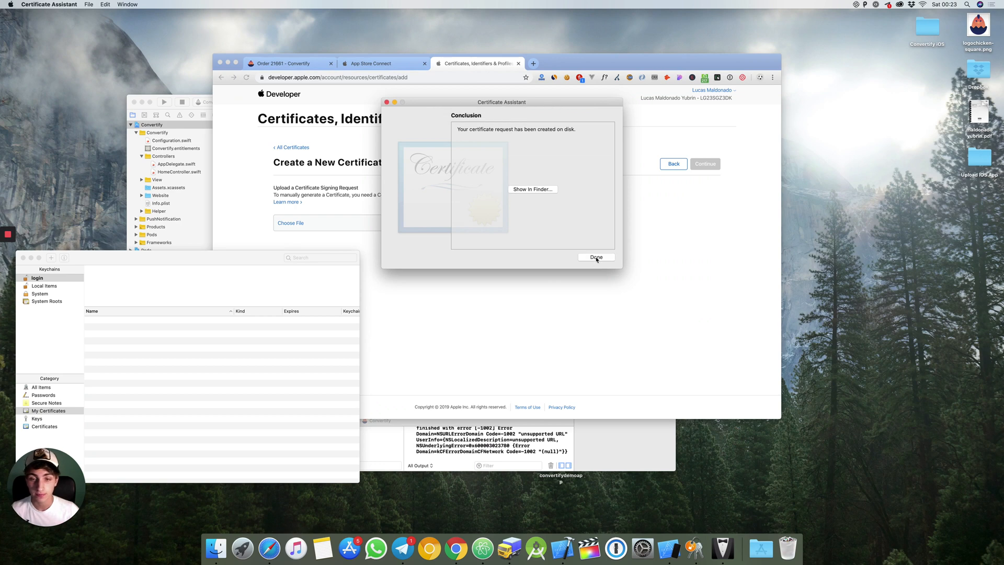
# - Upload the saved signing request and download the generated Apple Development certificate
pyautogui.click(596, 257)
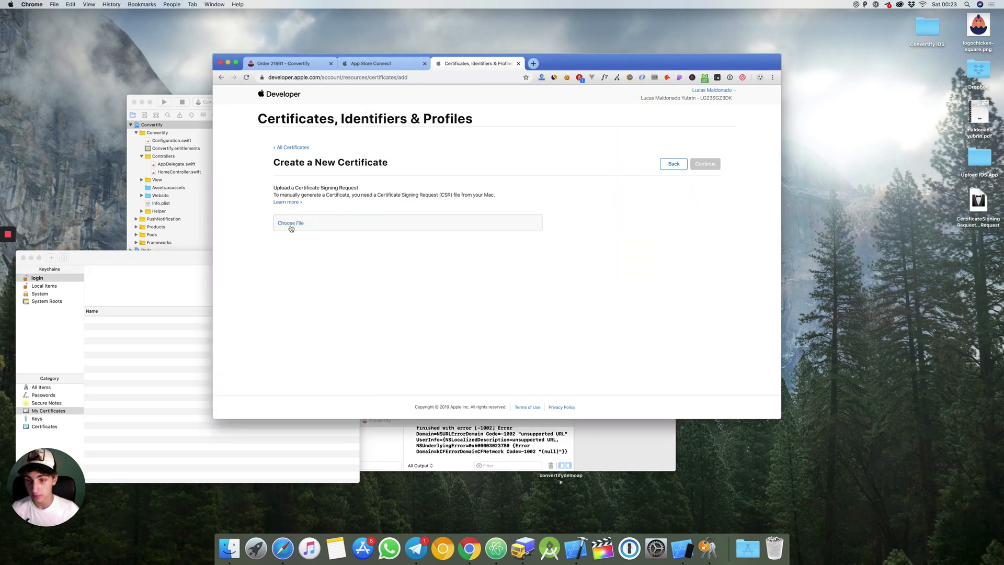
pyautogui.click(291, 223)
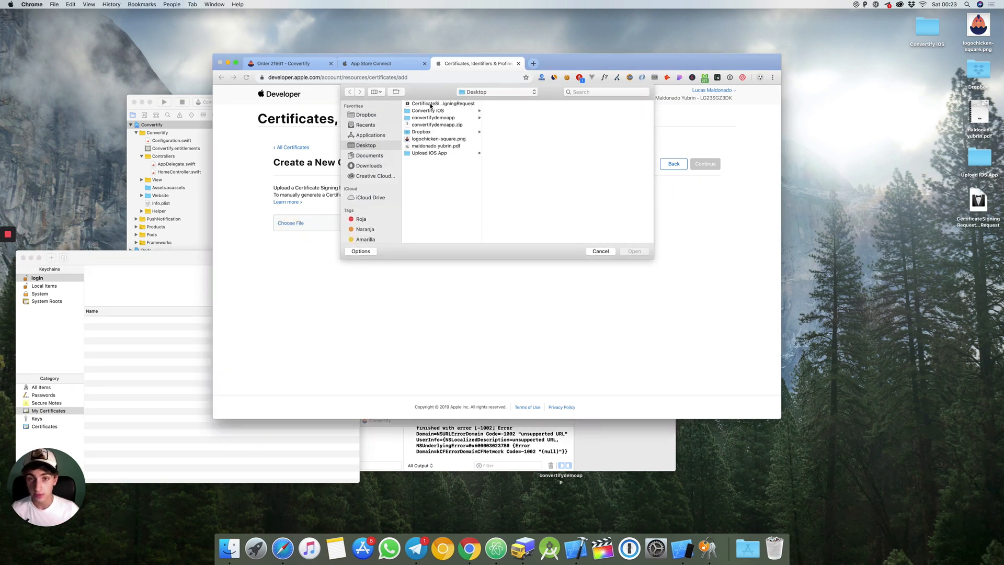
pyautogui.click(705, 163)
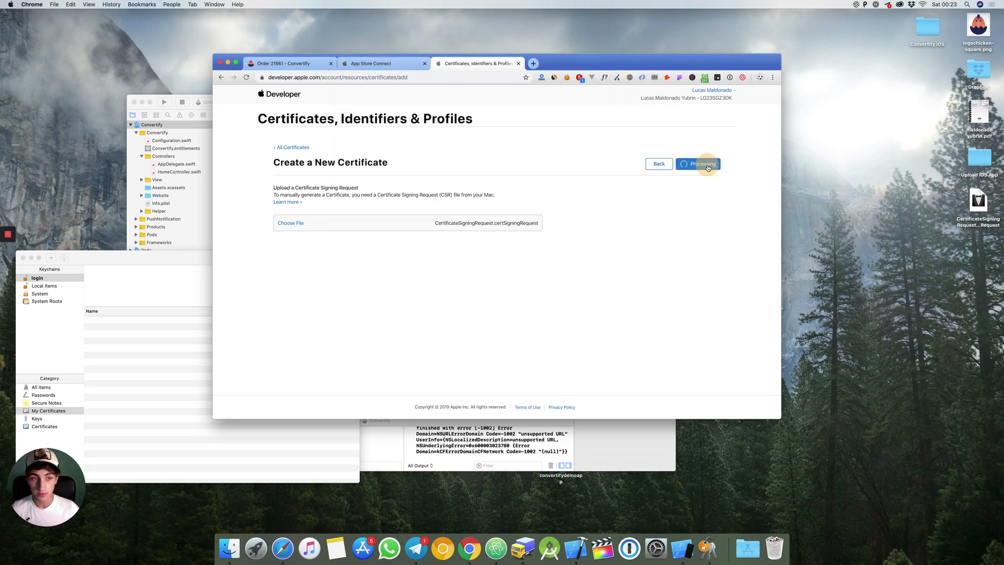
pyautogui.click(701, 164)
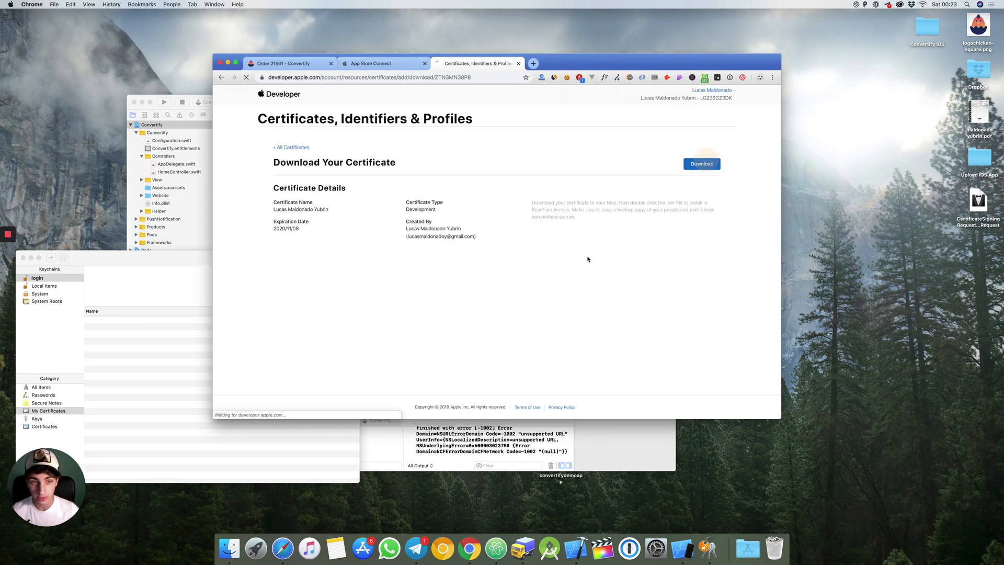
pyautogui.click(701, 163)
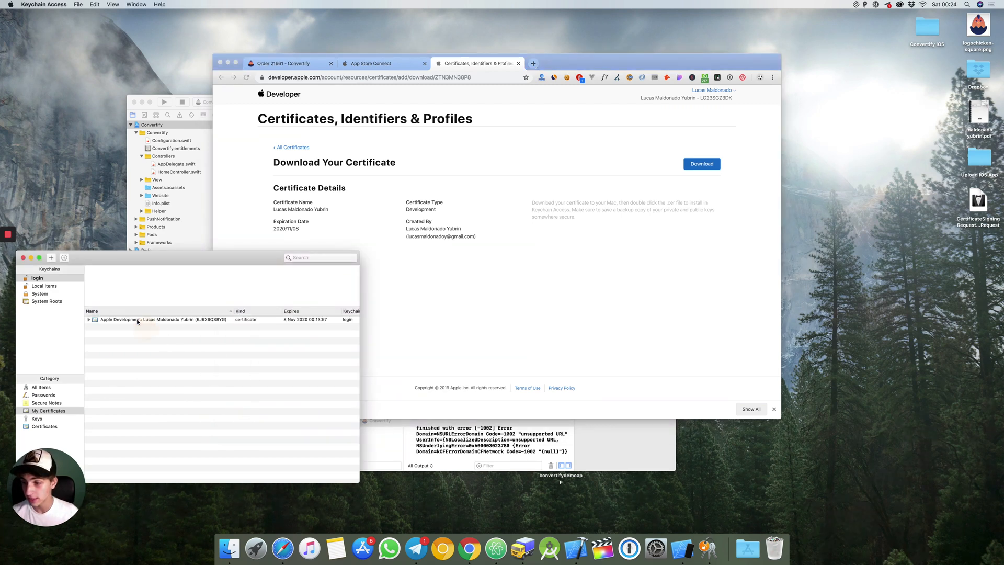
# - Check the new development certificate in Keychain Access and return to All Certificates
pyautogui.click(157, 319)
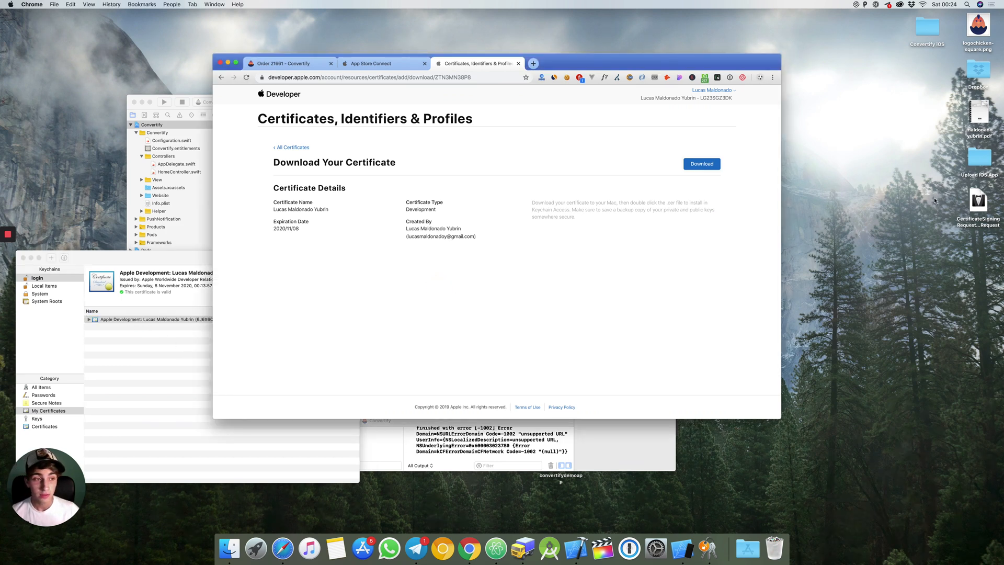
pyautogui.click(979, 203)
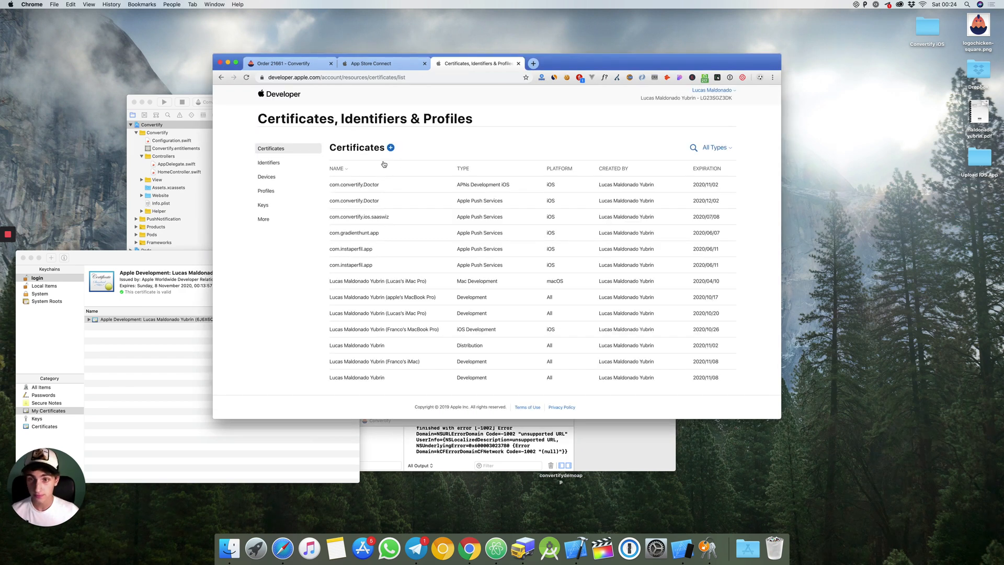
# - Begin a new Apple Distribution certificate up to the signing-request step, then search for Keychain Access
pyautogui.click(386, 147)
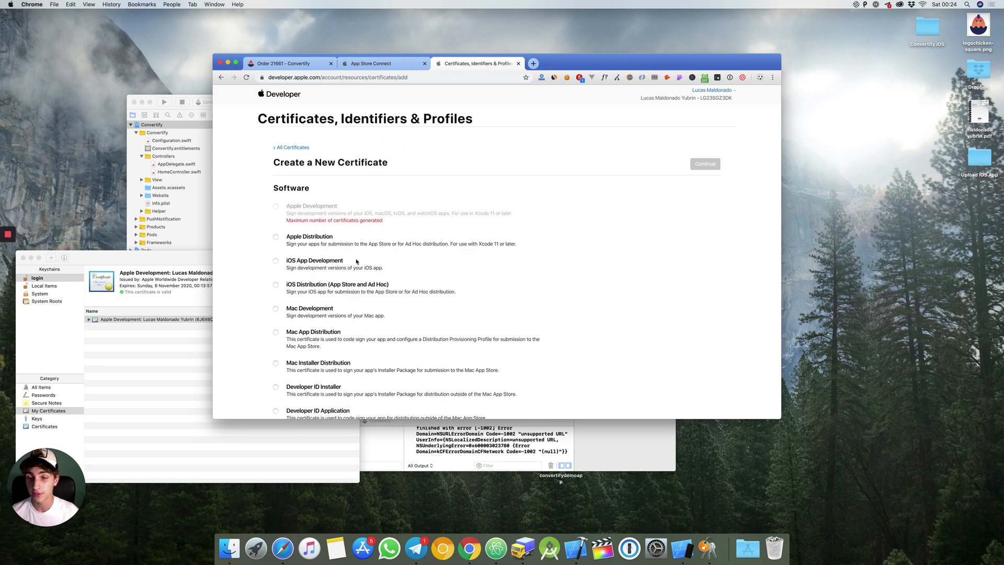
pyautogui.click(277, 236)
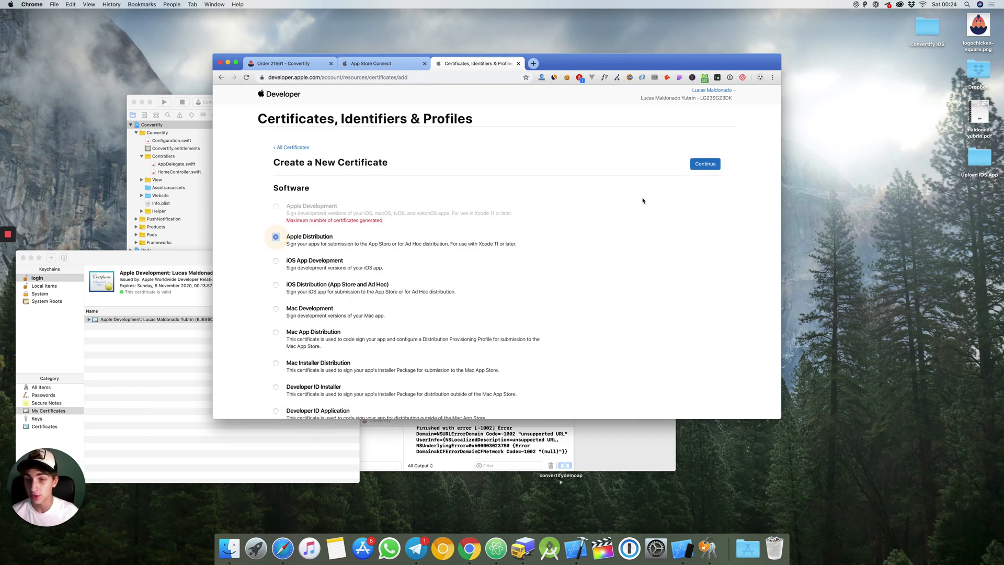
pyautogui.click(705, 163)
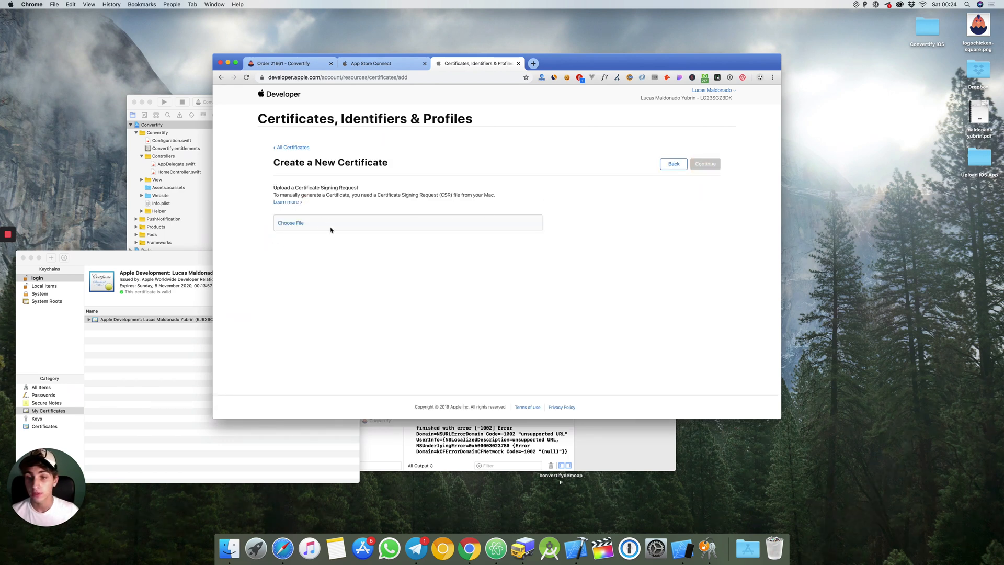
pyautogui.write('keychain')
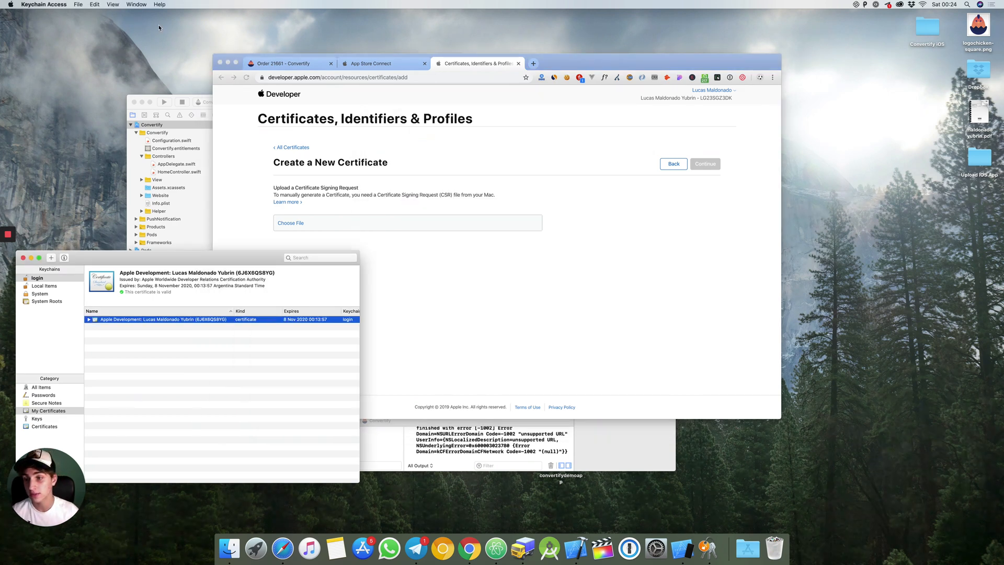
# - Request a second certificate from an authority with email 'lucas', saved to disk, and finish the assistant
pyautogui.click(44, 4)
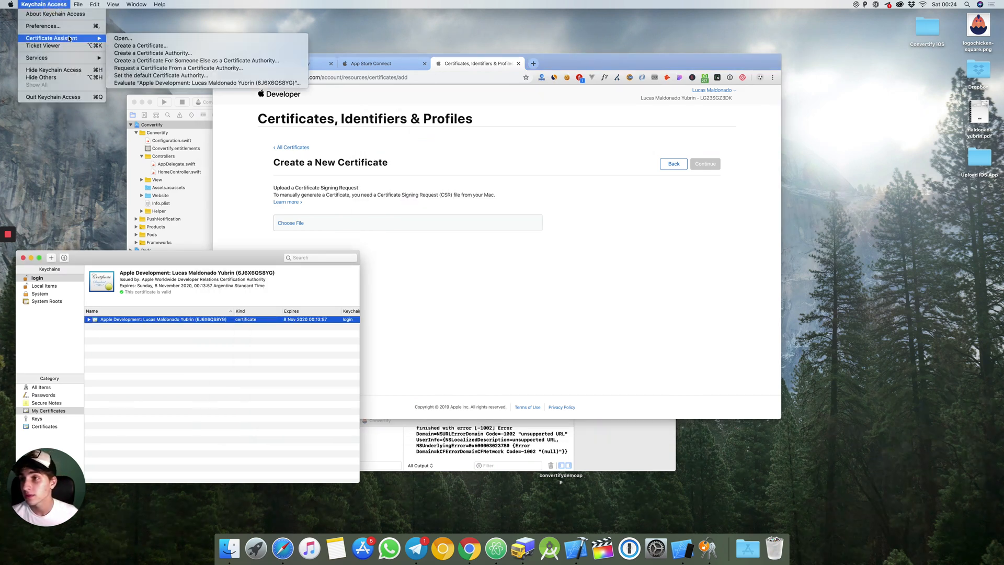
pyautogui.moveTo(167, 68)
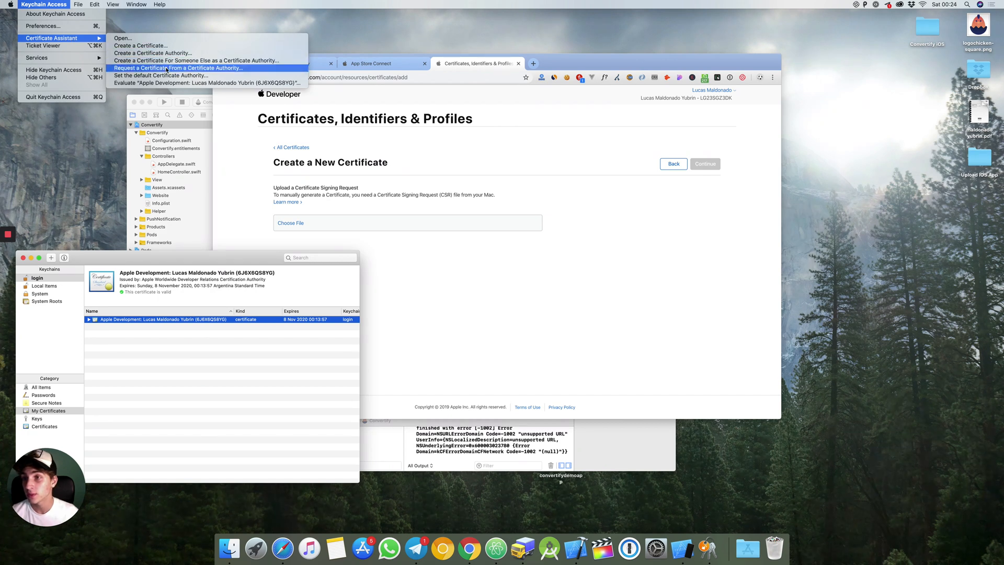
pyautogui.click(178, 68)
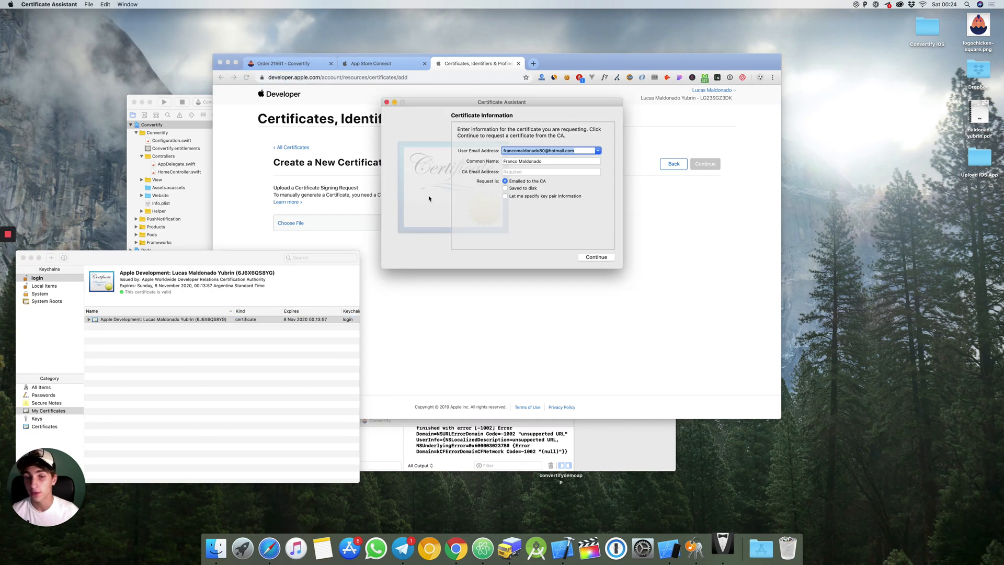
pyautogui.write('lucas')
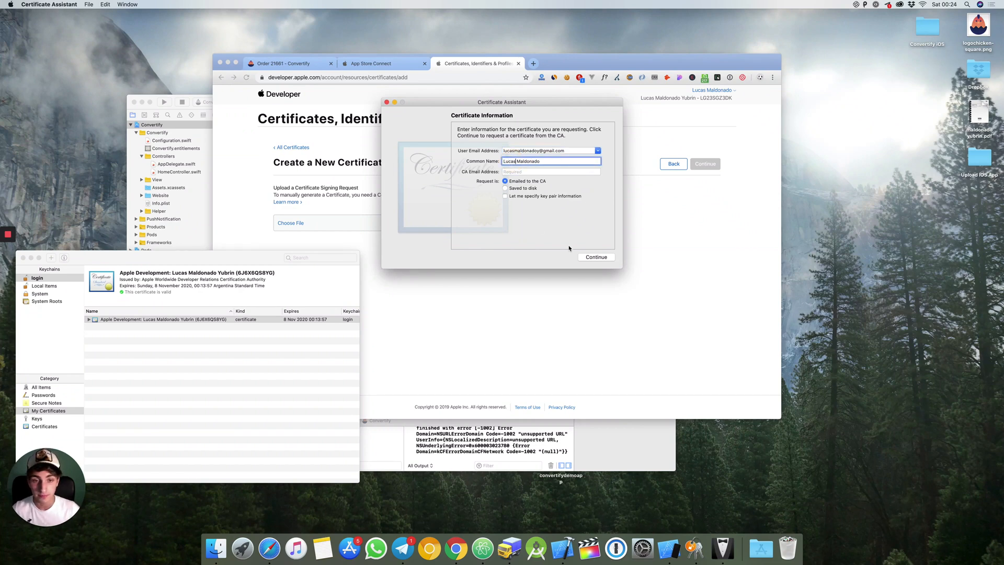
pyautogui.click(506, 189)
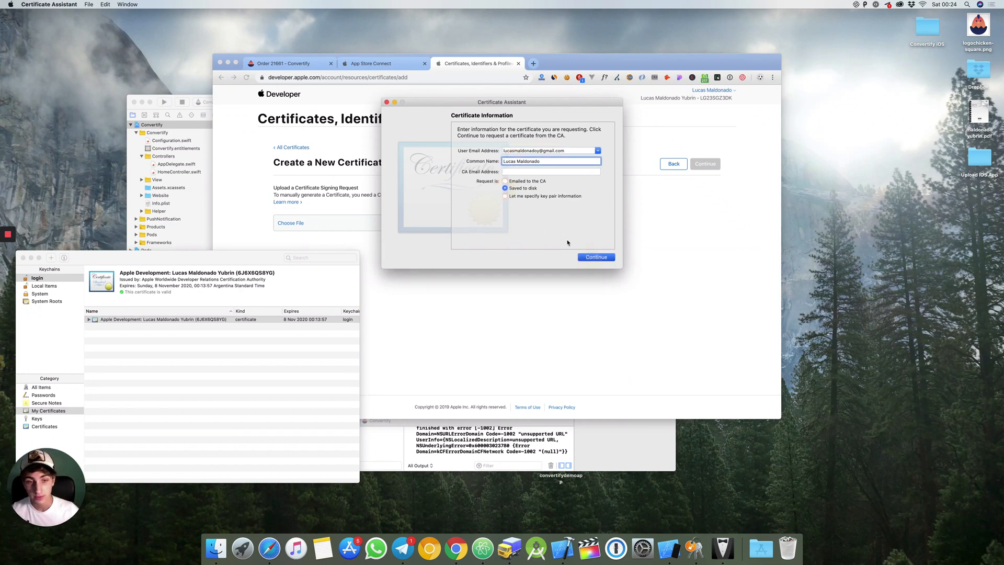
pyautogui.click(596, 257)
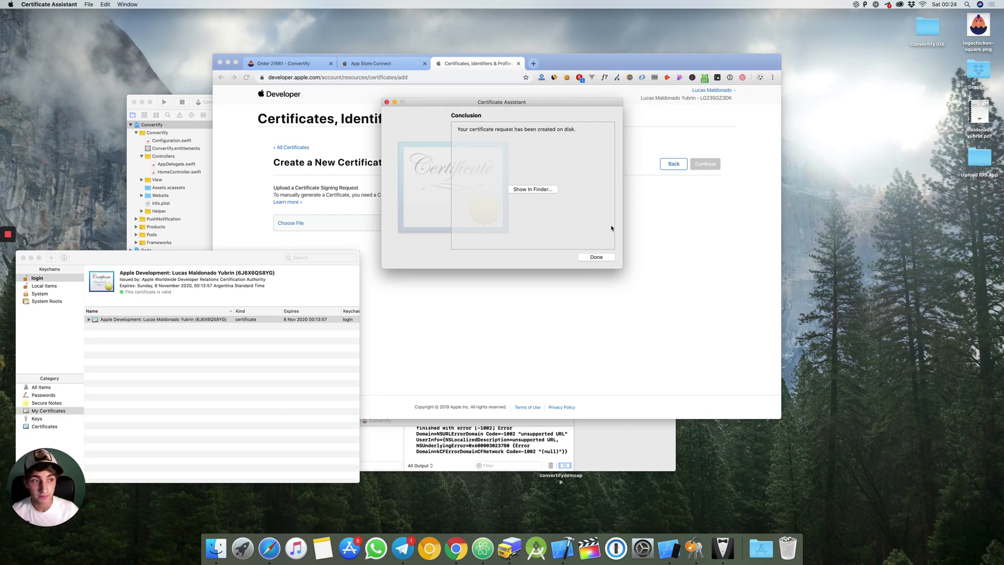
pyautogui.click(596, 258)
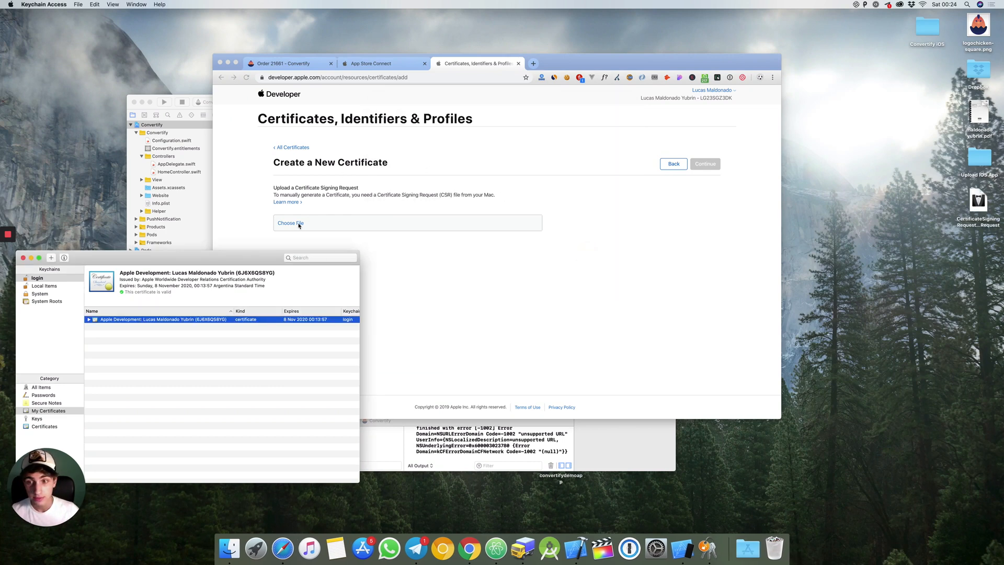
# - Upload CertificateSigningRequest.certSigningRequest and download the Apple Distribution certificate
pyautogui.click(291, 223)
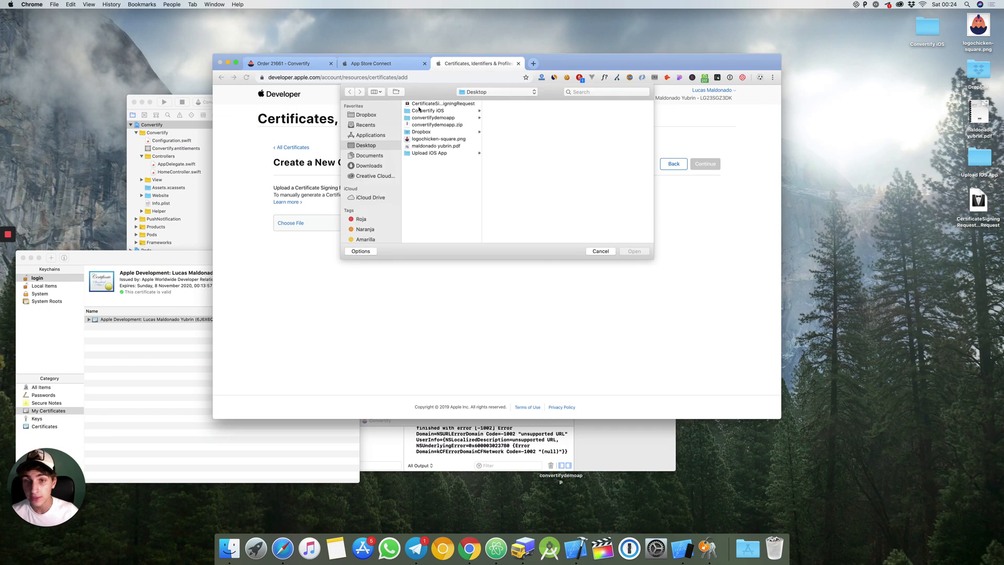
pyautogui.click(699, 163)
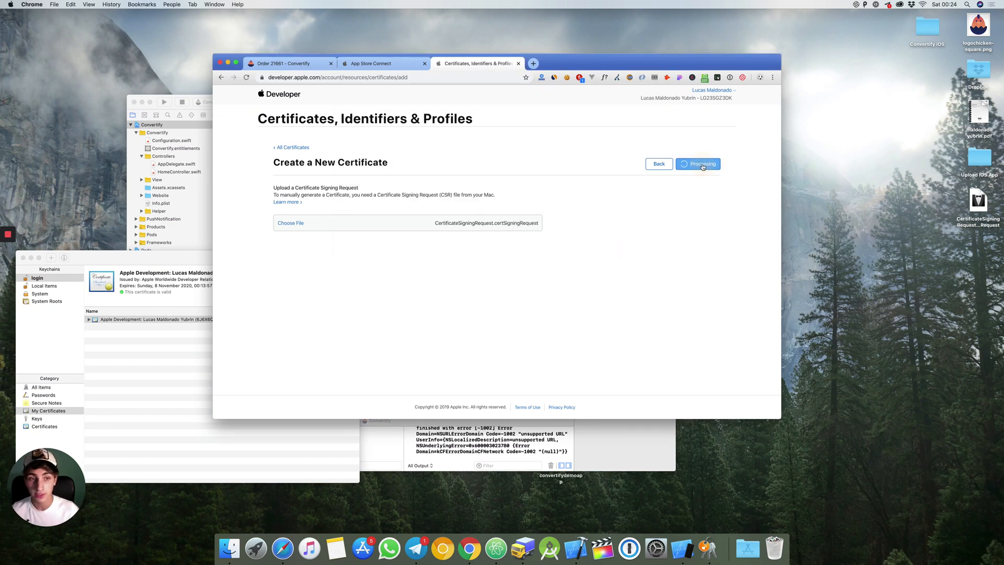
pyautogui.click(702, 163)
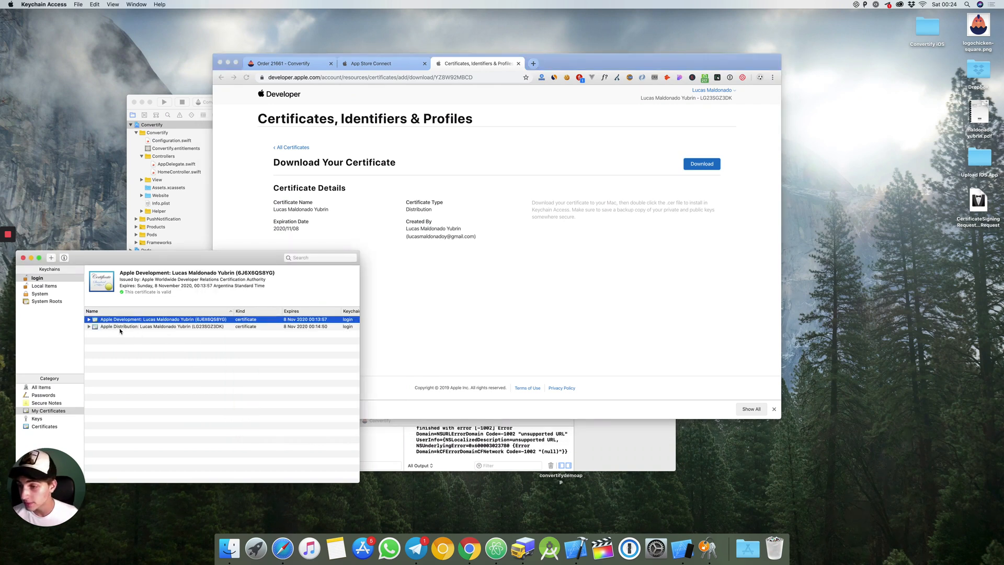
pyautogui.moveTo(142, 390)
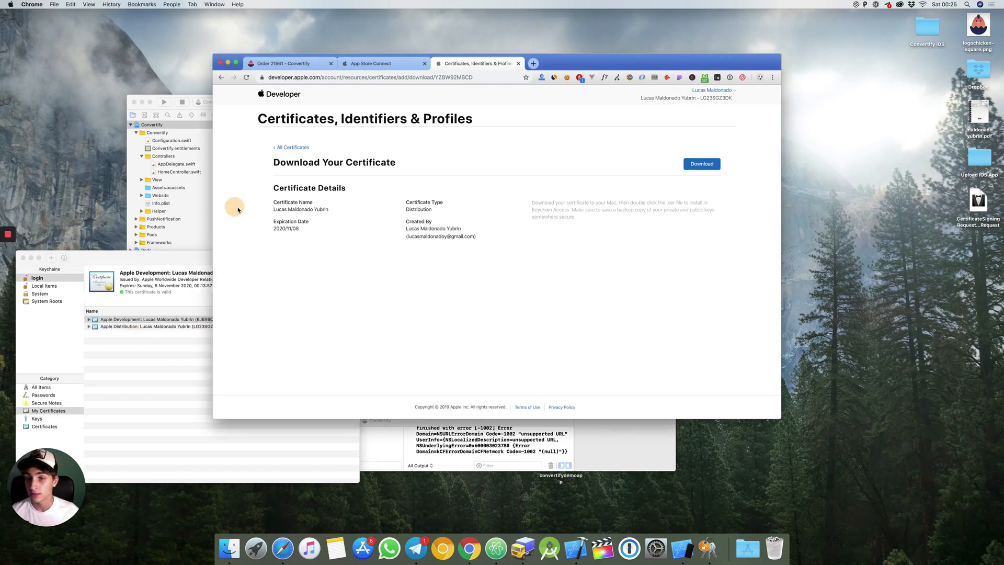
pyautogui.moveTo(281, 140)
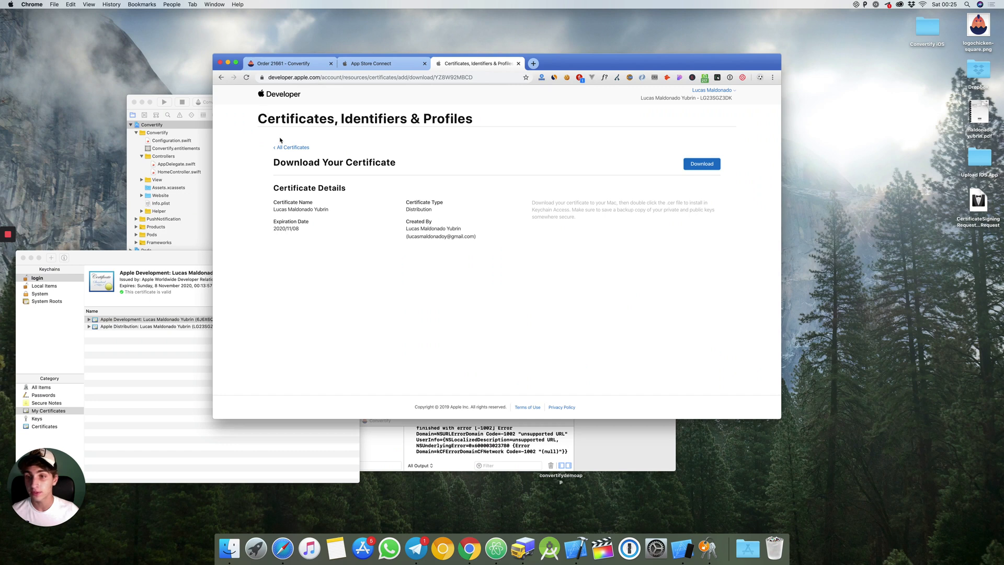
# - Go to Profiles and remove the invalid Convertify development profile
pyautogui.click(290, 146)
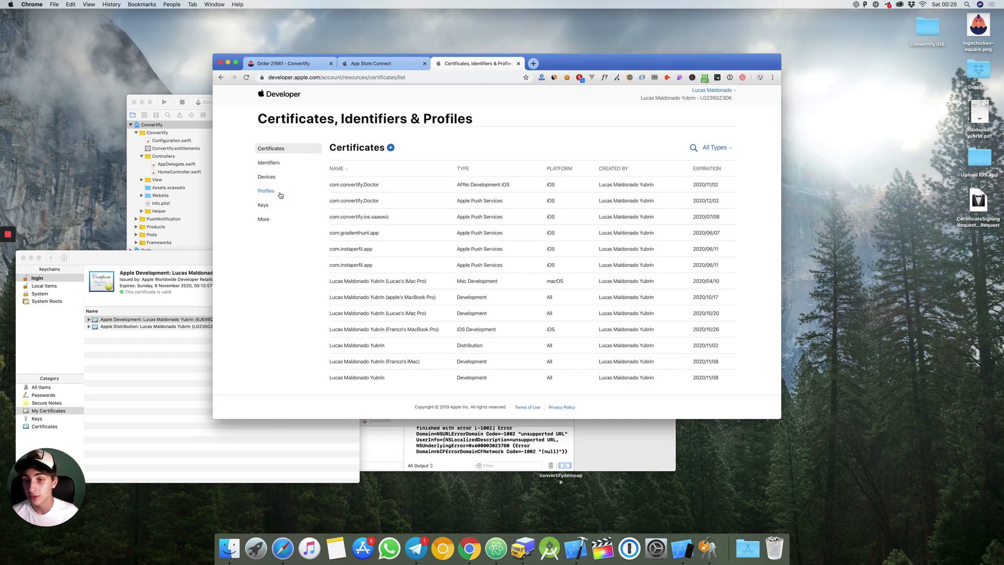
pyautogui.click(266, 190)
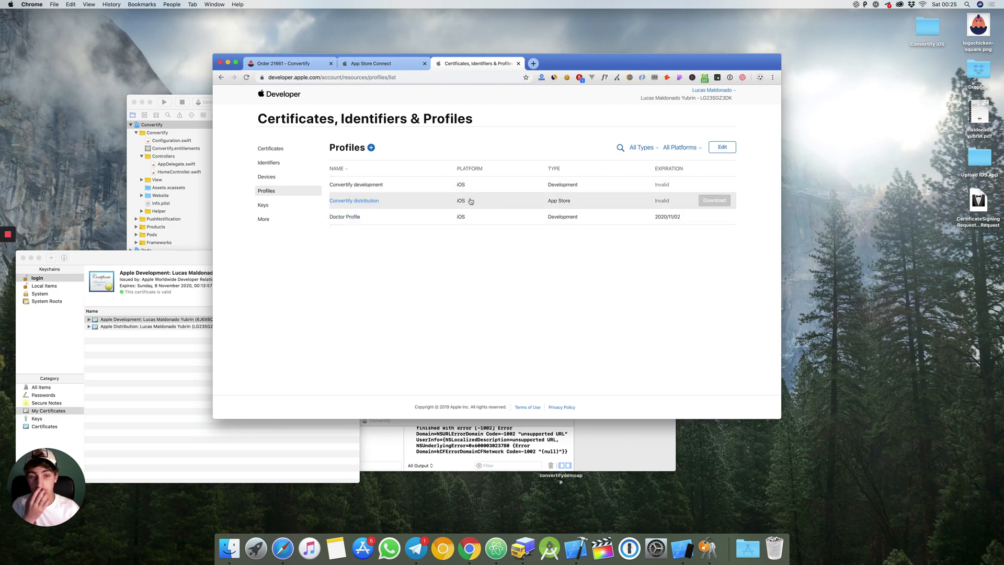
pyautogui.click(353, 200)
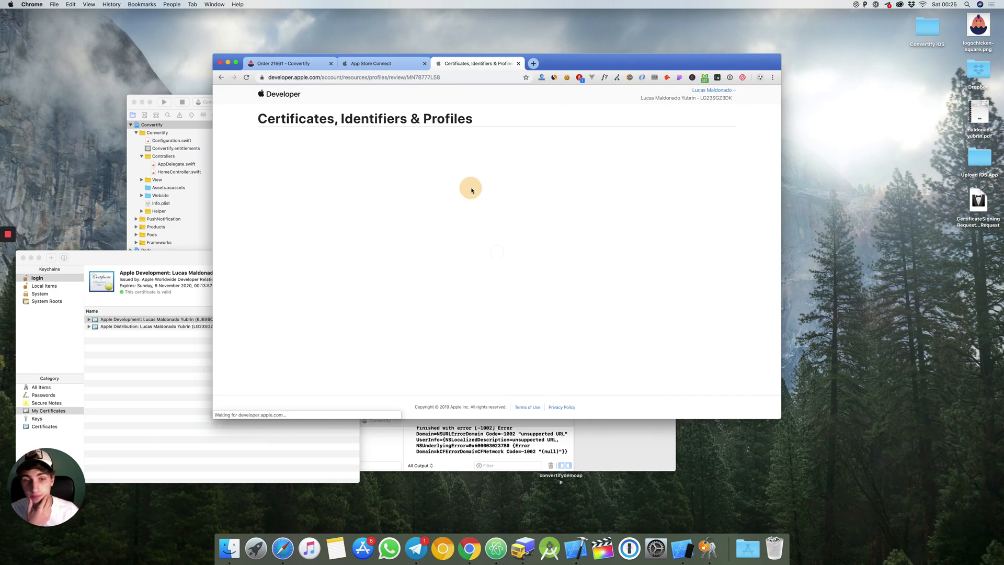
pyautogui.click(668, 163)
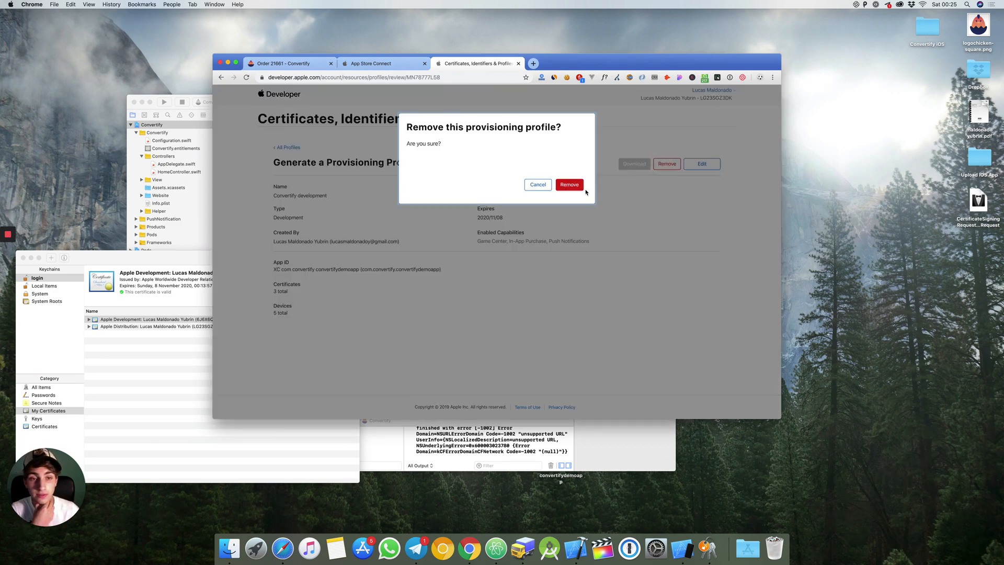
pyautogui.click(569, 184)
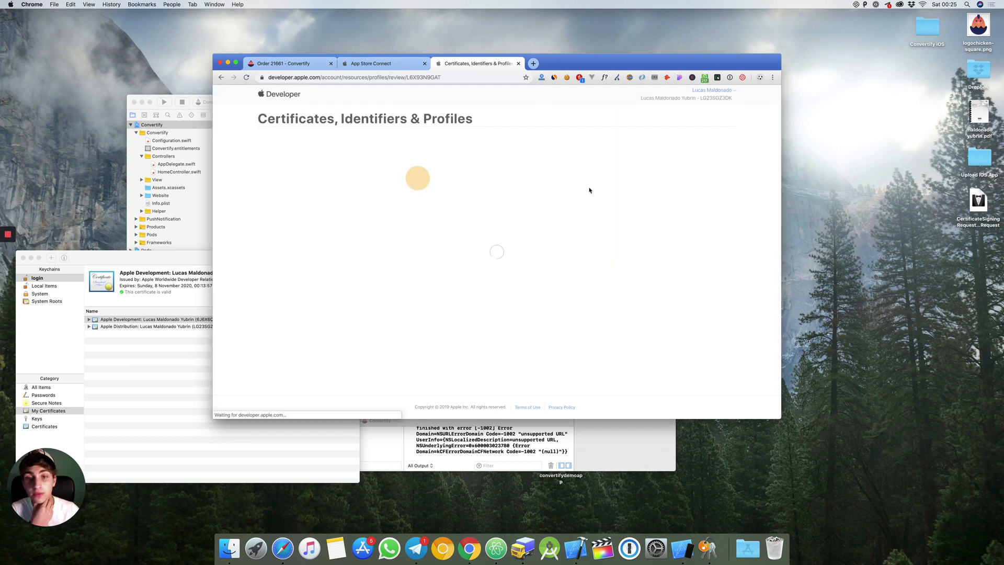
# - Remove the invalid Convertify distribution profile as well, leaving only Doctor Profile
pyautogui.click(561, 184)
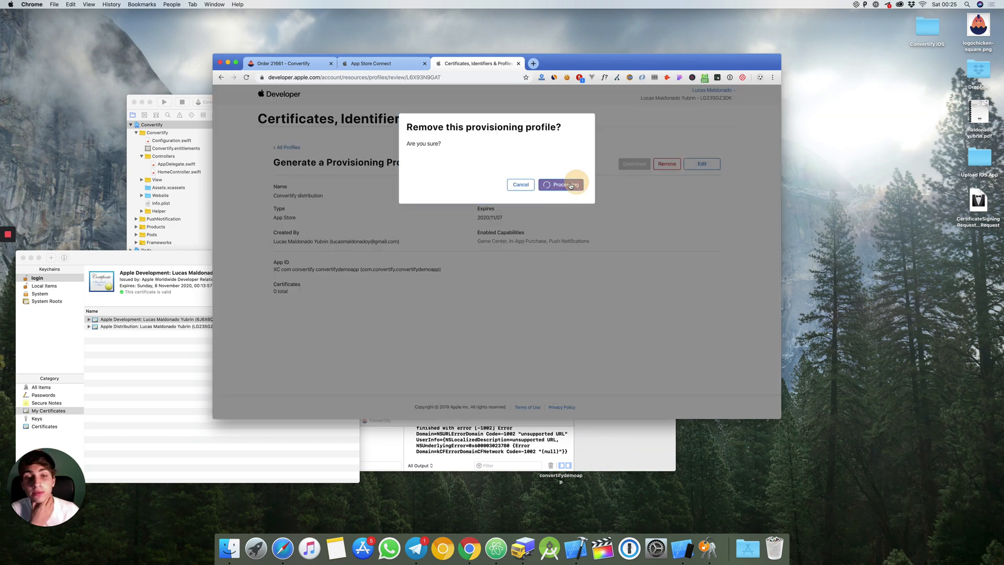
pyautogui.click(562, 184)
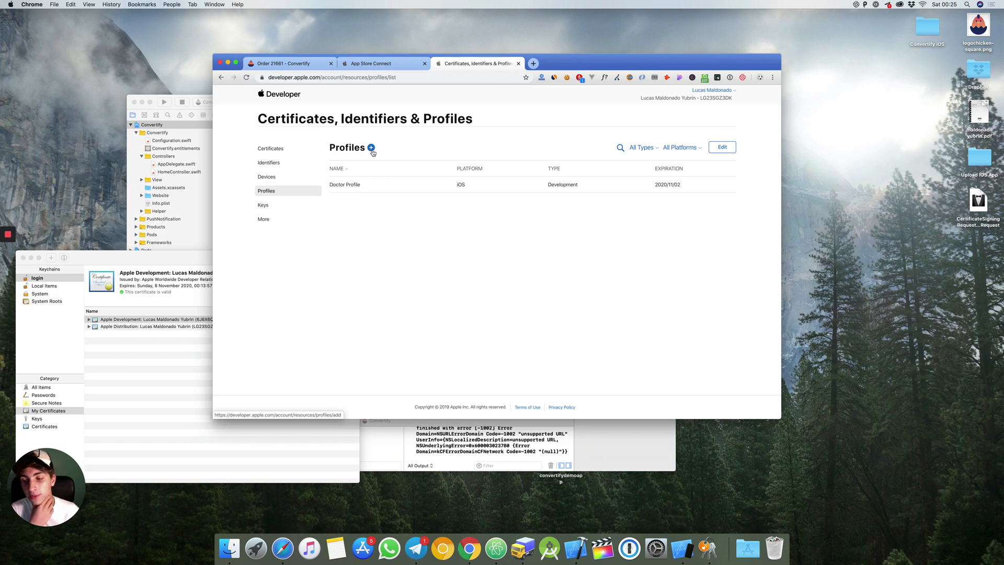
# - Start a new iOS App Development profile for the convertifydemoapp App ID
pyautogui.click(371, 149)
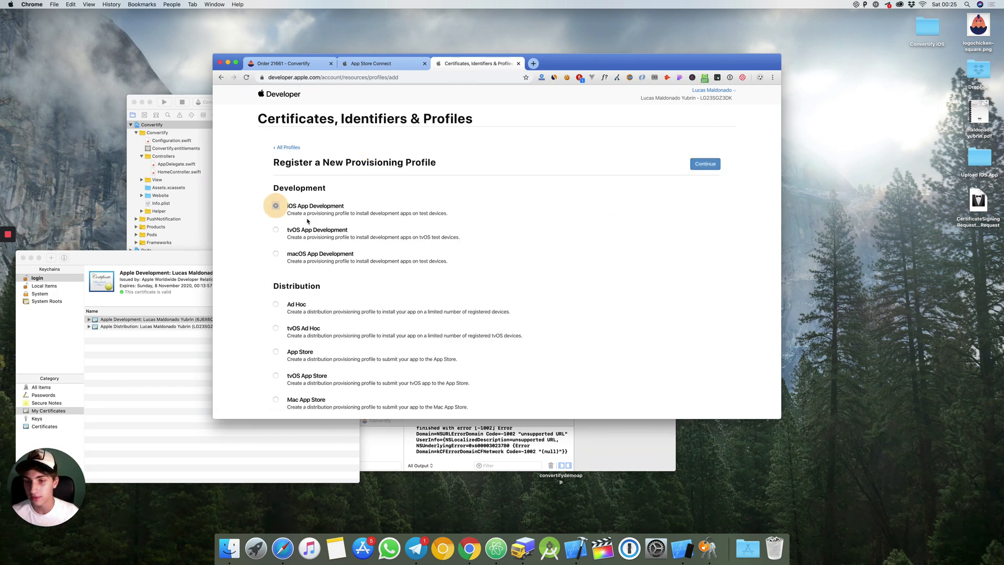
pyautogui.click(705, 164)
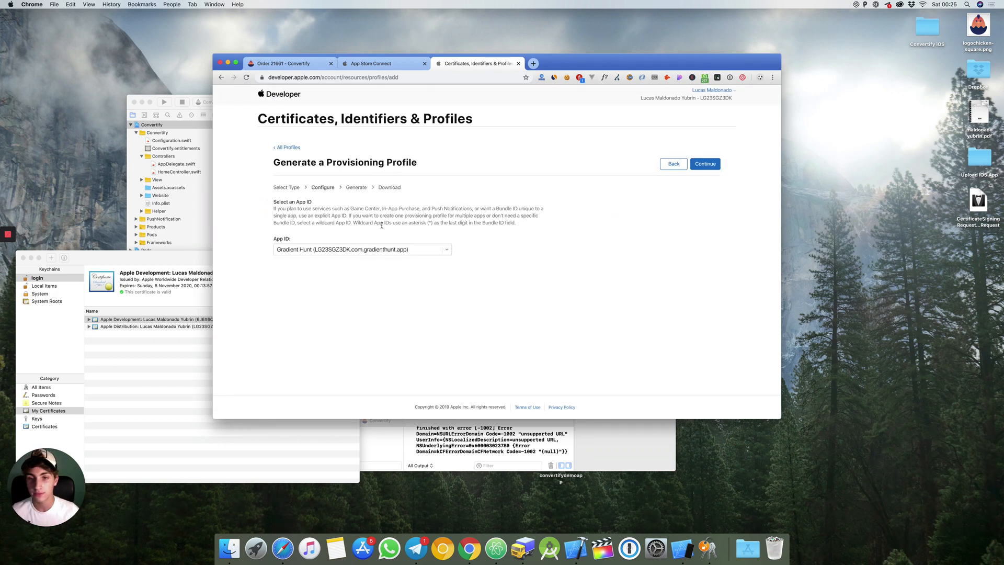
pyautogui.click(362, 249)
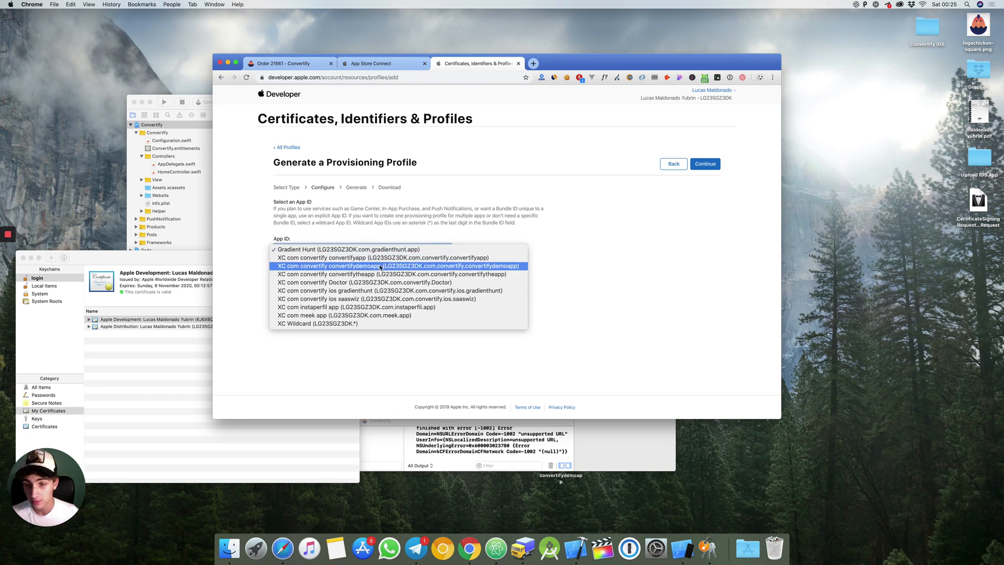
pyautogui.click(380, 266)
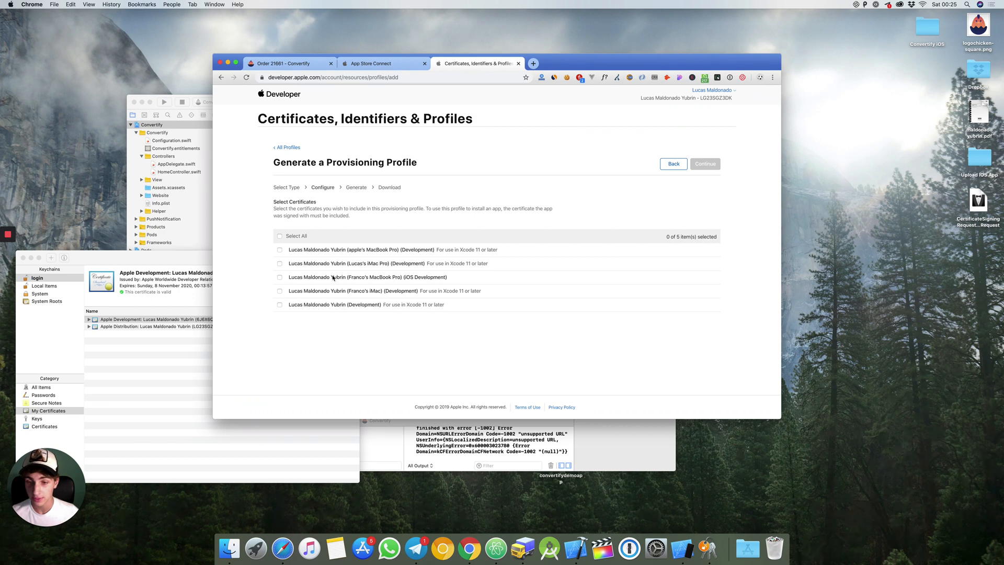
# - Include the iOS Development and iMac development certificates and all five registered devices
pyautogui.click(280, 278)
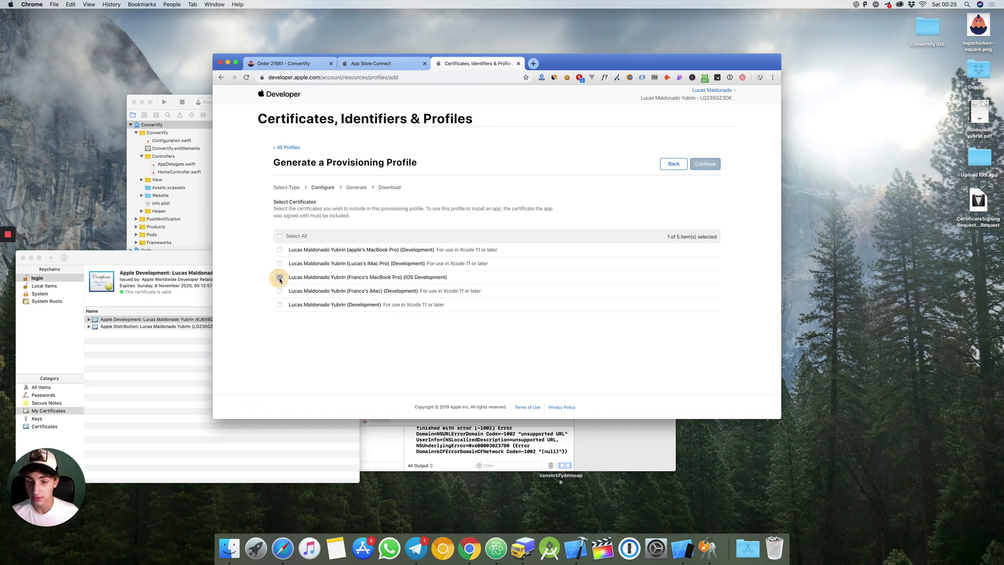
pyautogui.click(280, 277)
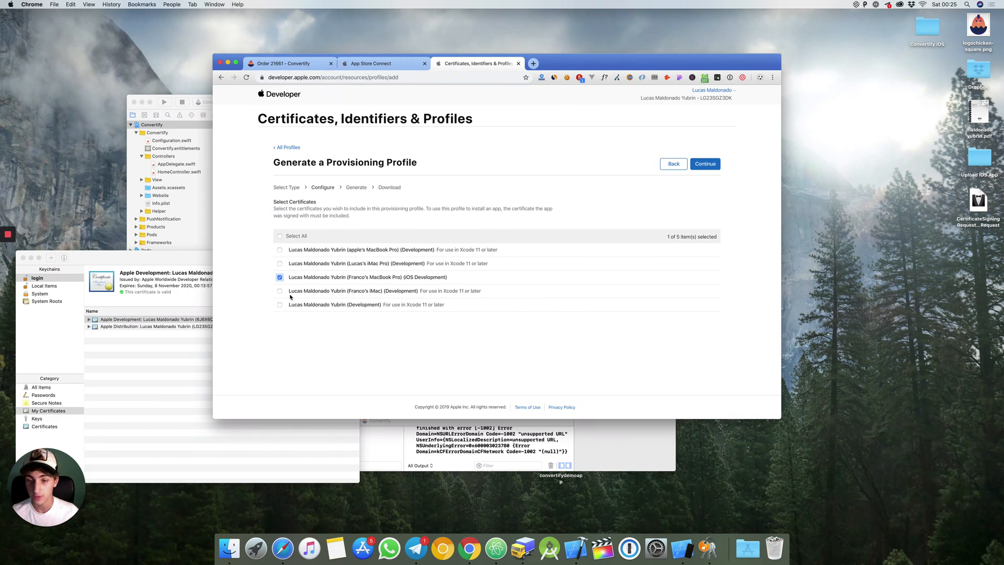
pyautogui.click(279, 291)
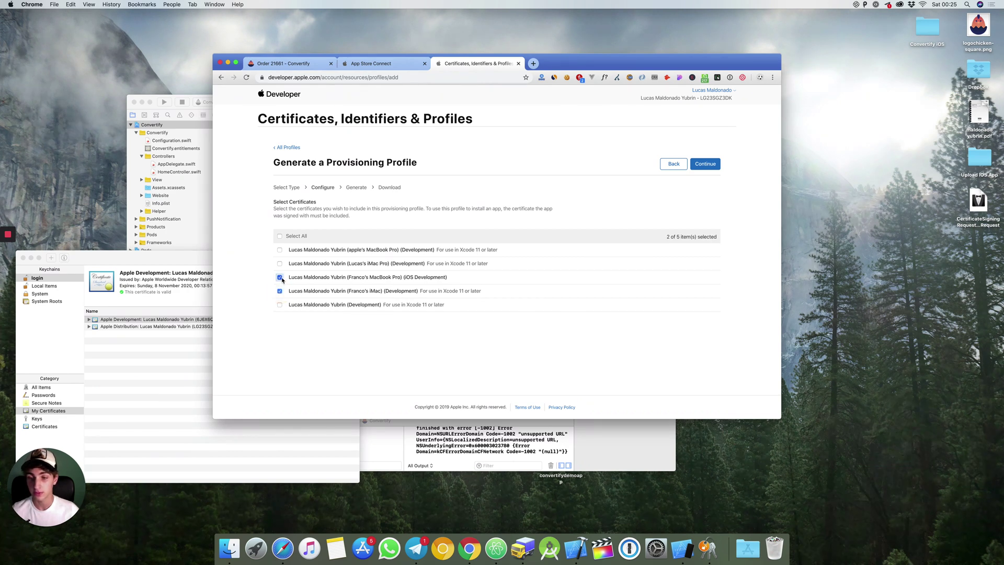
pyautogui.click(705, 164)
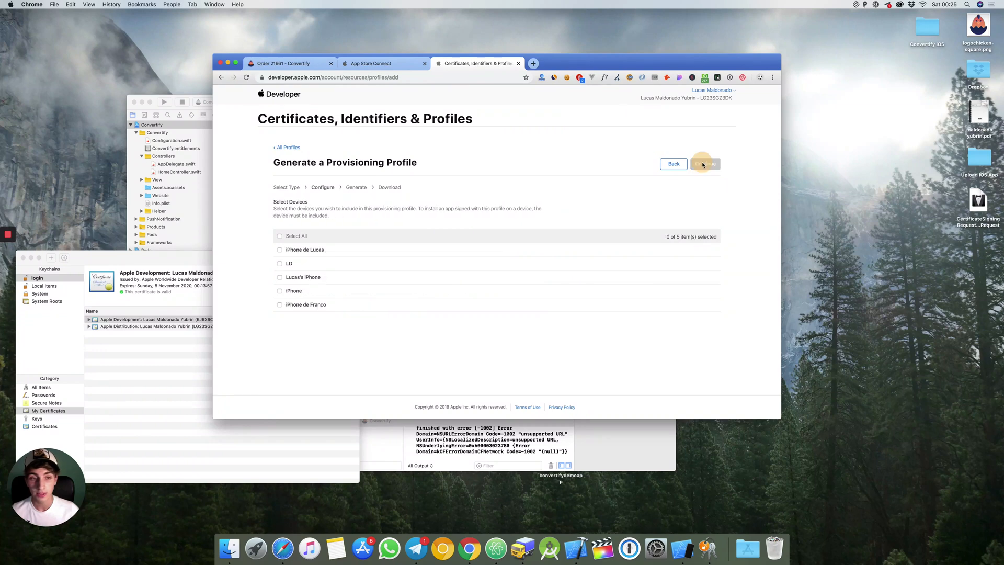
pyautogui.click(280, 237)
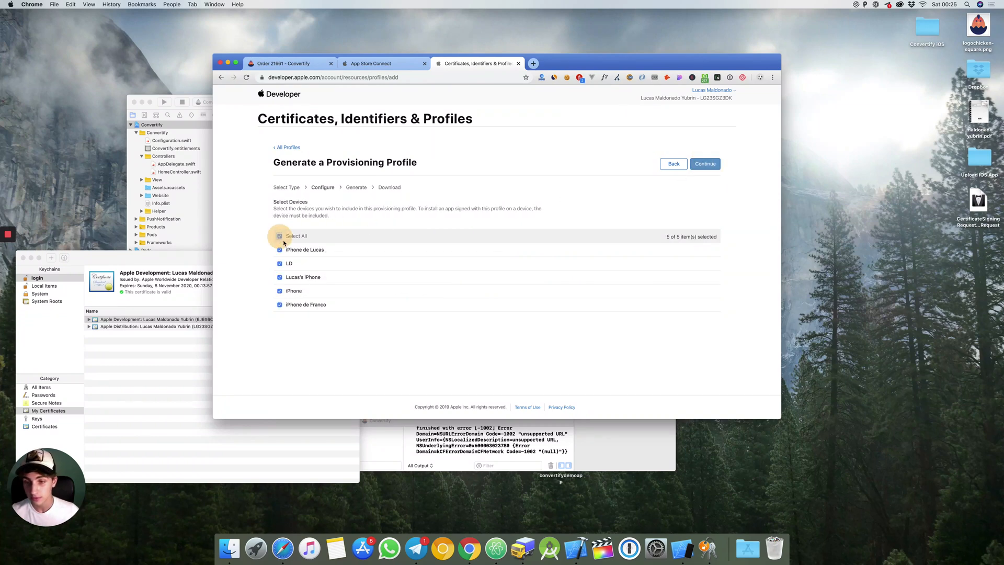
pyautogui.click(706, 164)
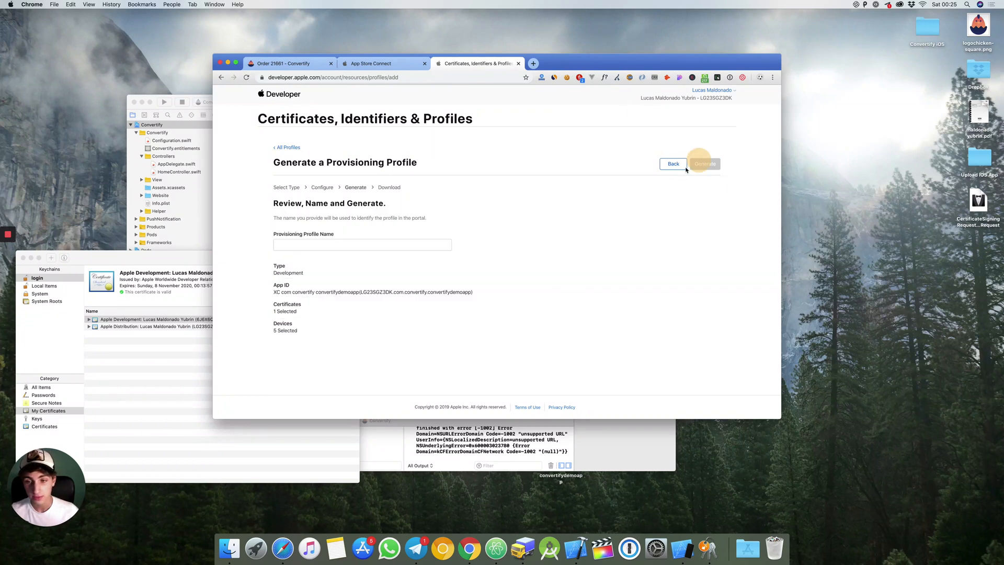
# - Name the profile Convertify development, generate it and download it
pyautogui.click(362, 245)
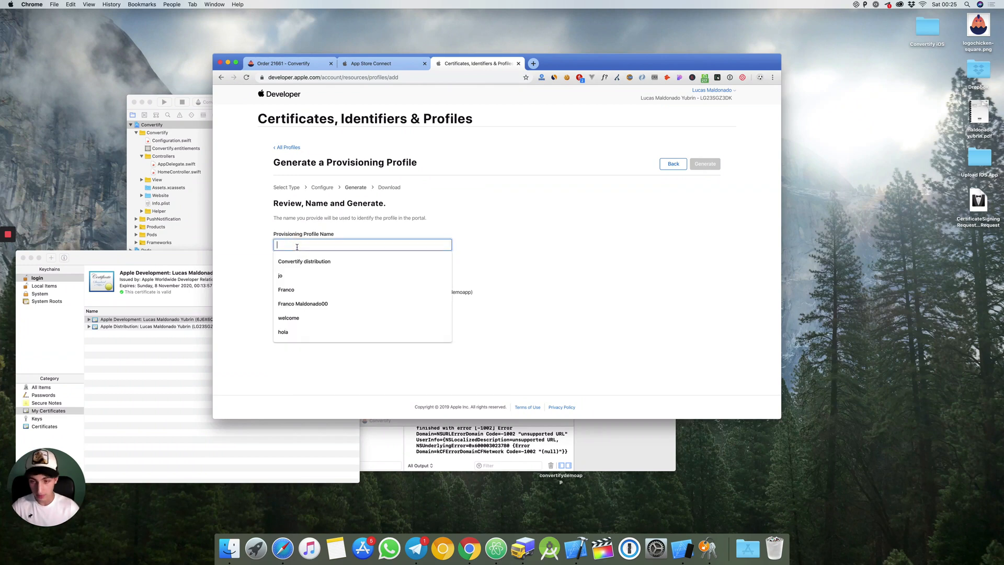
pyautogui.moveTo(310, 244)
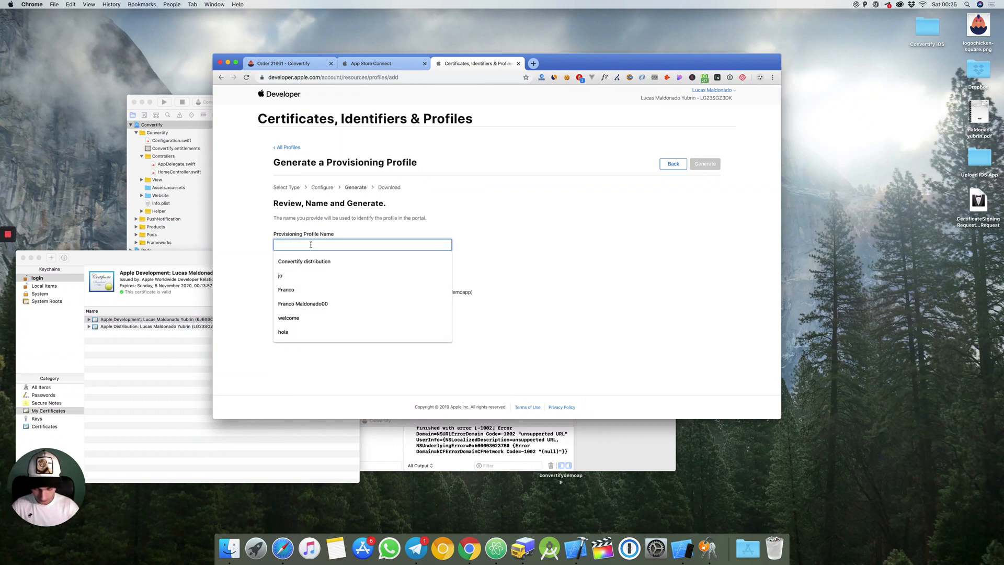
pyautogui.write('Convertify deve')
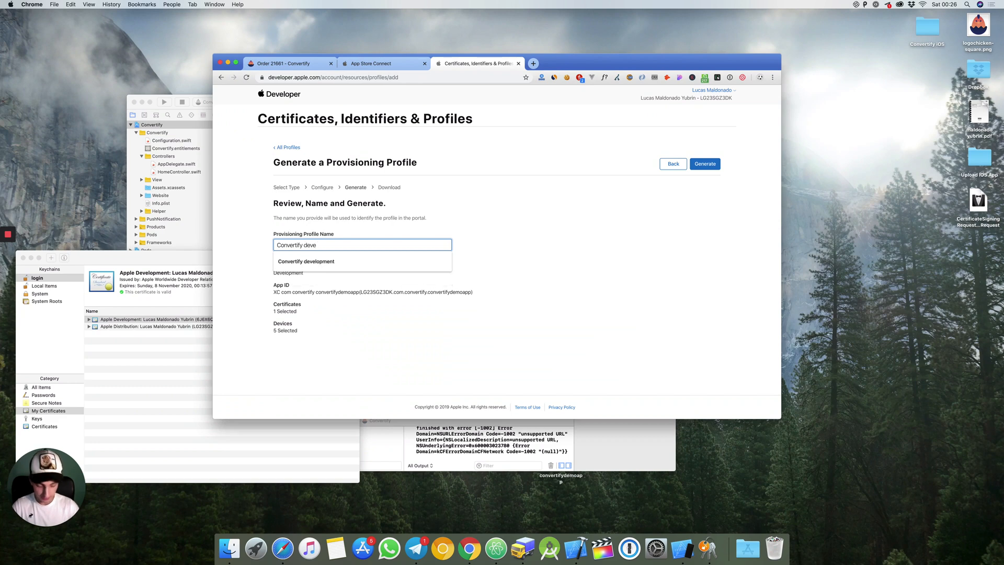
pyautogui.click(305, 261)
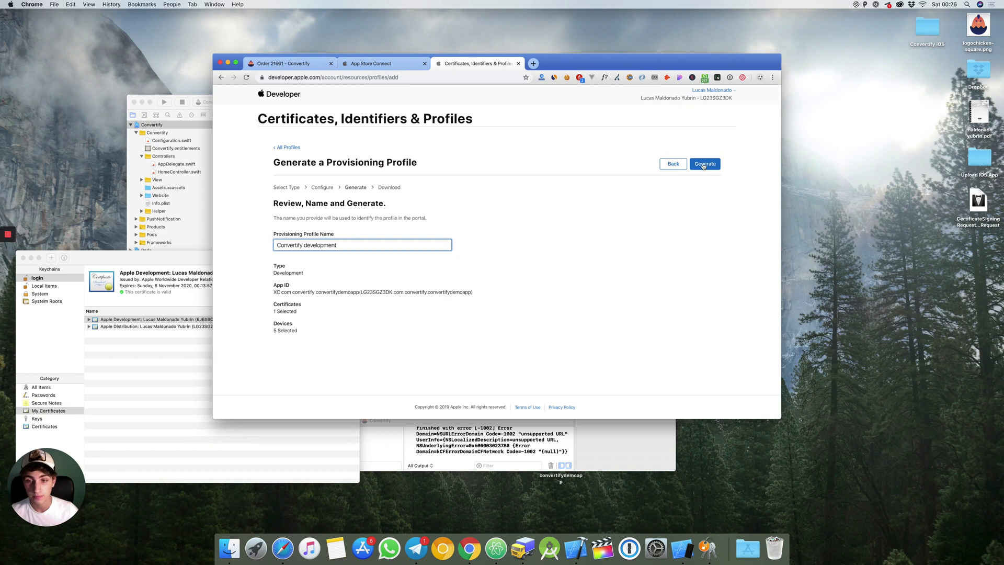
pyautogui.click(705, 163)
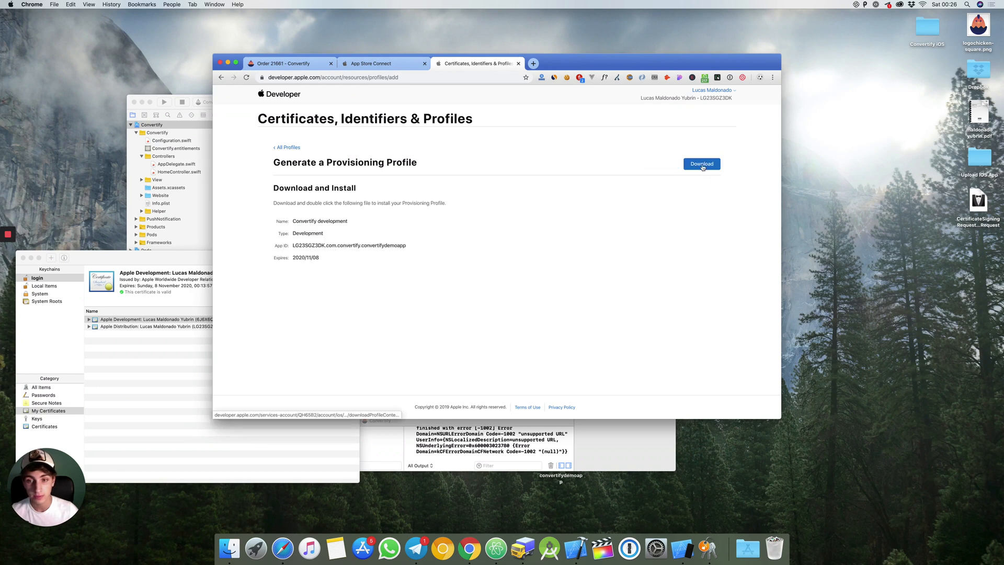
pyautogui.click(702, 163)
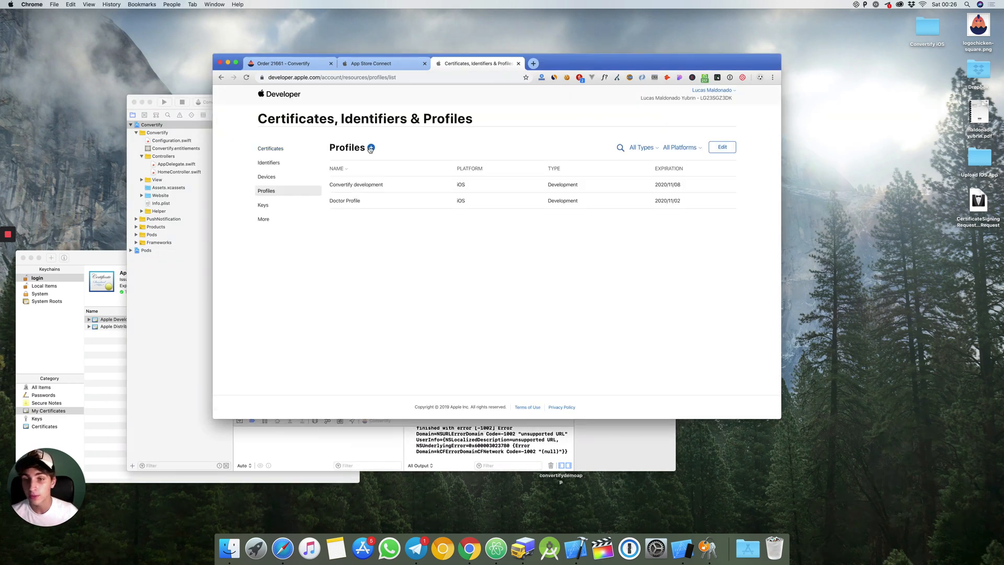
# - Start an App Store profile for convertifydemoapp using the Nov 07, 2020 distribution certificate
pyautogui.click(371, 148)
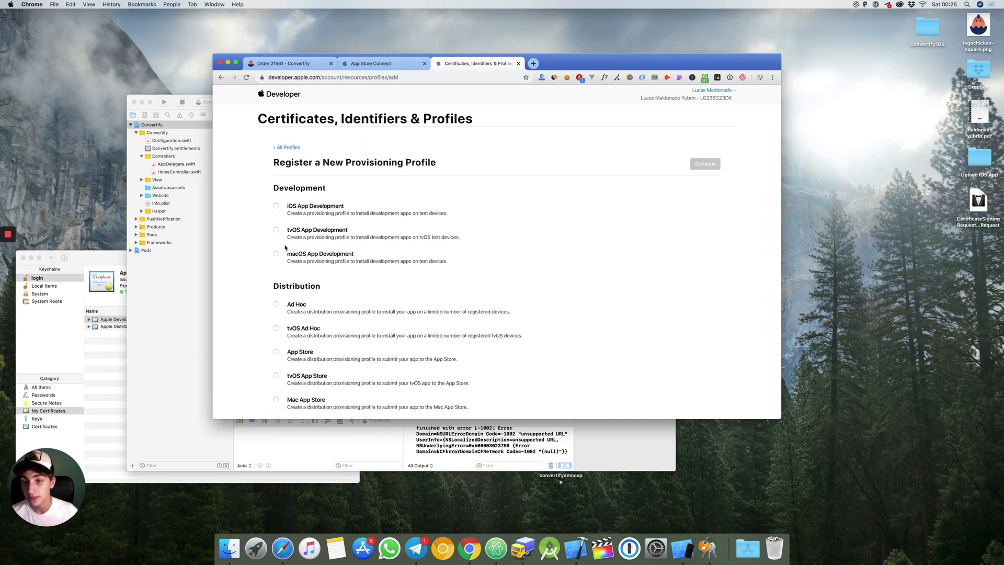
pyautogui.click(276, 299)
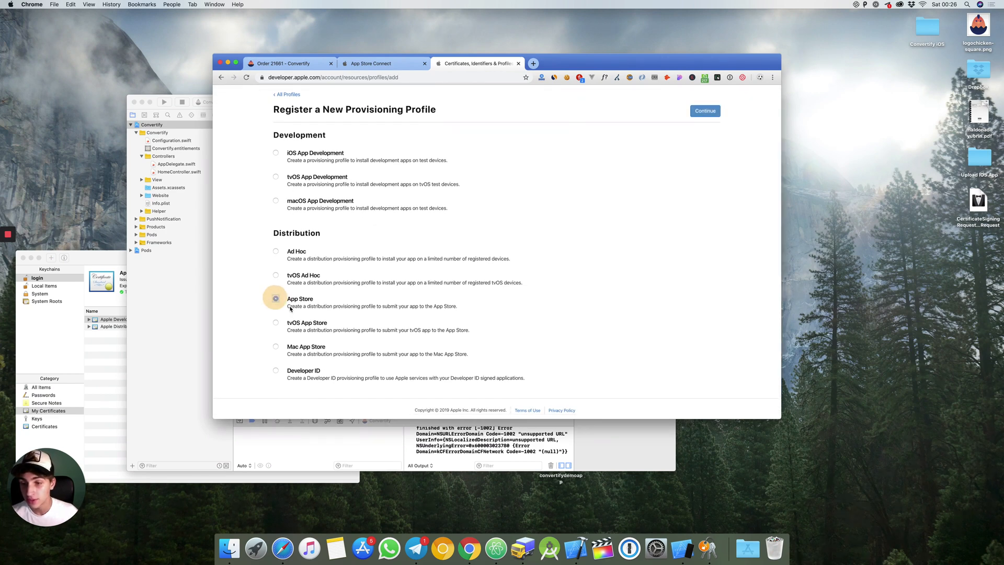
pyautogui.click(705, 111)
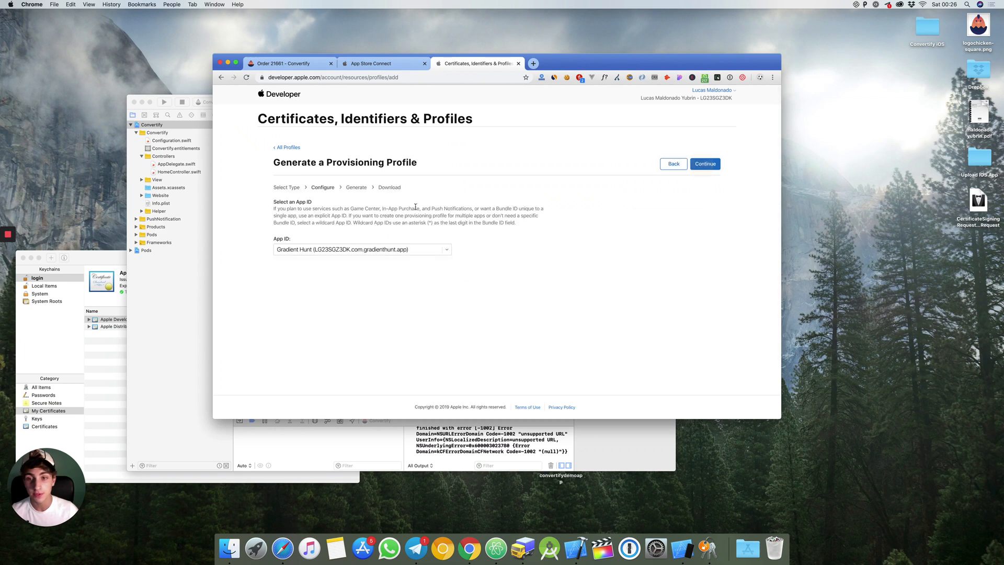
pyautogui.click(362, 249)
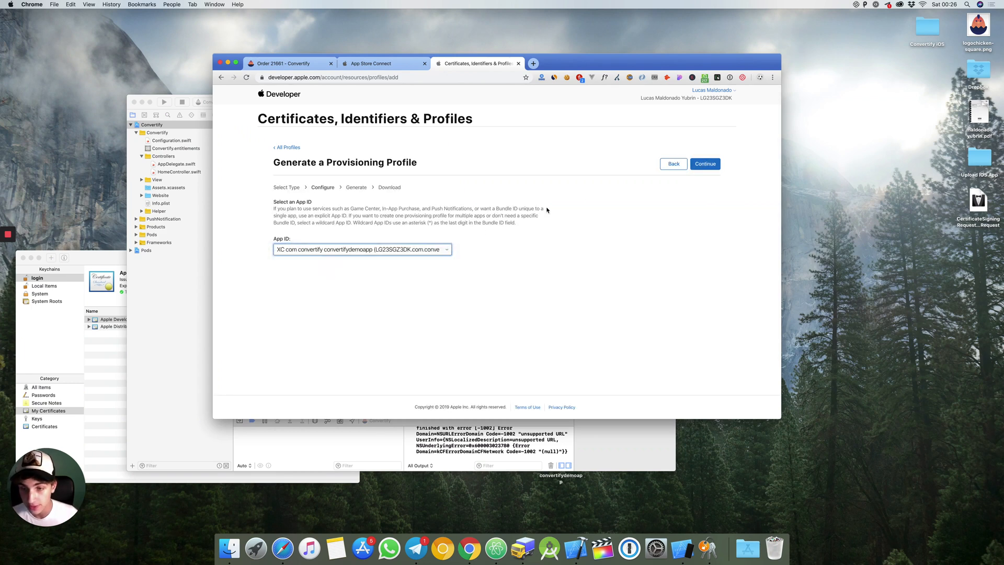
pyautogui.click(706, 163)
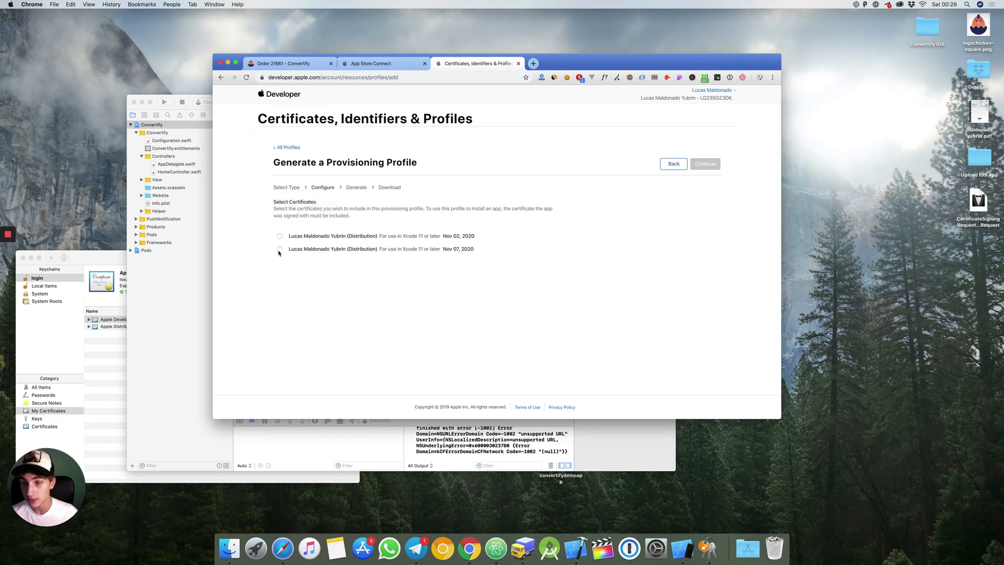
pyautogui.click(280, 249)
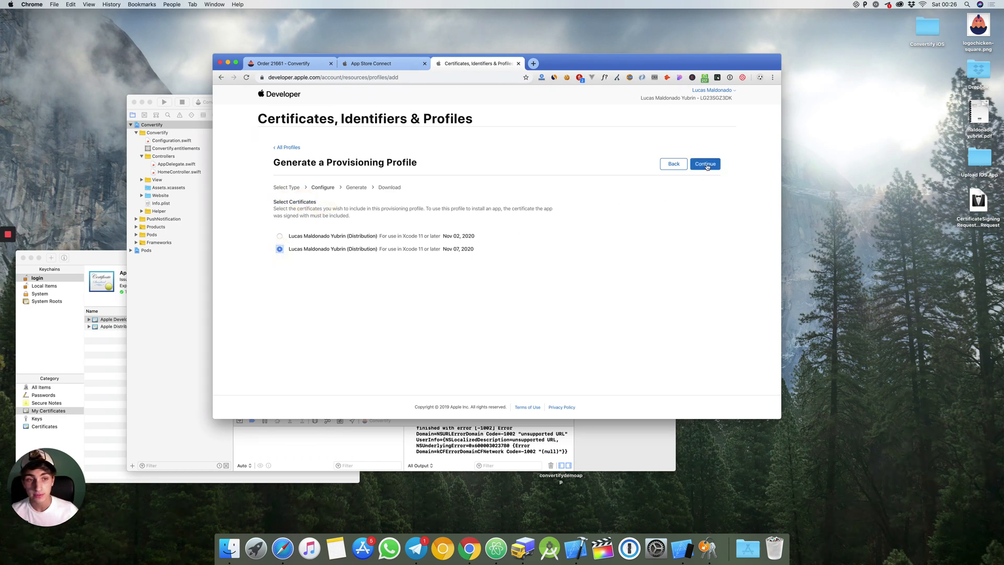
pyautogui.click(705, 163)
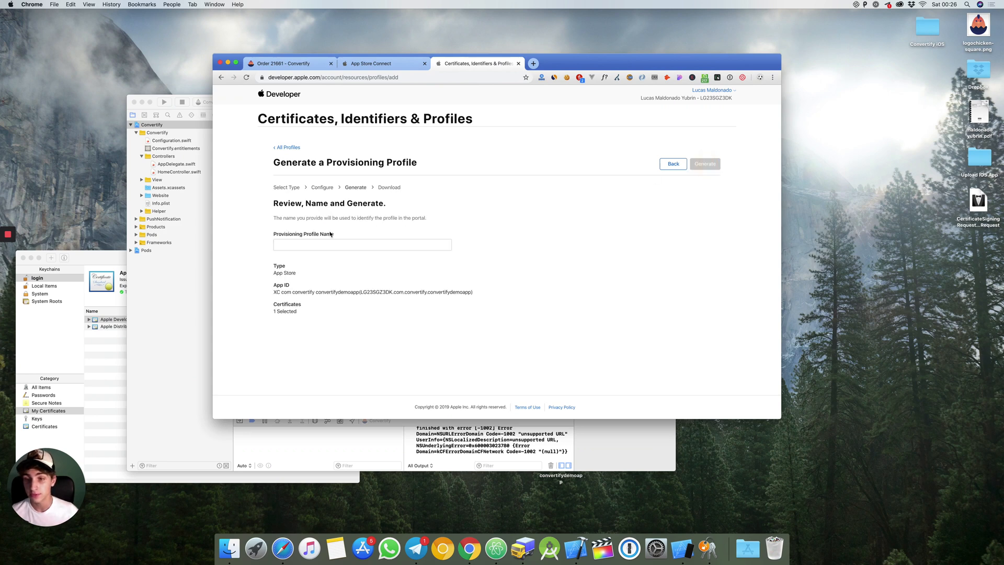
# - Name it Convertify distribution, generate and download it, then return to All Profiles
pyautogui.click(362, 245)
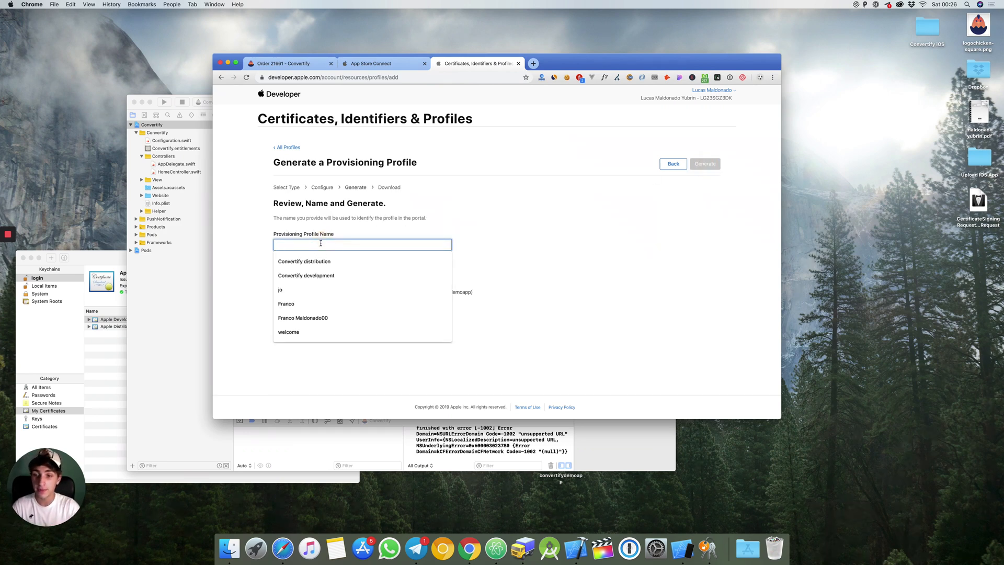
pyautogui.click(303, 261)
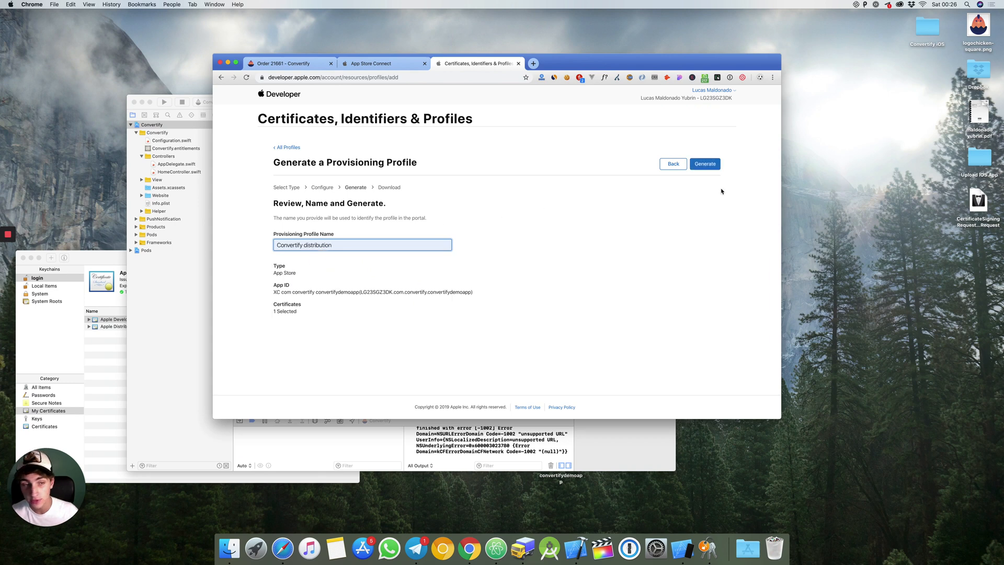
pyautogui.click(705, 163)
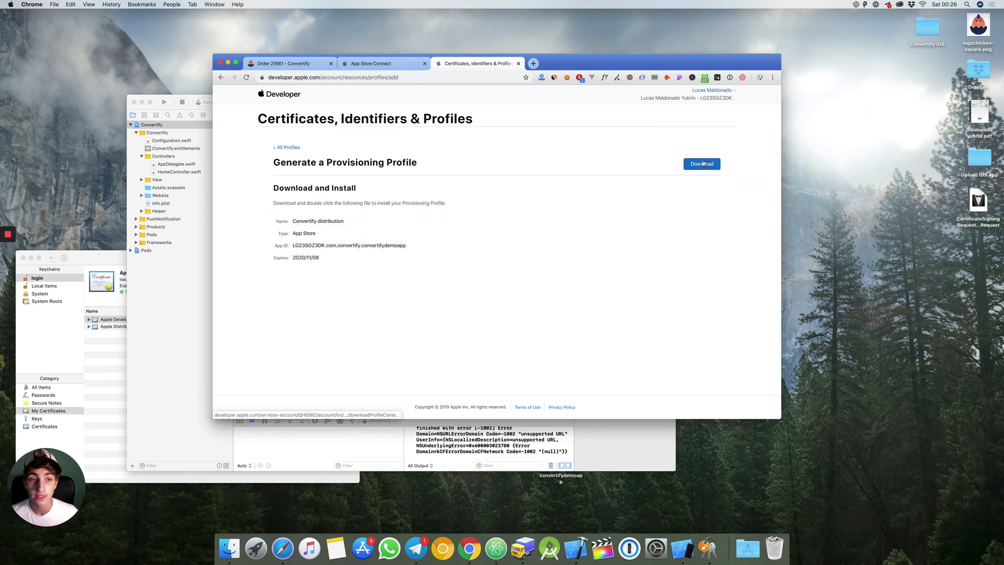
pyautogui.click(702, 163)
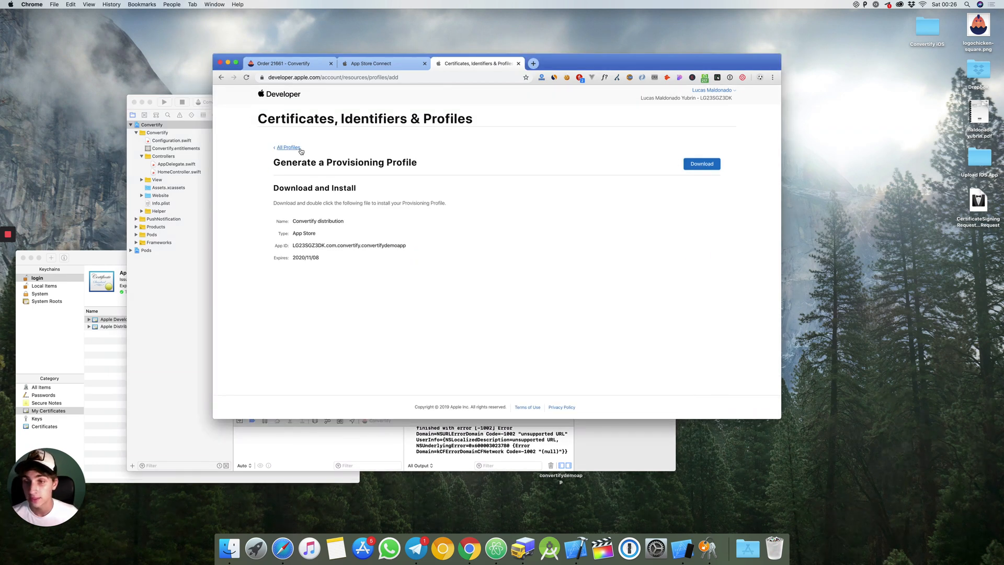
pyautogui.click(287, 148)
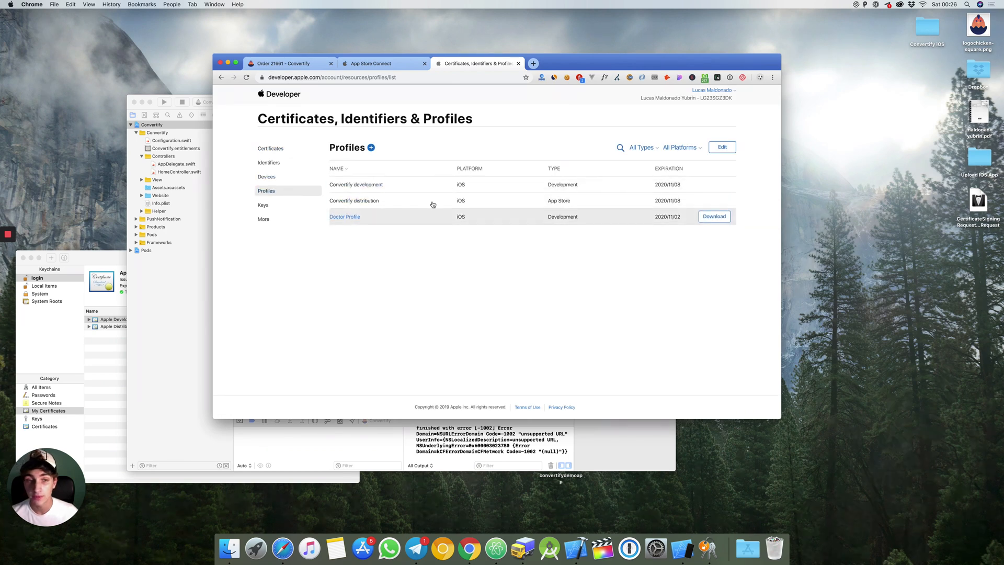
# - Review the Certificates list and return to Identifiers, now showing com.convertify.Convertify
pyautogui.click(269, 162)
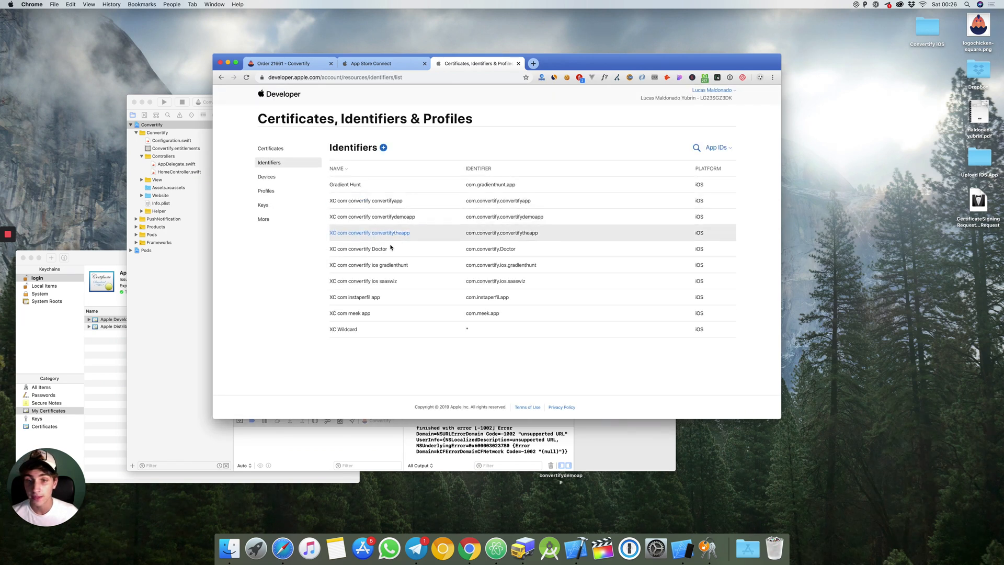
pyautogui.click(270, 148)
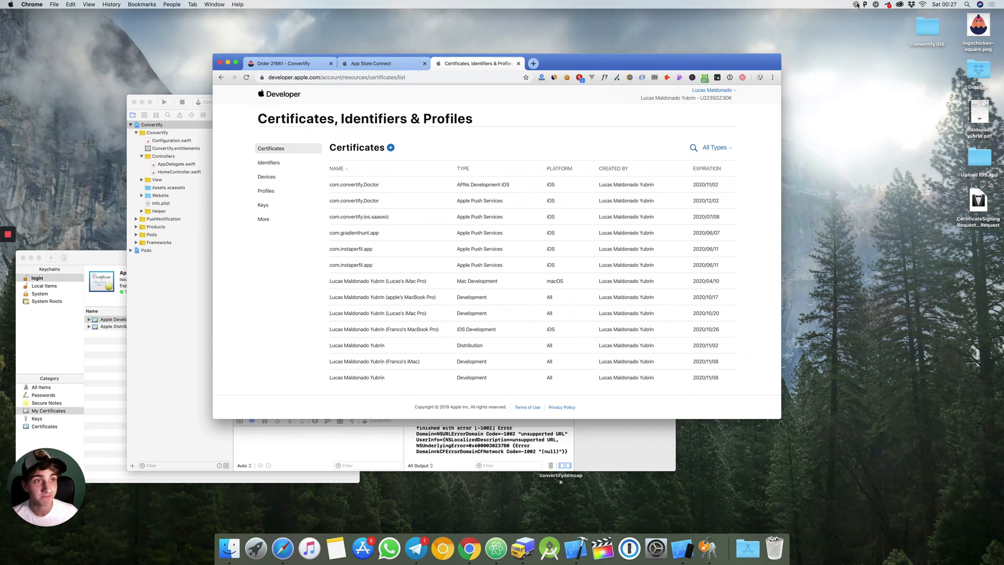
pyautogui.click(268, 162)
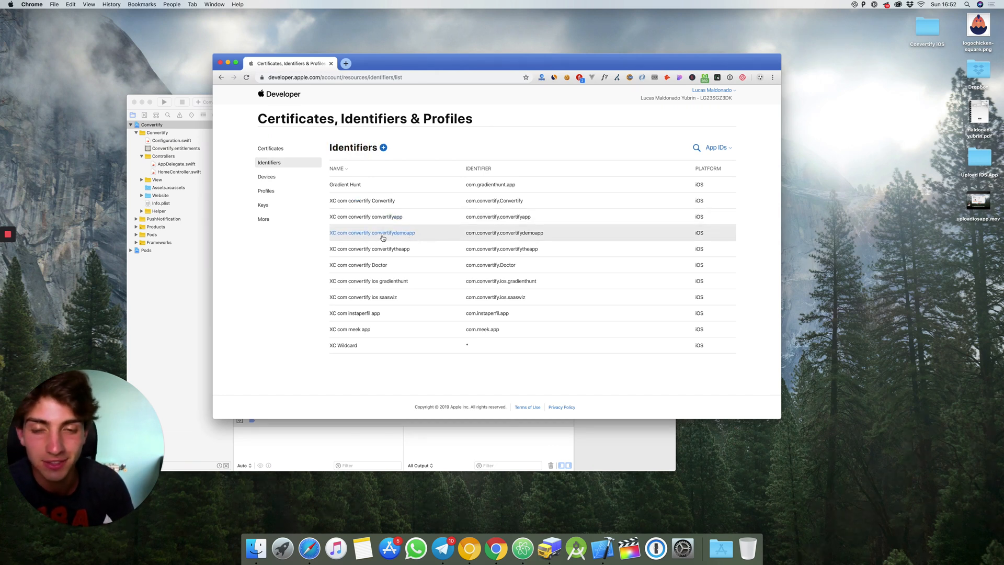
# - Check Push Notifications on the convertifydemoapp App ID, then bring up Convertify's iOS push docs in a new tab
pyautogui.click(373, 233)
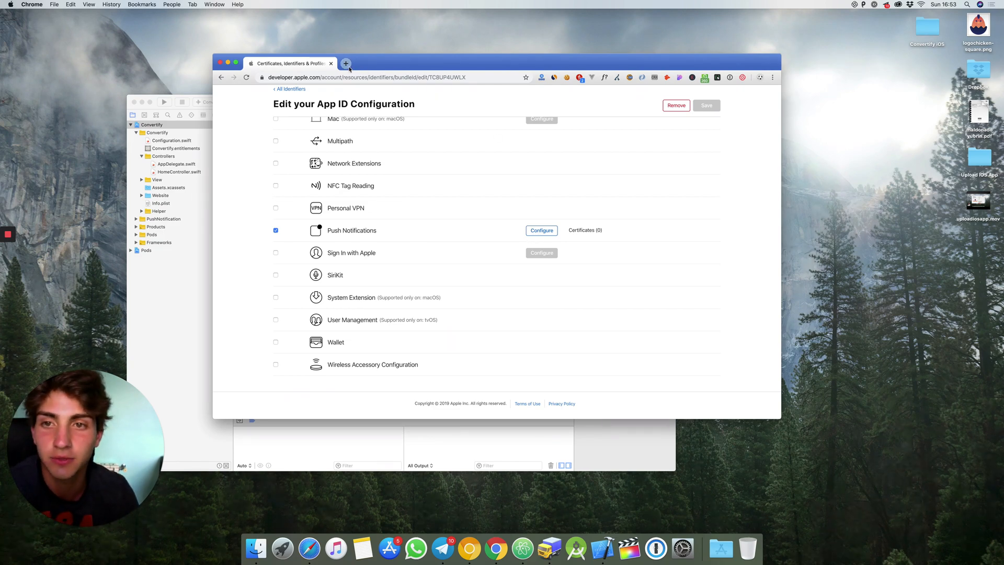
pyautogui.click(346, 62)
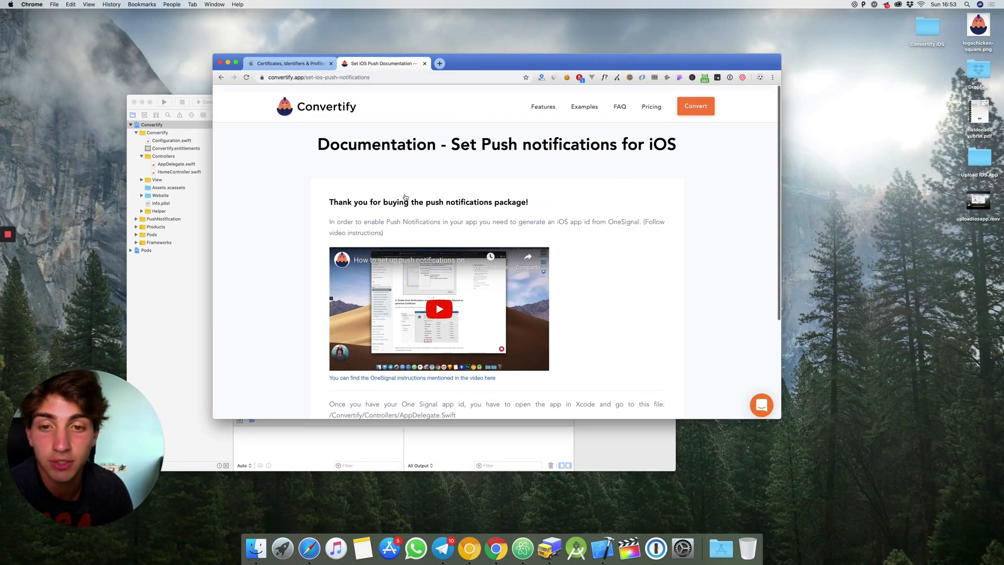
# - Scroll through the Set Push notifications for iOS guide before returning to Xcode
pyautogui.scroll(-3)
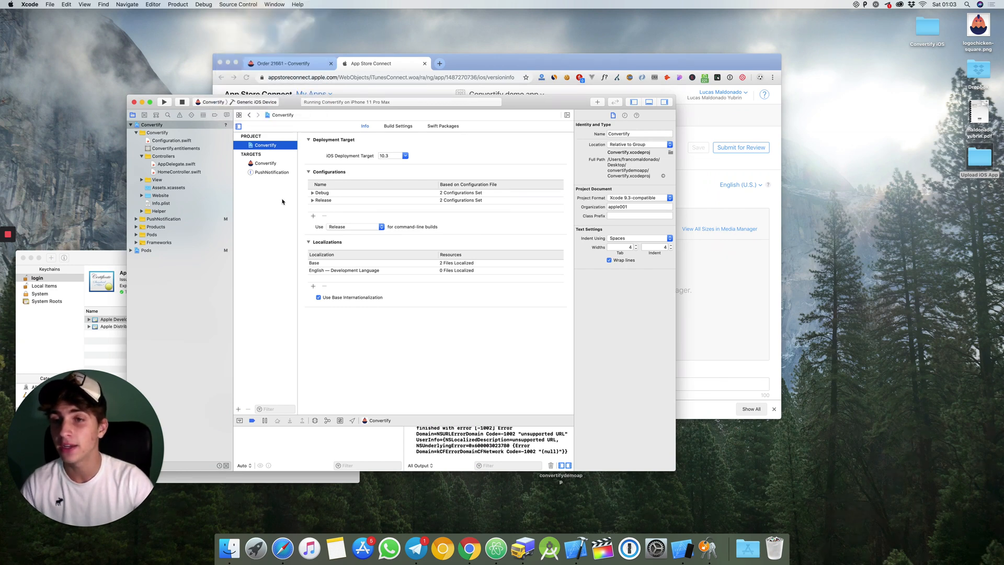
# - Start archiving the Convertify app for a Generic iOS Device via Product > Archive
pyautogui.click(177, 4)
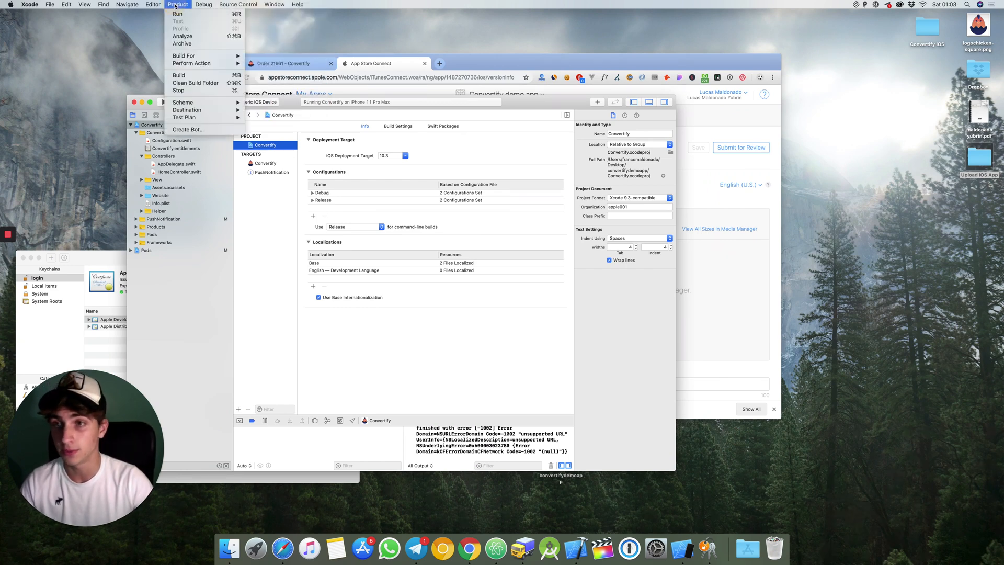
pyautogui.moveTo(183, 44)
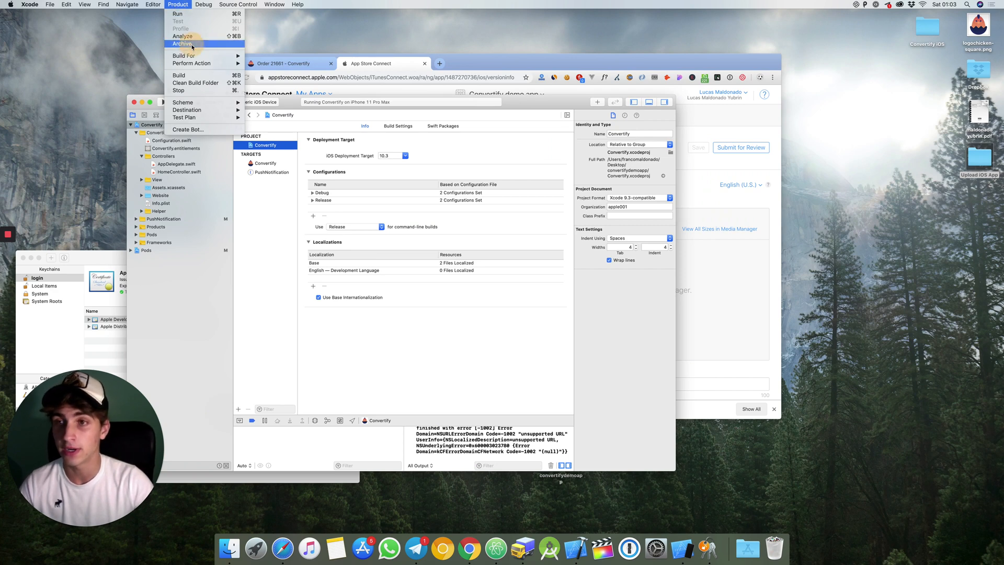
pyautogui.click(182, 43)
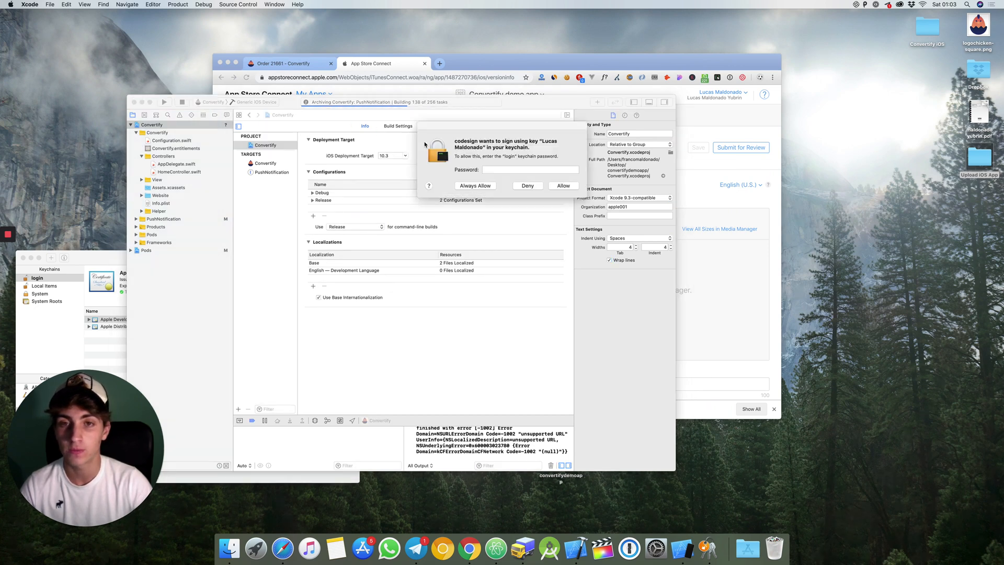
# - Enter the login keychain password and Always Allow codesign to use the signing key
pyautogui.click(529, 169)
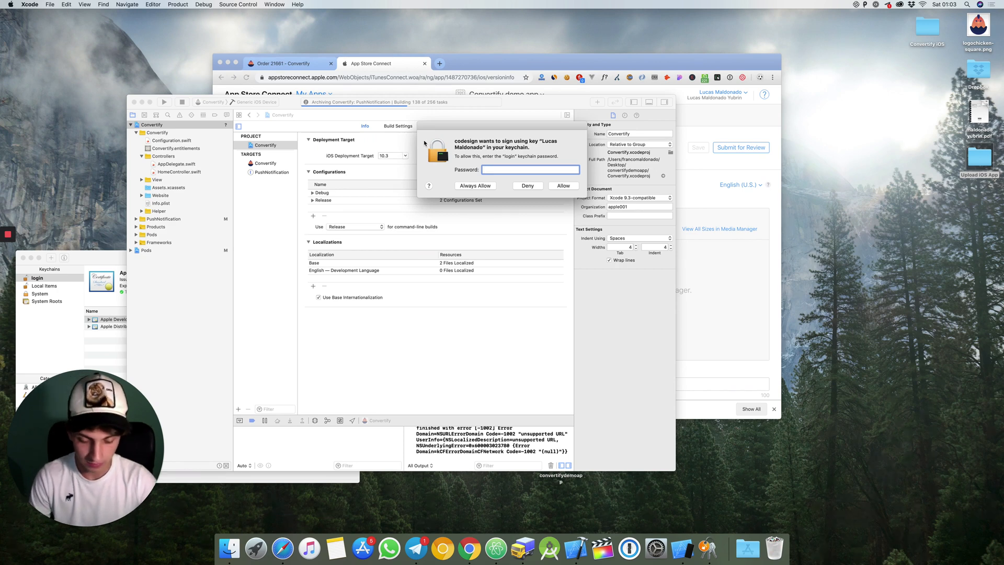
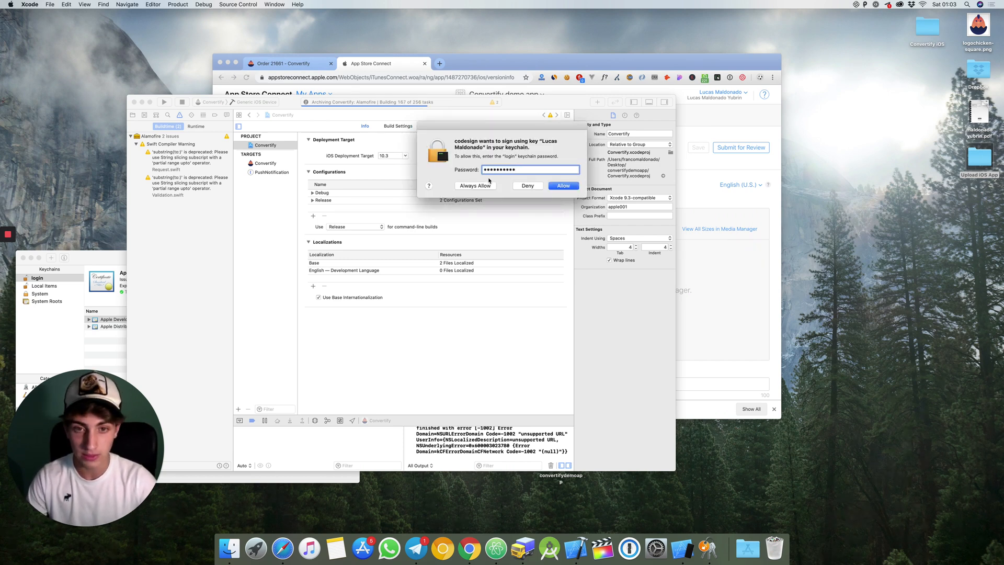
pyautogui.click(563, 186)
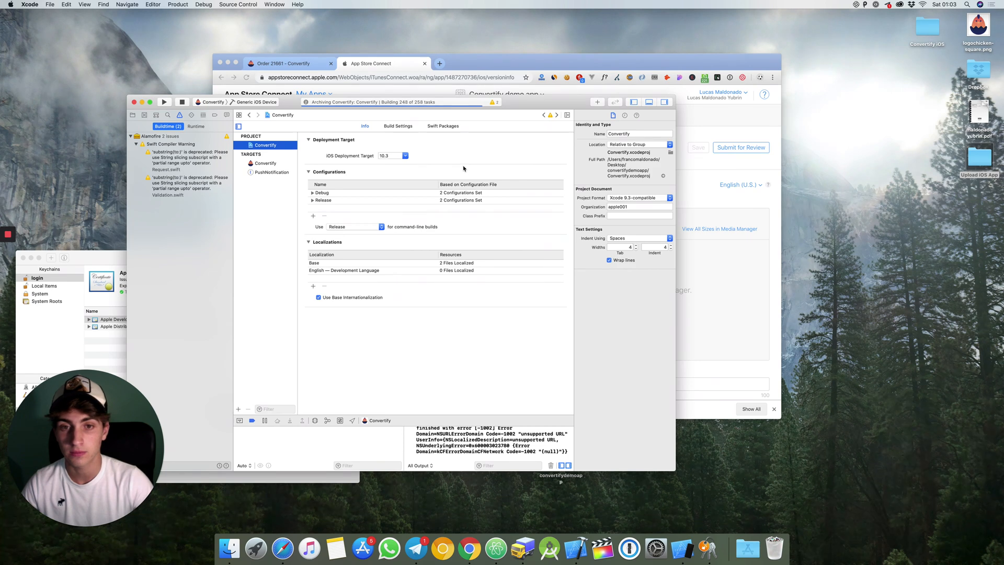
pyautogui.moveTo(469, 173)
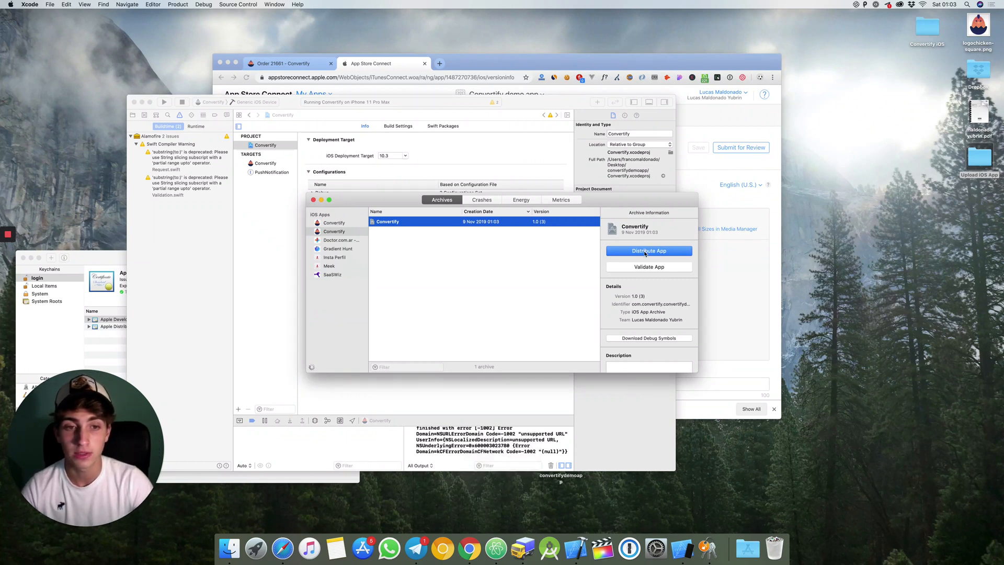
# - Distribute the Convertify archive to App Store Connect with default options and automatic signing
pyautogui.click(649, 251)
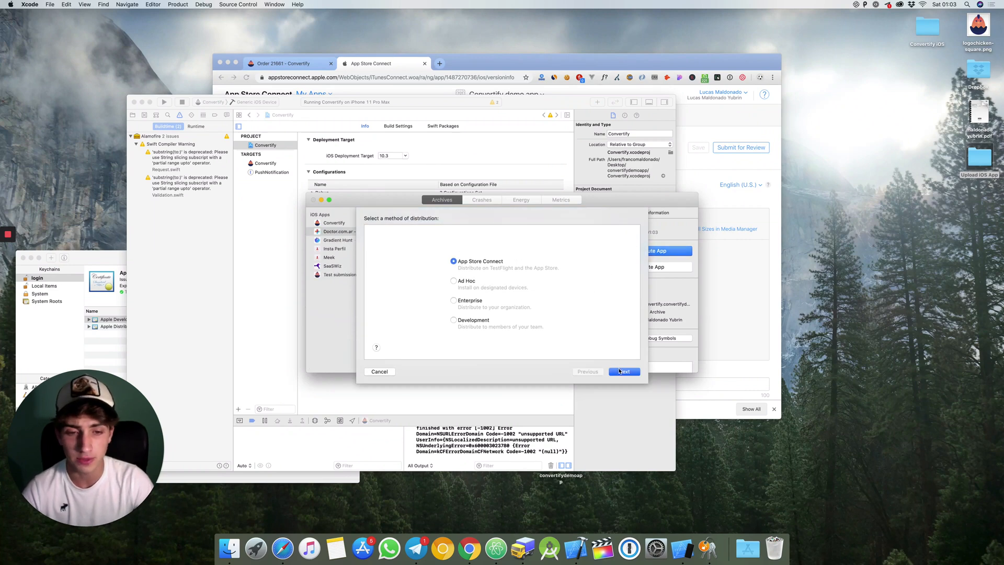
pyautogui.click(625, 371)
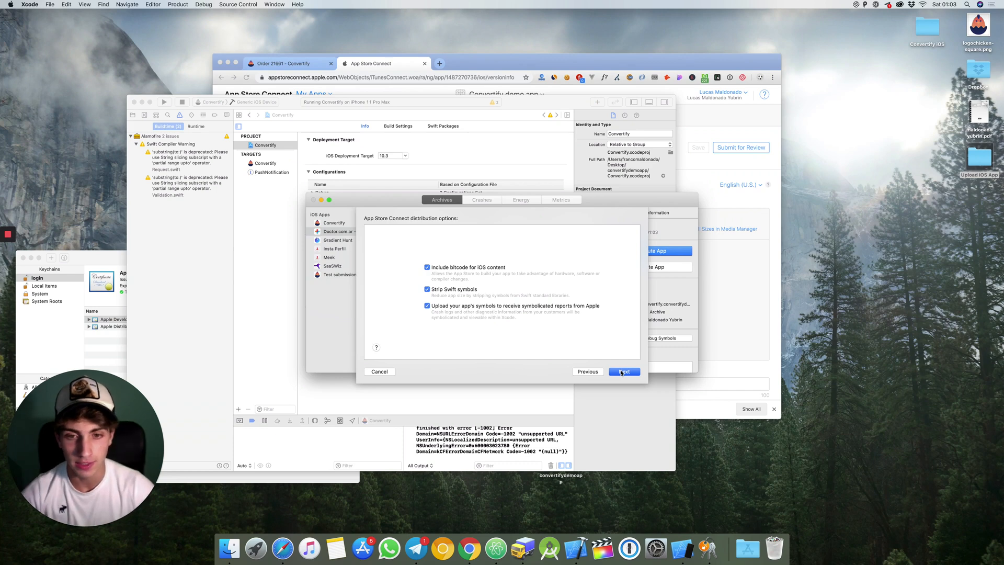
pyautogui.click(623, 372)
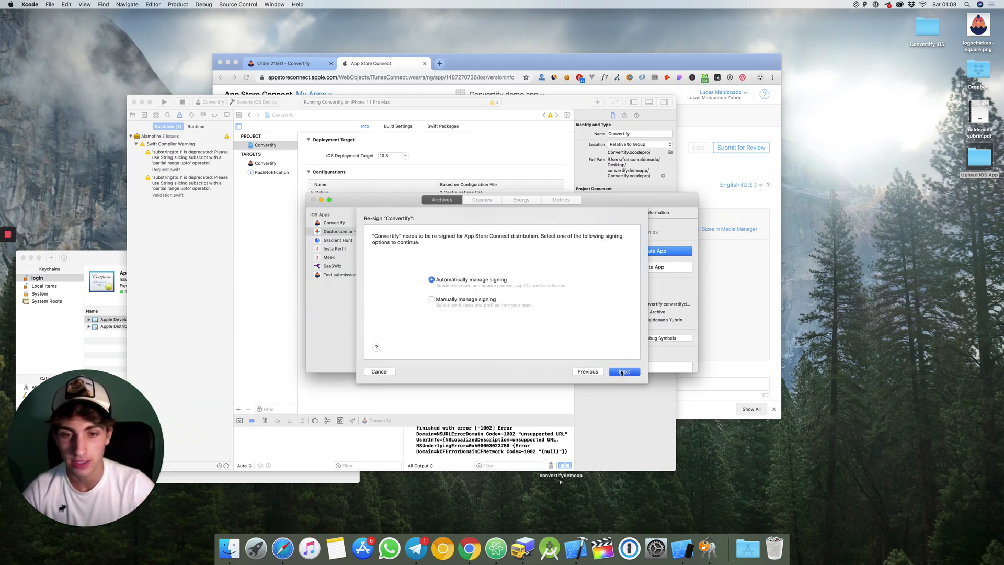
pyautogui.click(624, 372)
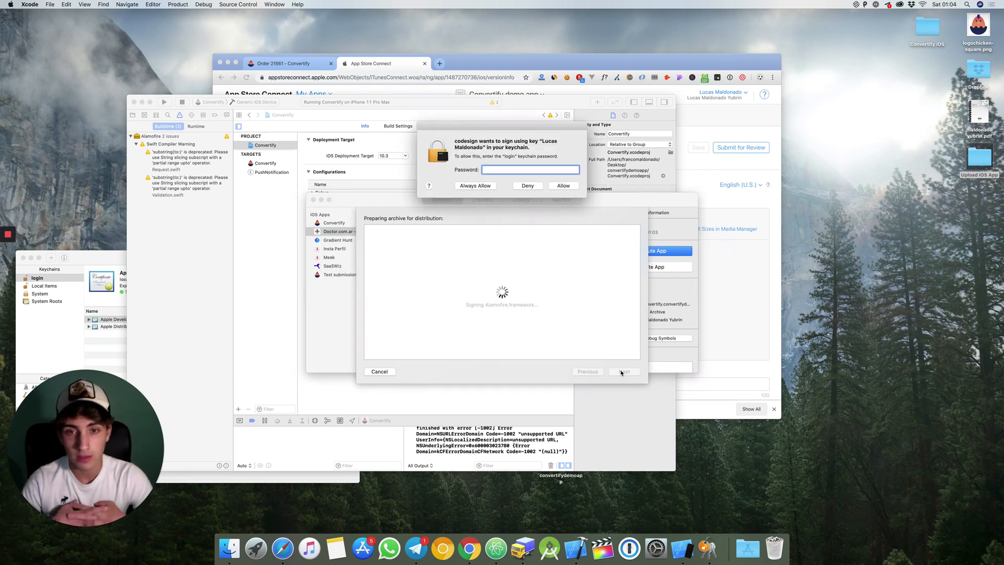
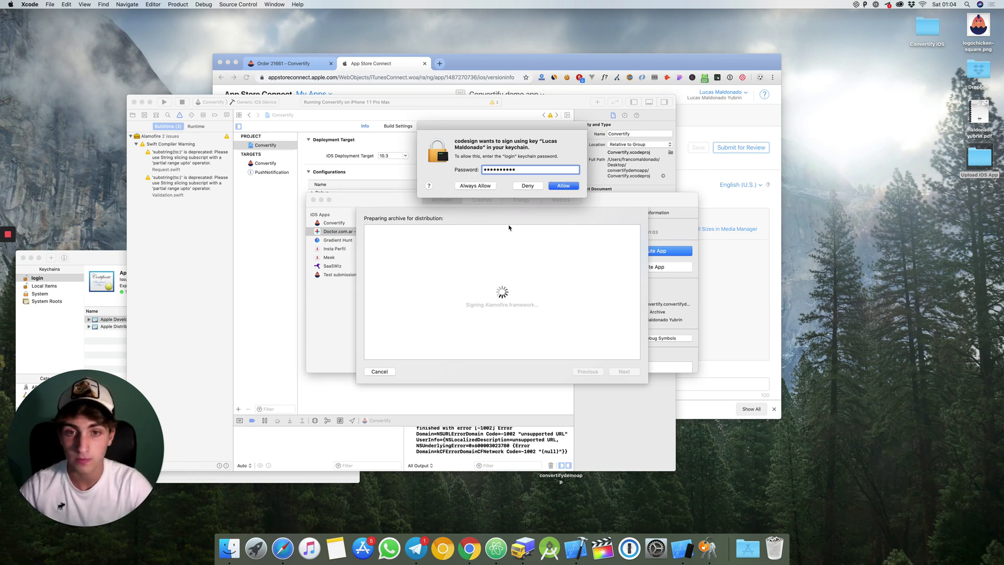
# - Enter the keychain password again and allow codesign so the archive finishes preparing
pyautogui.click(563, 186)
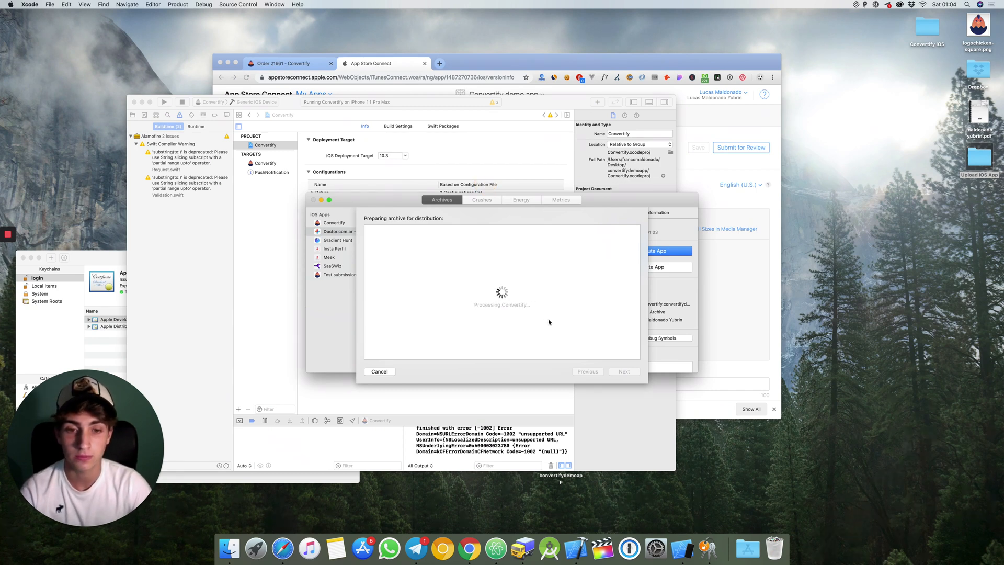
pyautogui.moveTo(578, 350)
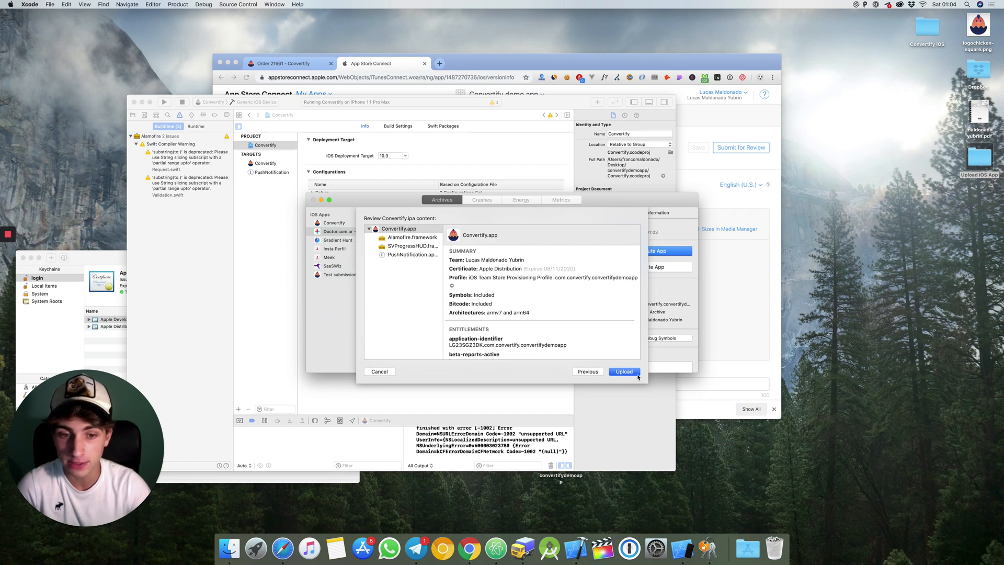
# - Upload the Convertify archive to App Store Connect and close the distribution window when done
pyautogui.click(624, 371)
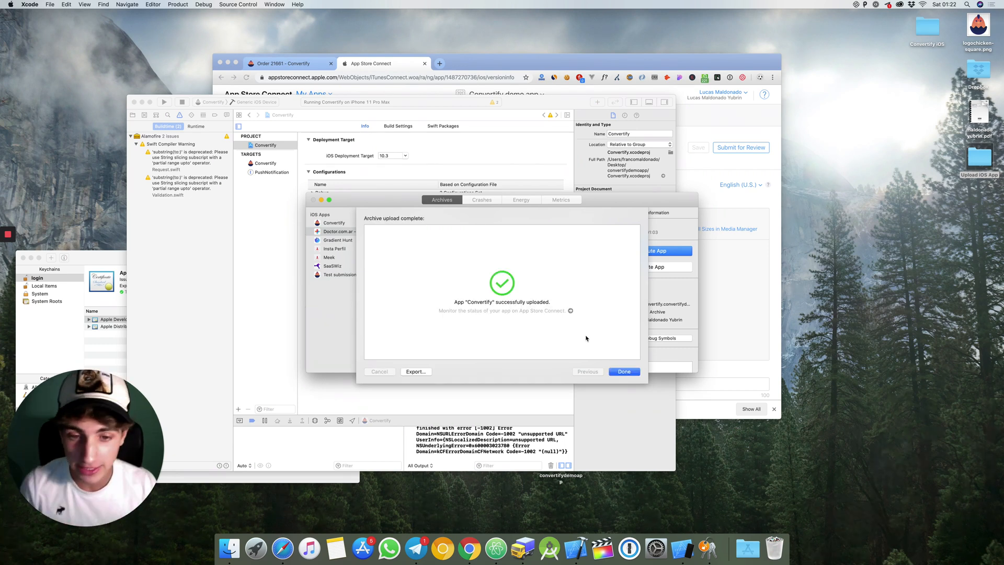
pyautogui.moveTo(620, 361)
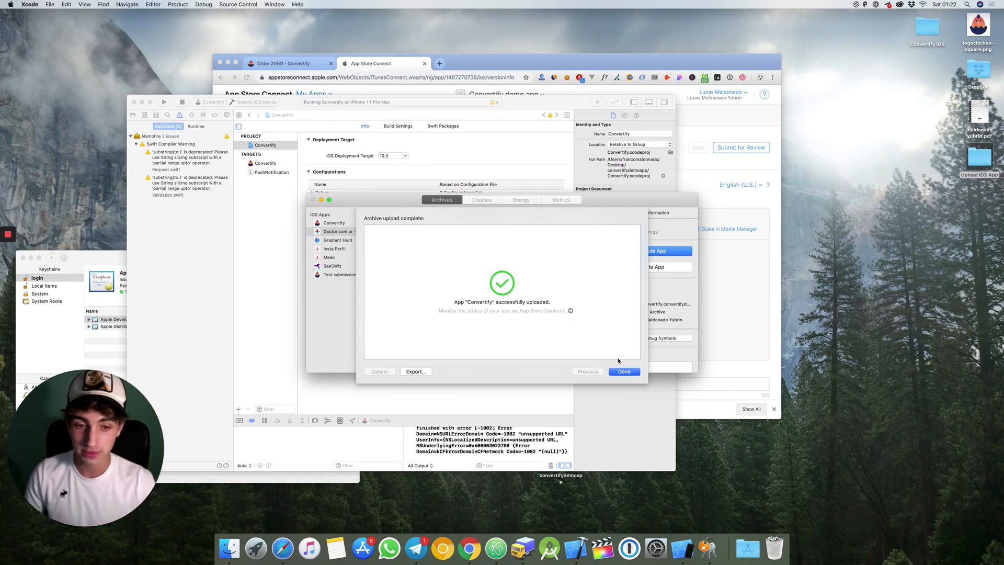
pyautogui.click(623, 371)
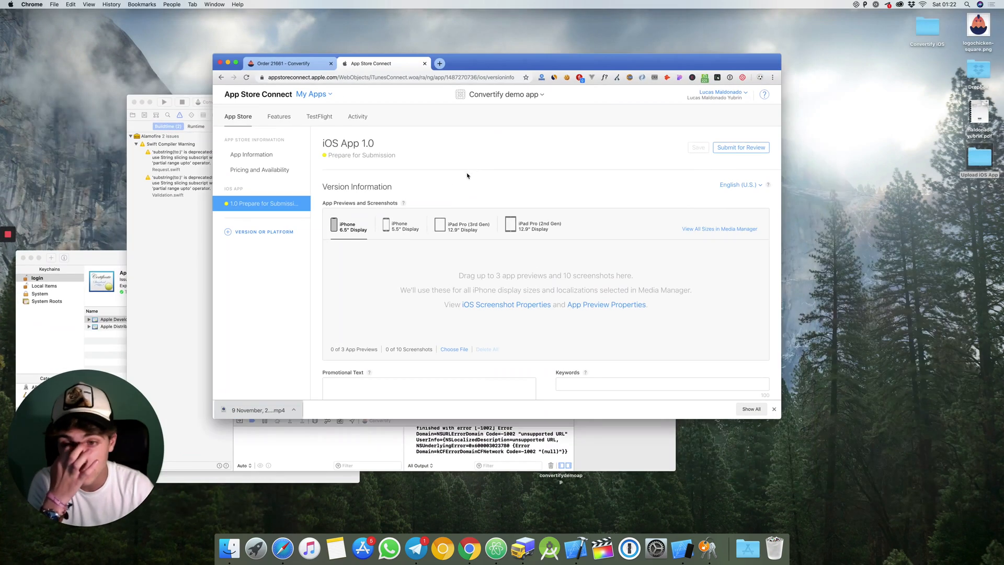
# - Attach build 1.0 (3) to the iOS App 1.0 version from the Add Build dialog
pyautogui.scroll(-3)
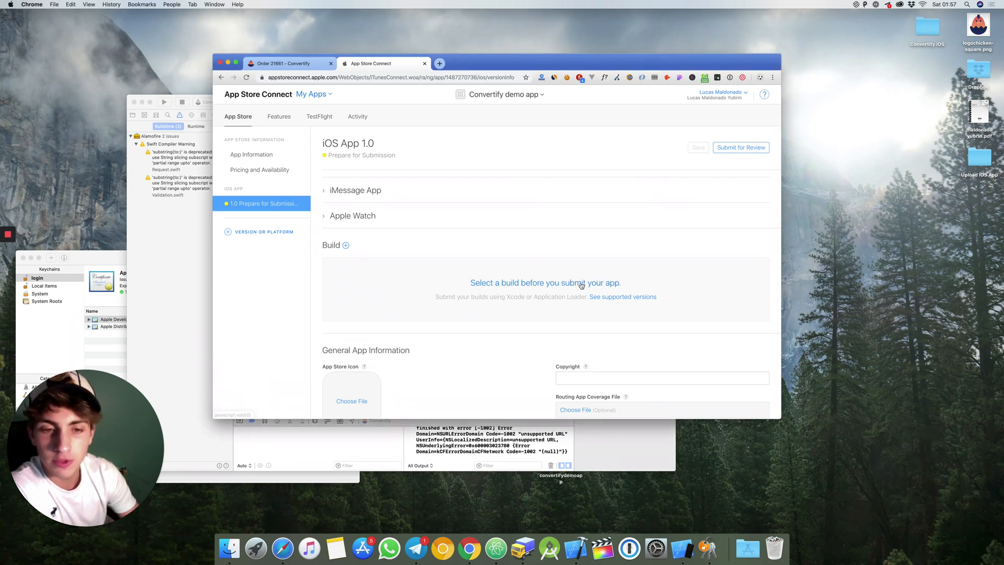
pyautogui.click(546, 282)
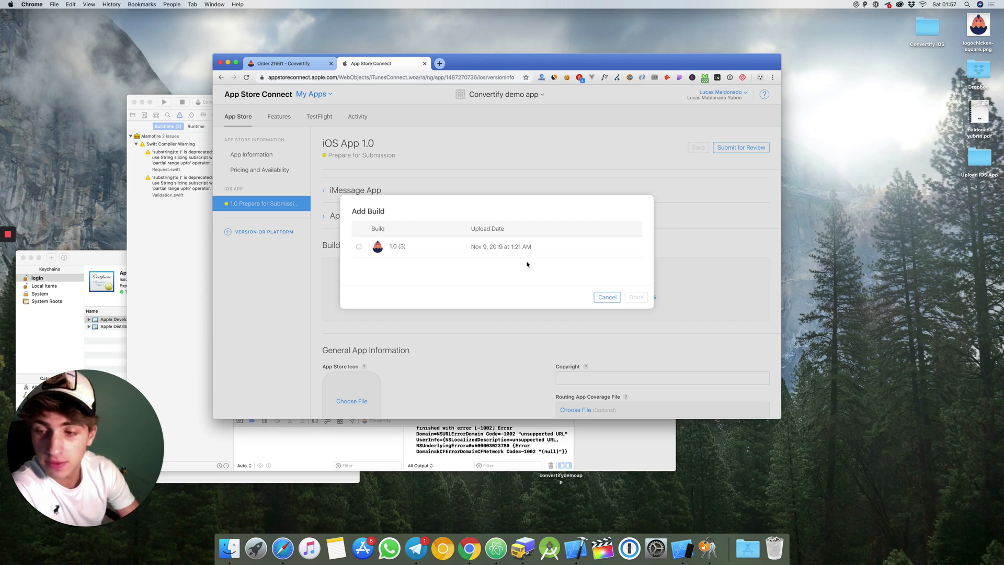
pyautogui.moveTo(450, 259)
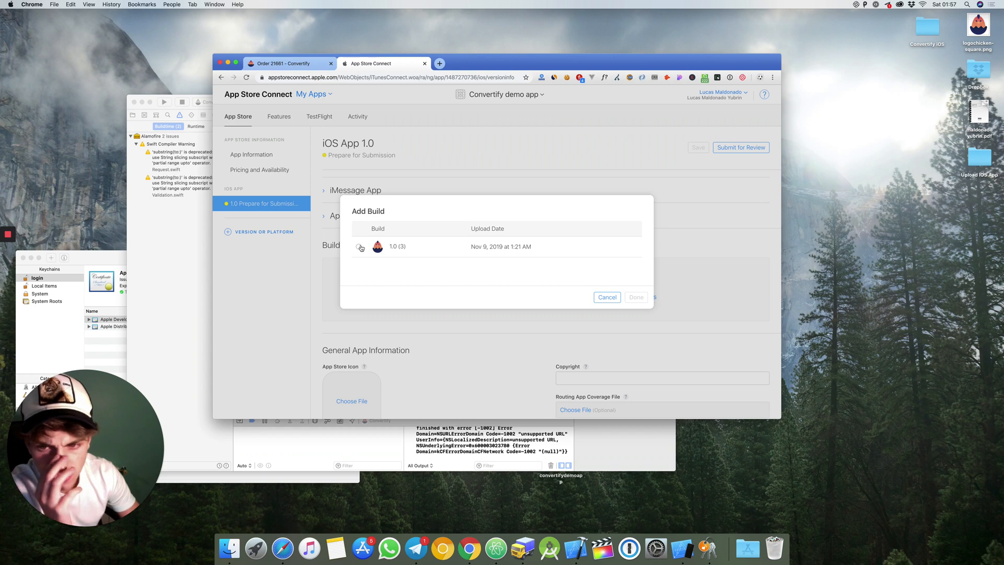
pyautogui.click(358, 247)
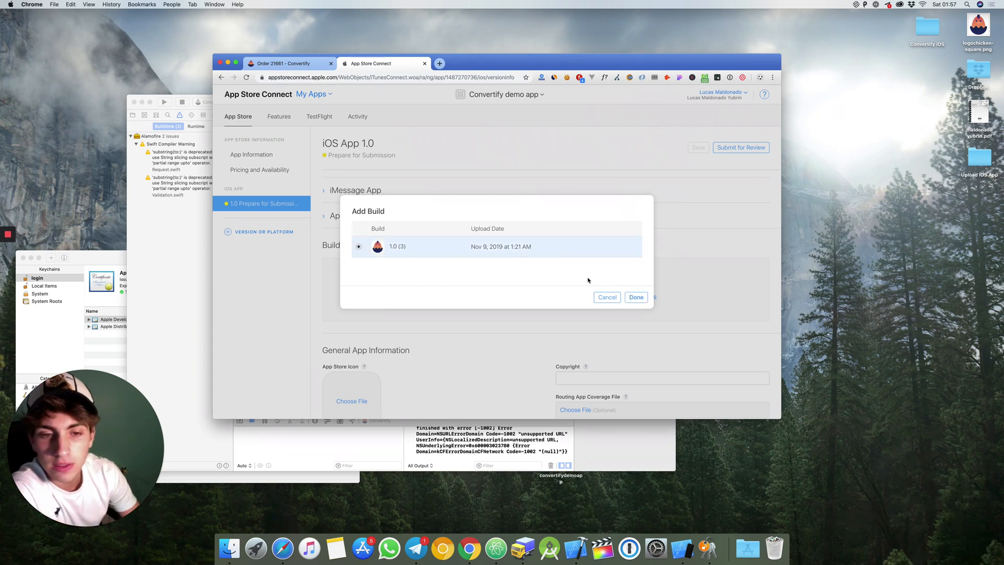
pyautogui.click(636, 297)
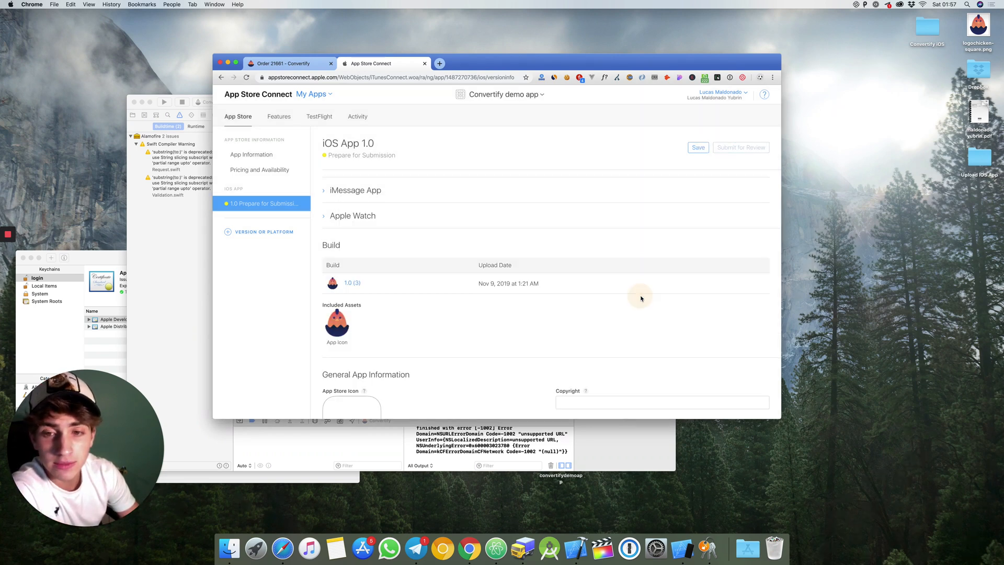
# - Save the iOS App 1.0 version with the attached build, making Submit for Review available
pyautogui.scroll(-3)
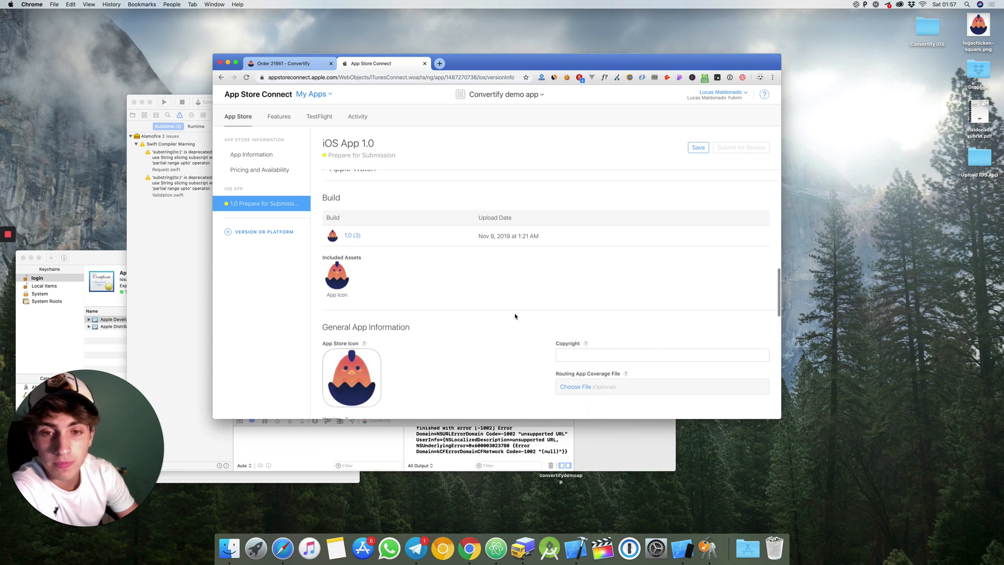
pyautogui.scroll(-3)
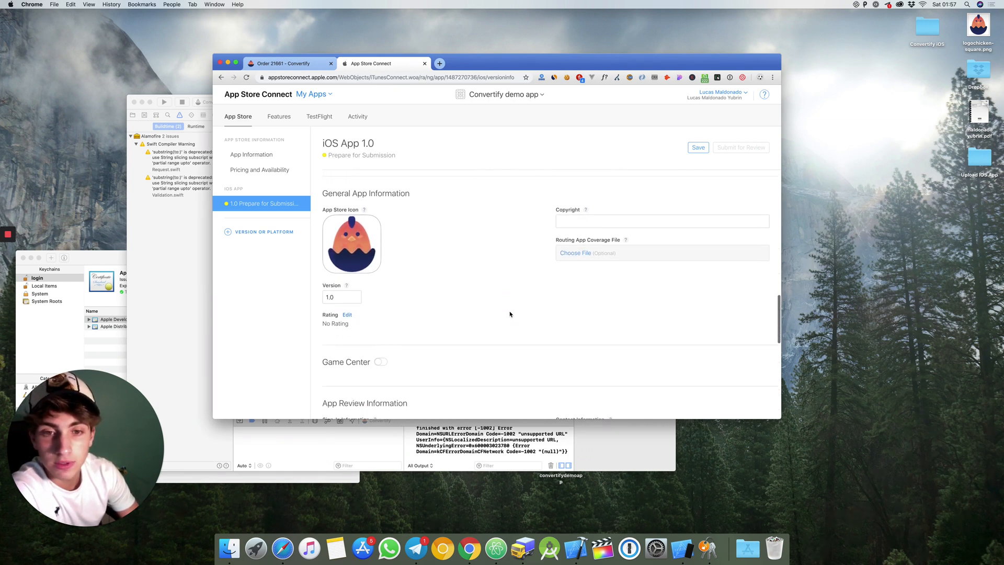
pyautogui.scroll(-3)
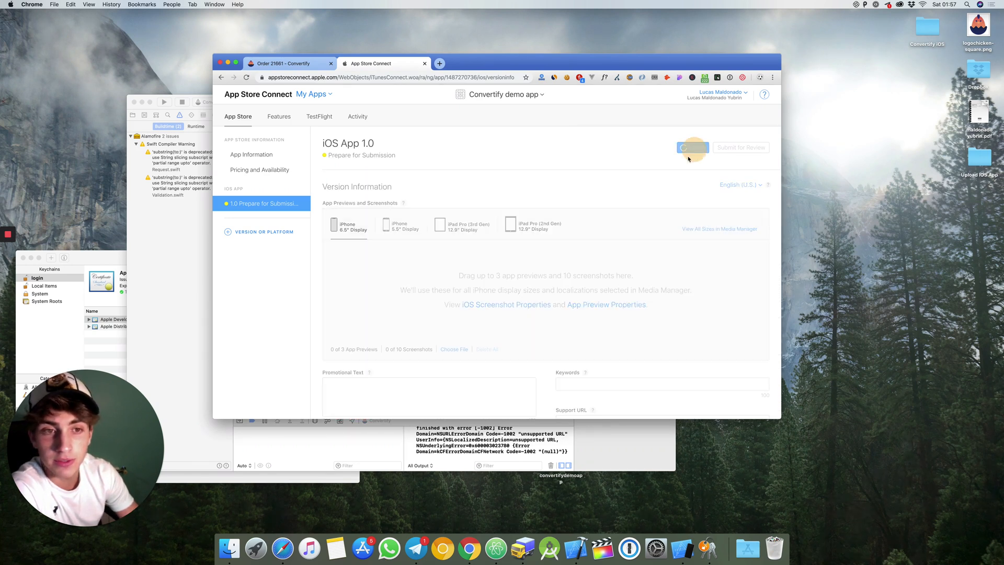
pyautogui.click(693, 147)
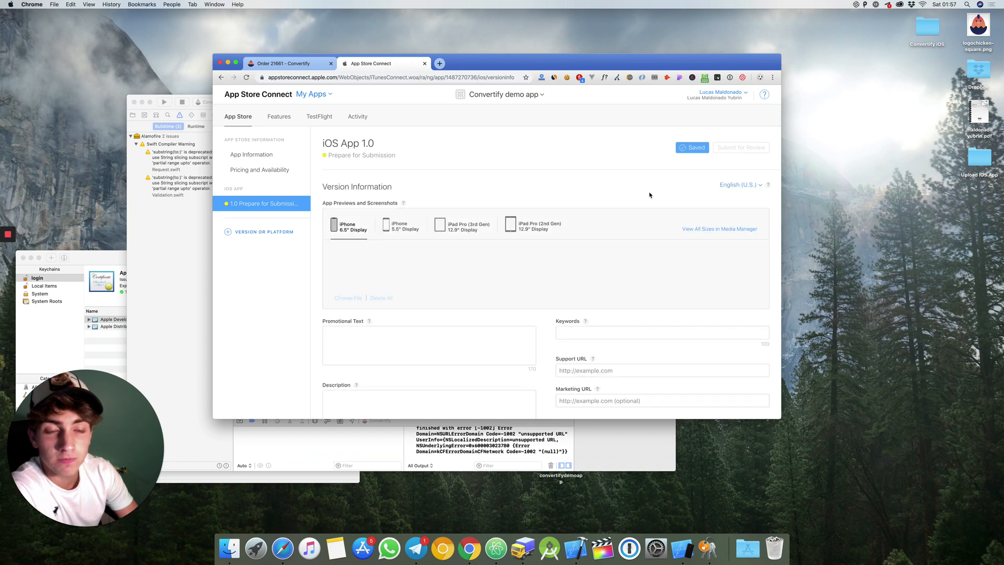
pyautogui.scroll(-3)
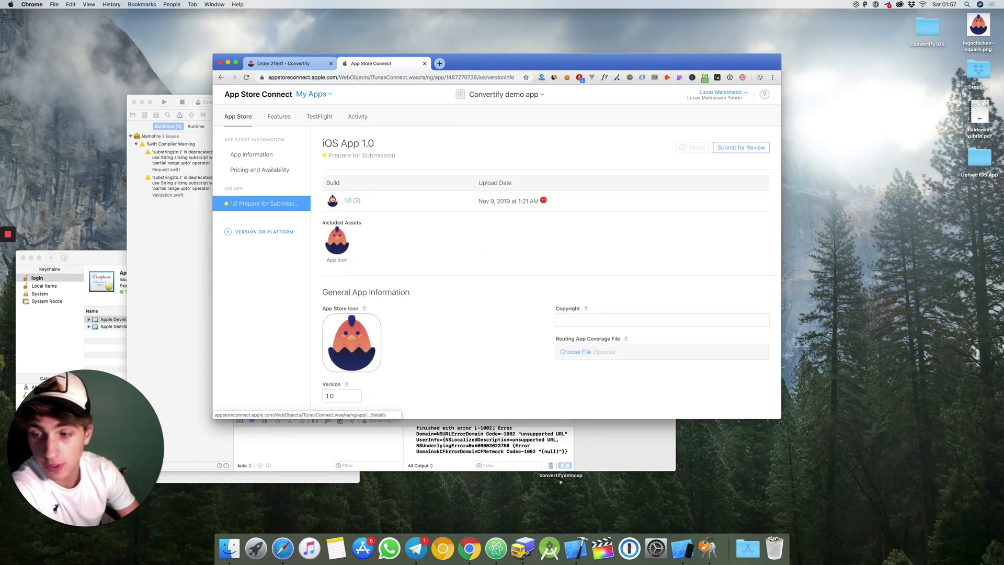
# - Review the version page details, starting on the Copyright field
pyautogui.scroll(-3)
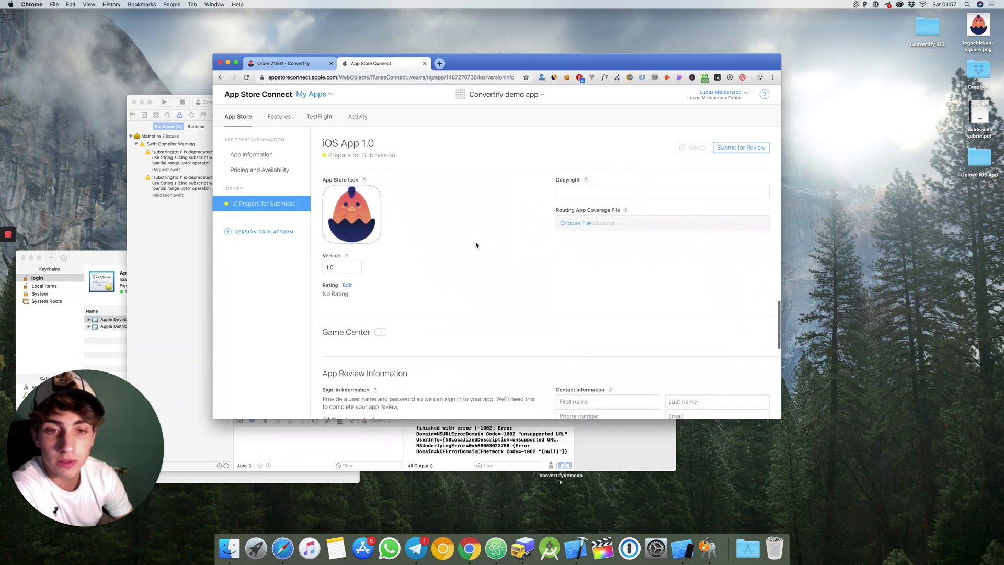
pyautogui.click(663, 190)
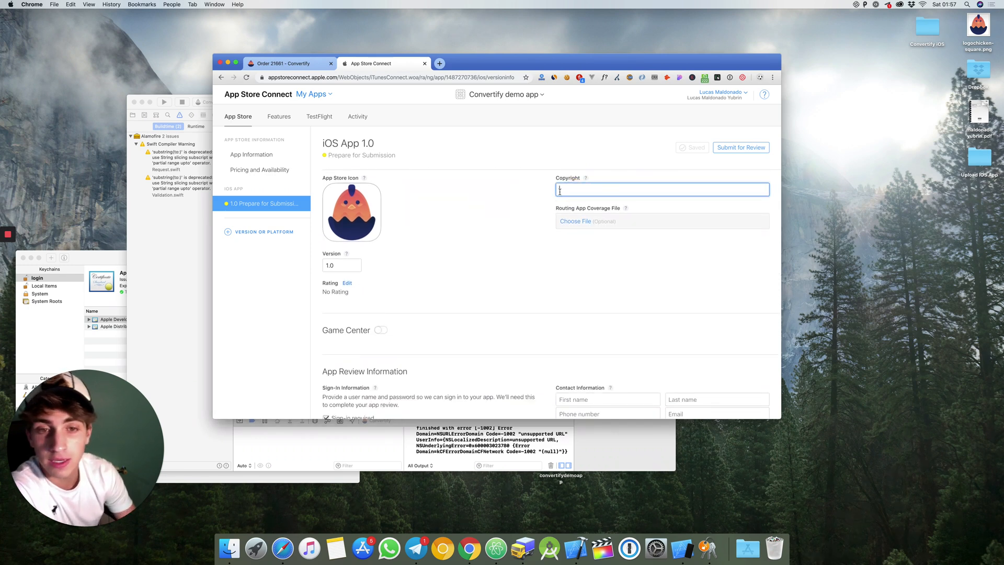
pyautogui.scroll(-3)
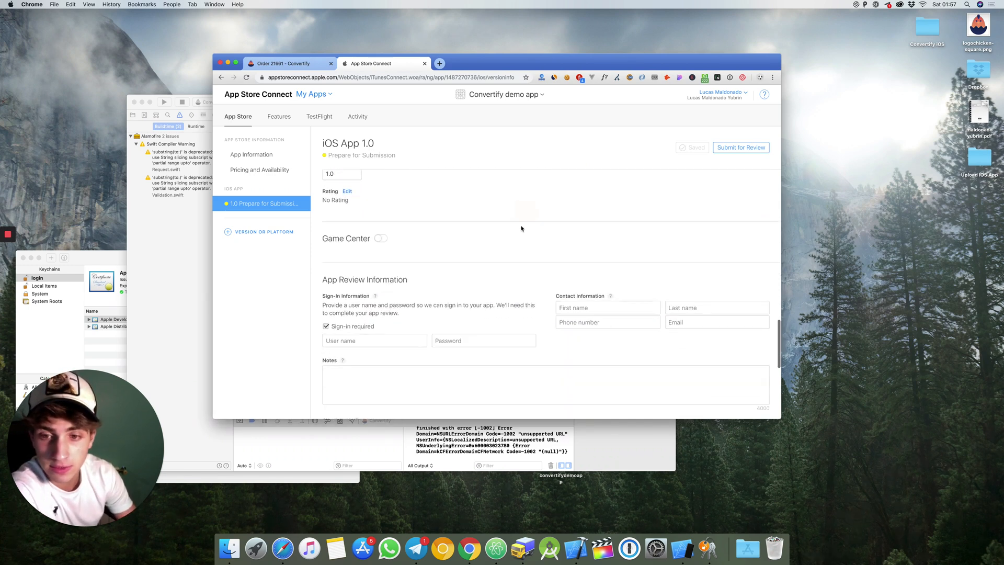
pyautogui.scroll(-3)
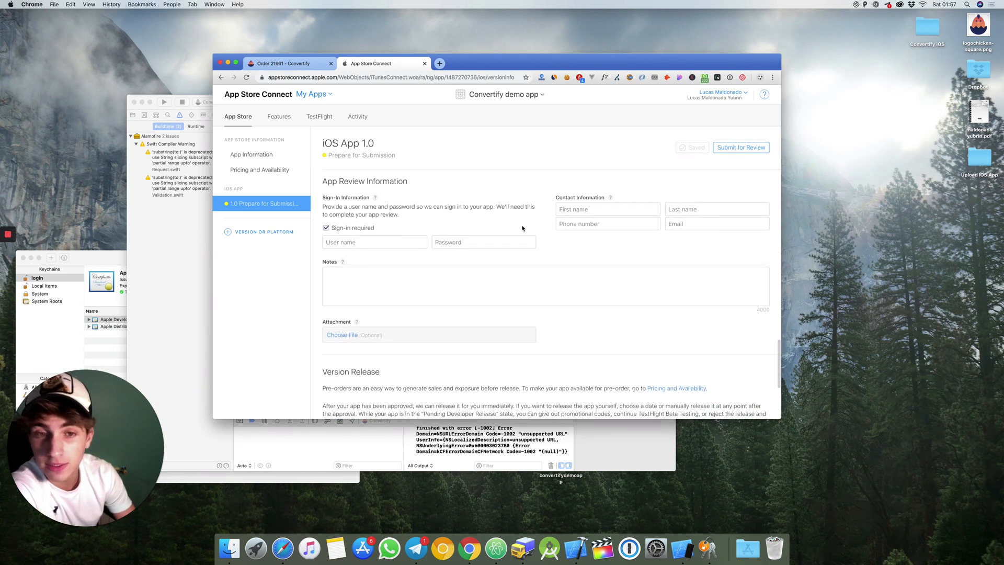
pyautogui.scroll(-3)
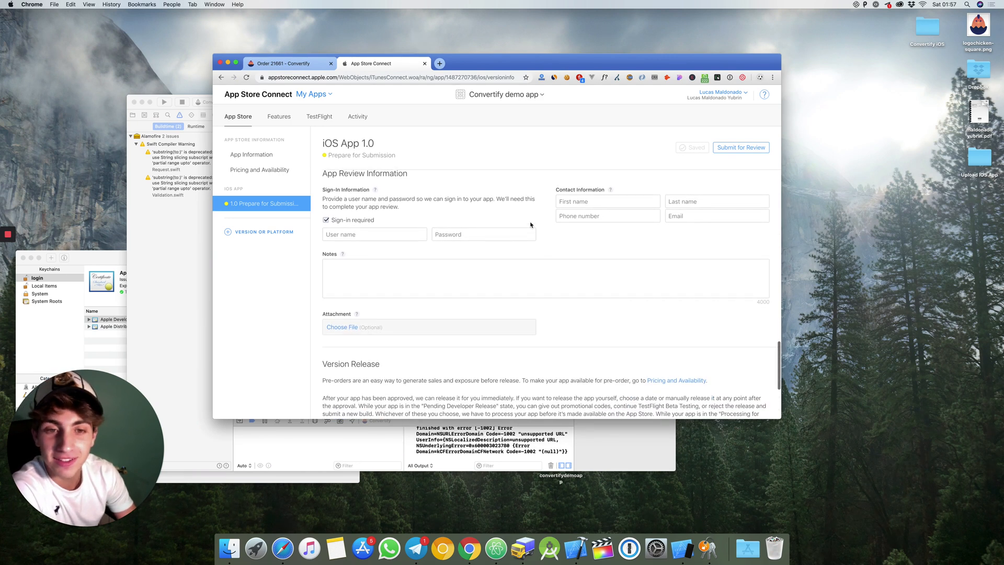
pyautogui.click(375, 234)
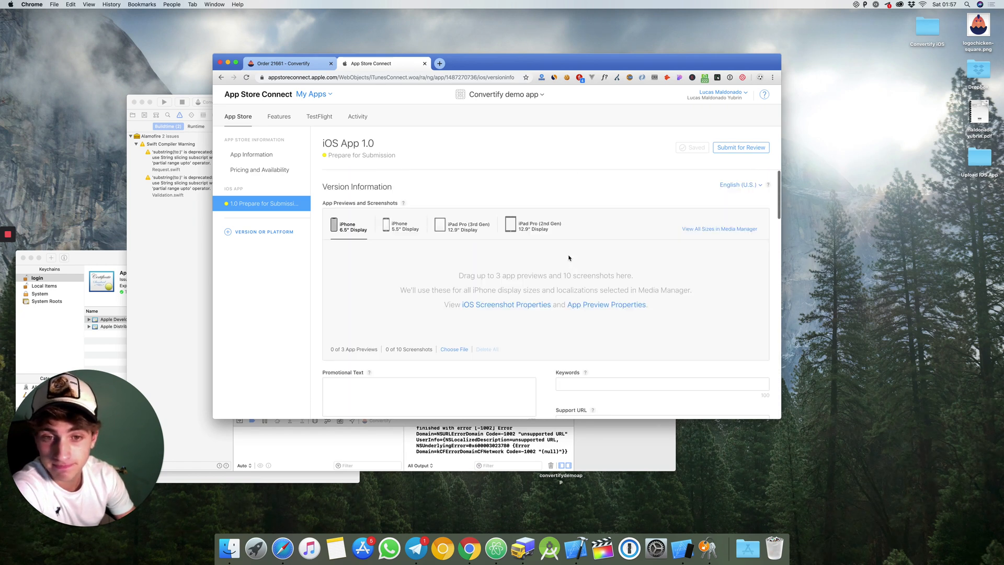
# - Go to the Convertify demo app's App Information page with bundle ID, SKU and category
pyautogui.scroll(-3)
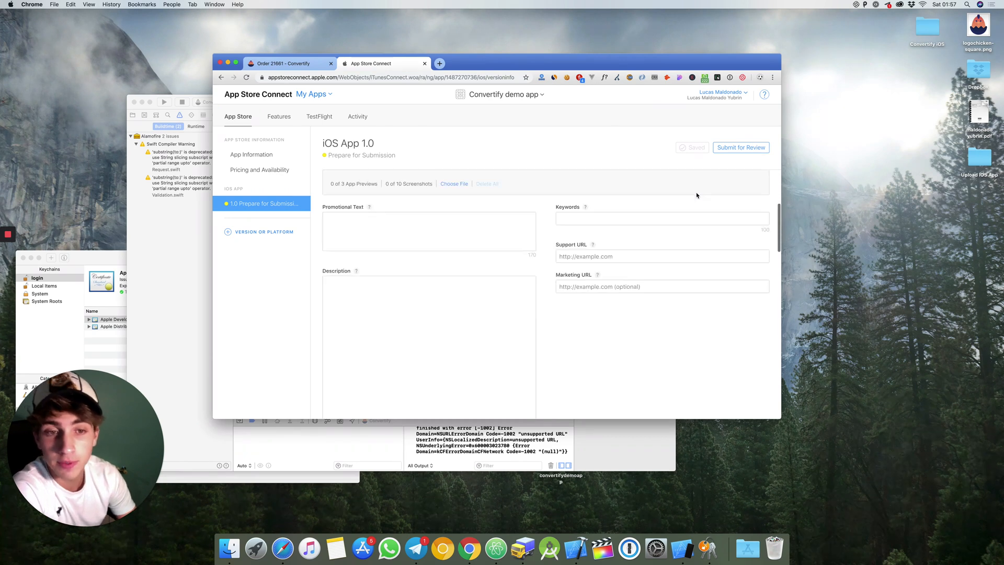
pyautogui.scroll(-3)
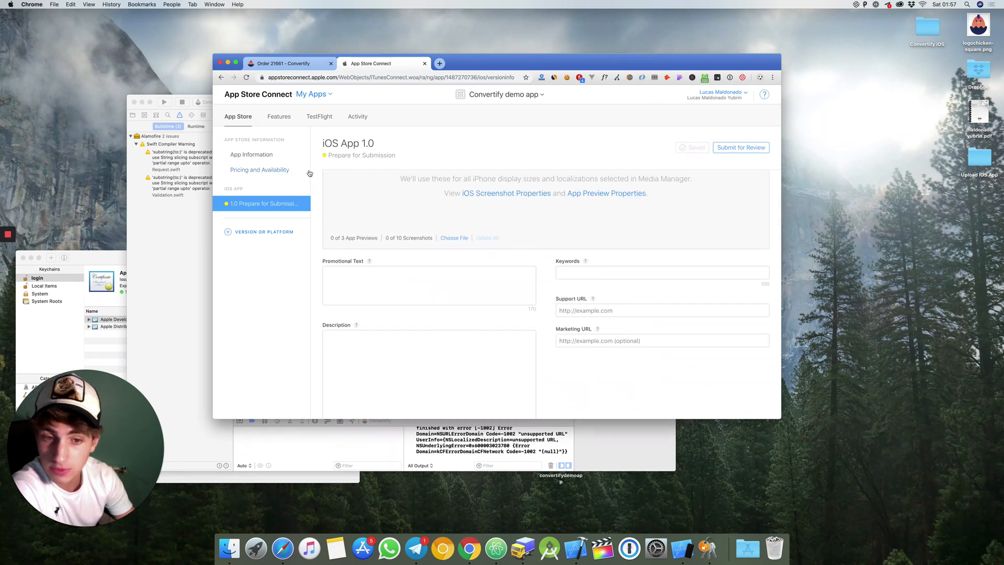
pyautogui.click(251, 155)
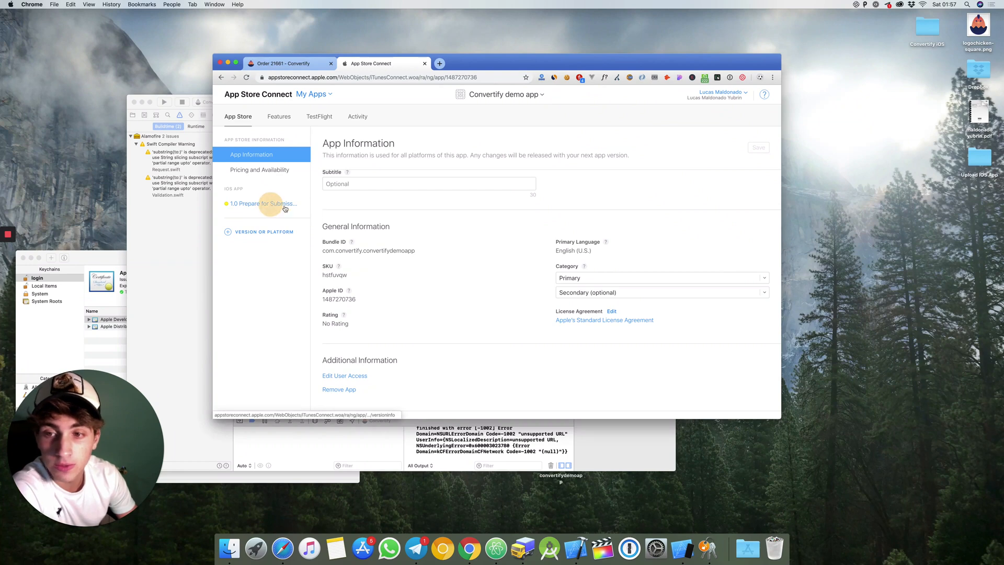
# - Return to the iOS App 1.0 version page and scroll to the General App Information and screenshots sections
pyautogui.click(262, 203)
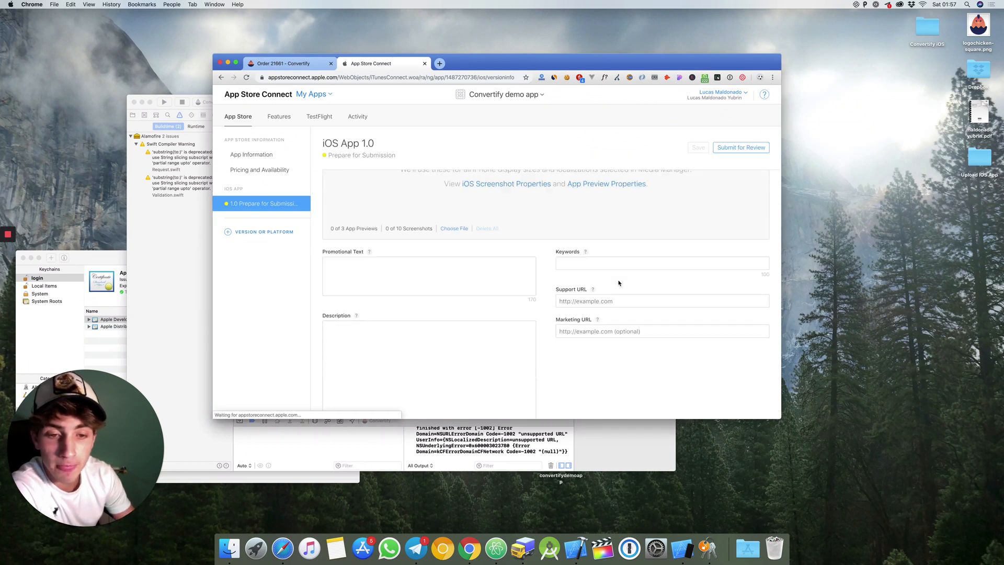
pyautogui.scroll(-3)
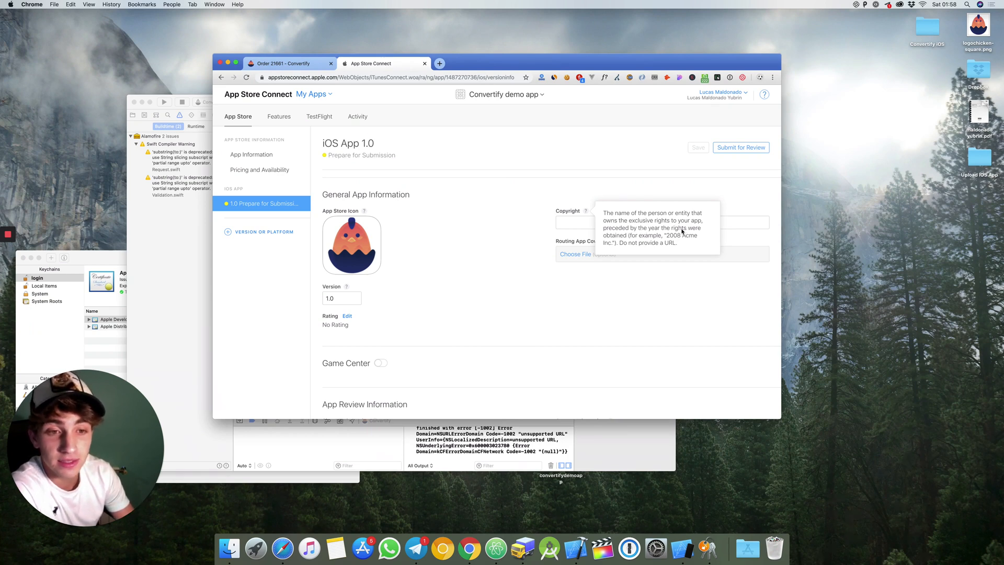
pyautogui.moveTo(652, 291)
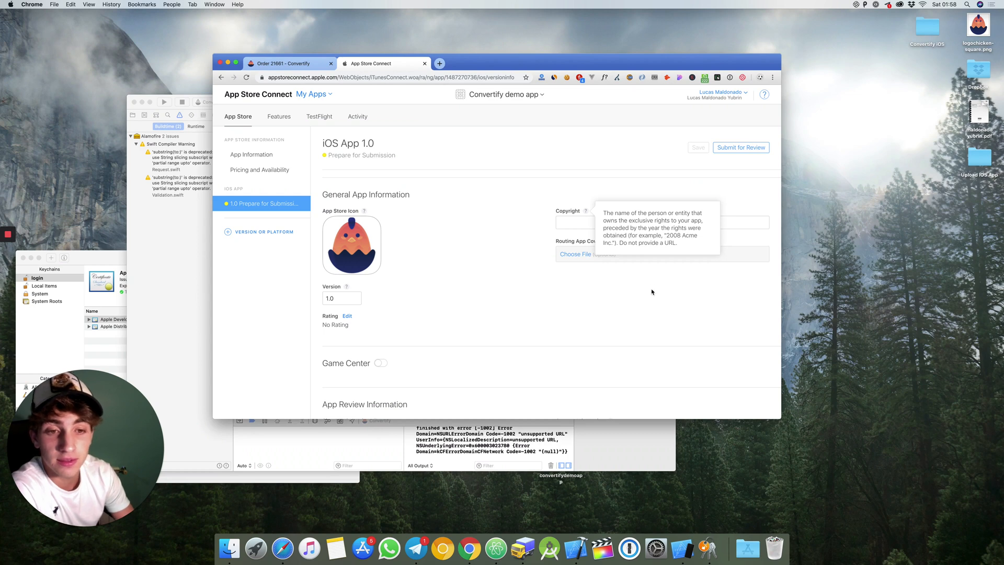
pyautogui.moveTo(652, 292)
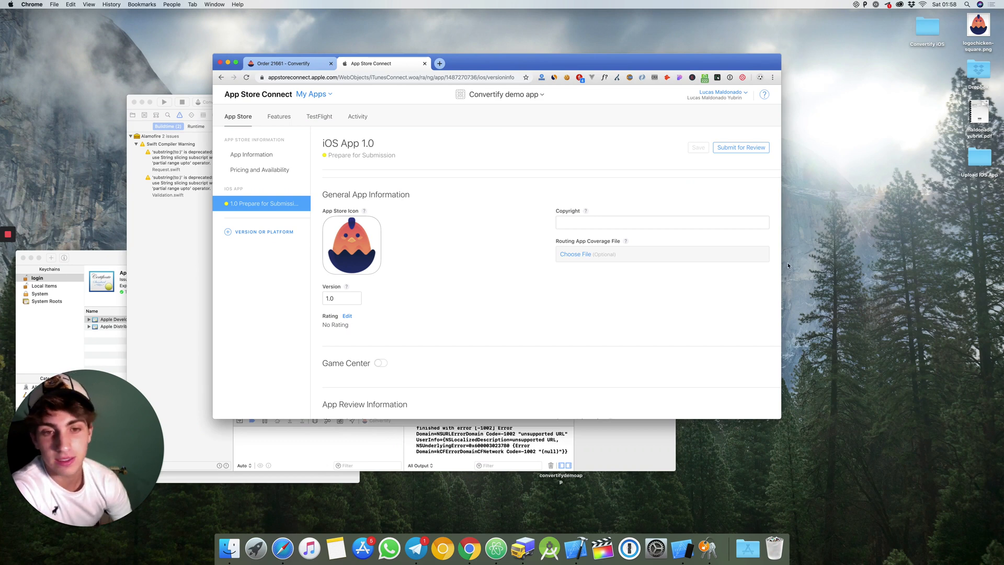
pyautogui.moveTo(586, 211)
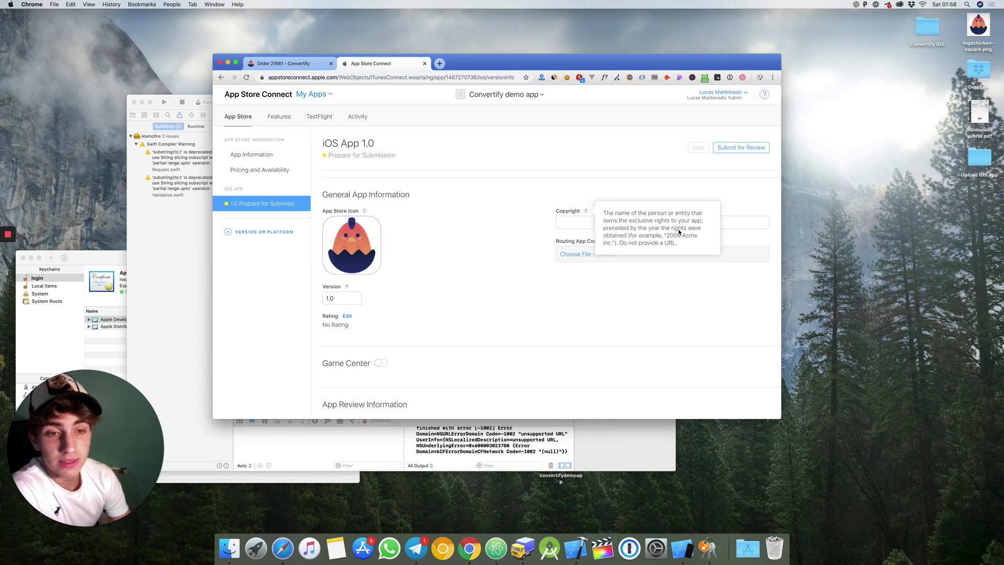
pyautogui.moveTo(667, 276)
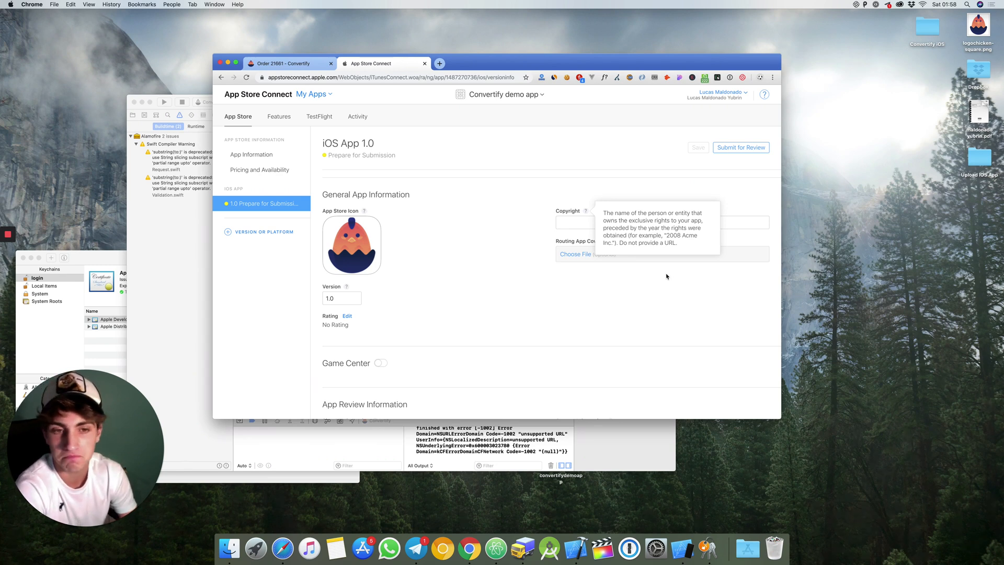
pyautogui.moveTo(596, 299)
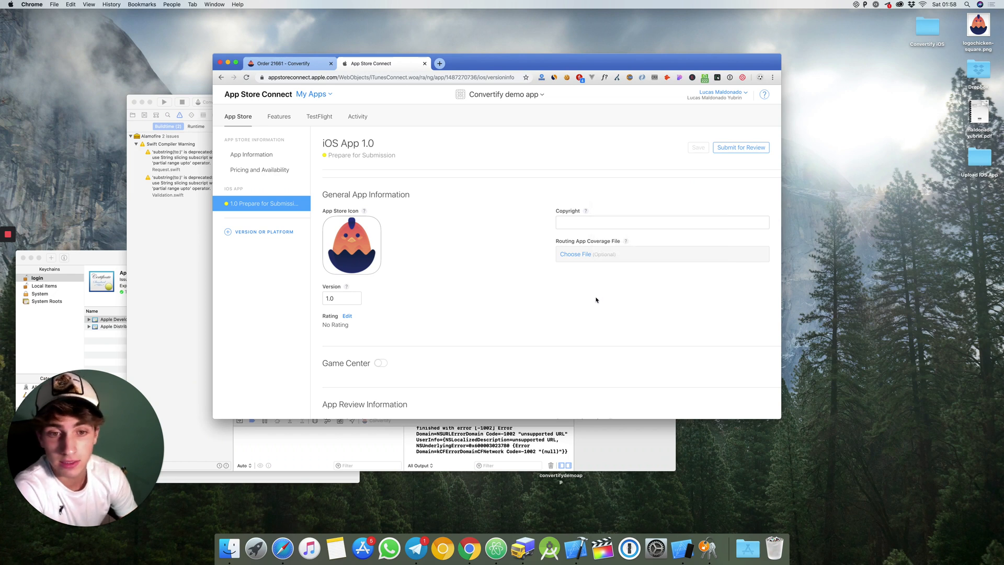
pyautogui.scroll(-3)
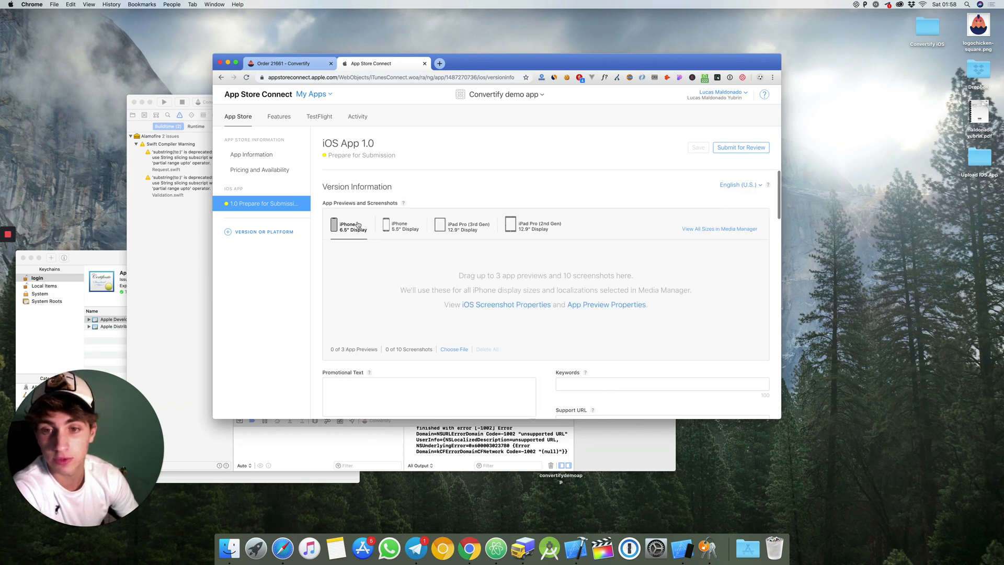
pyautogui.moveTo(400, 226)
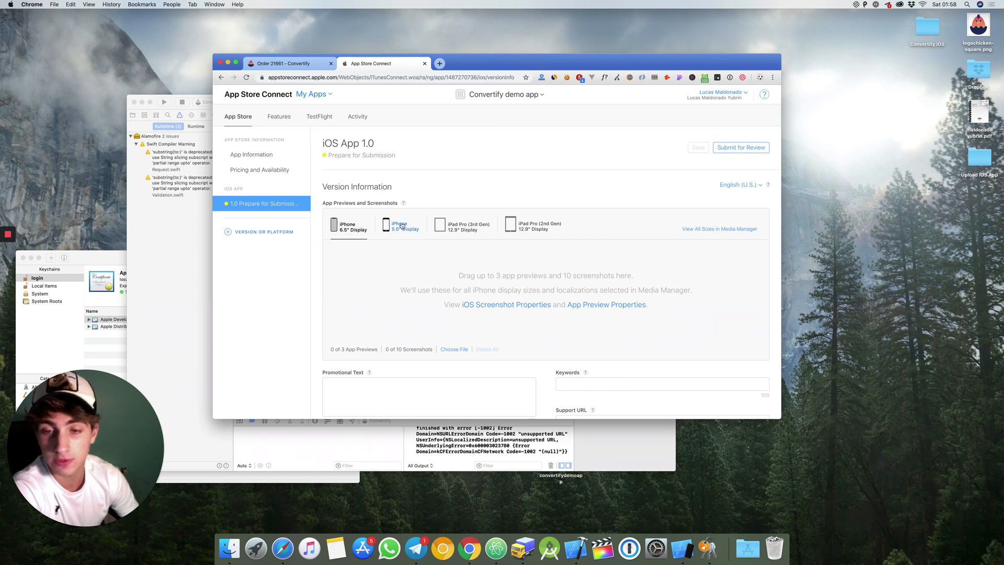
pyautogui.moveTo(269, 165)
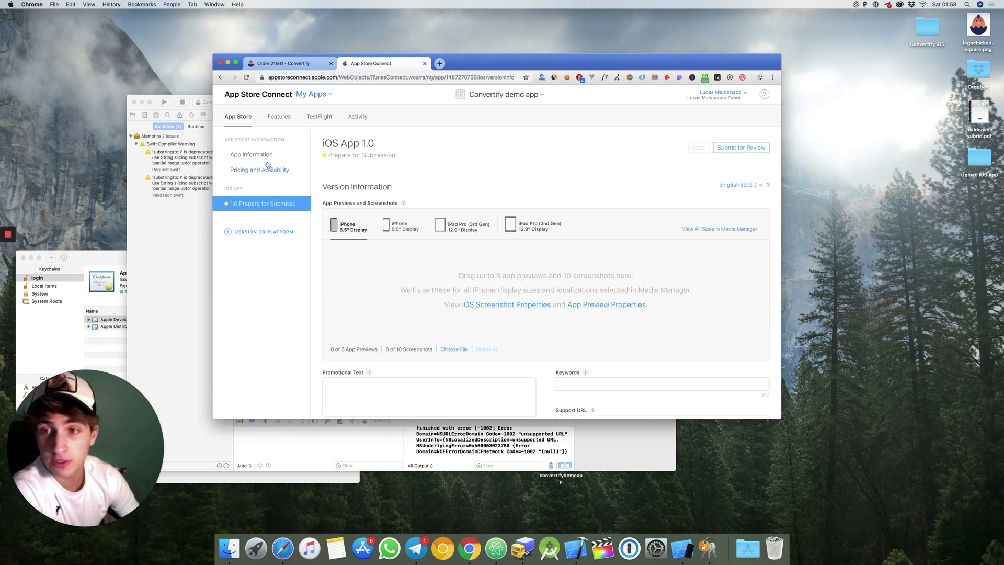
pyautogui.click(251, 155)
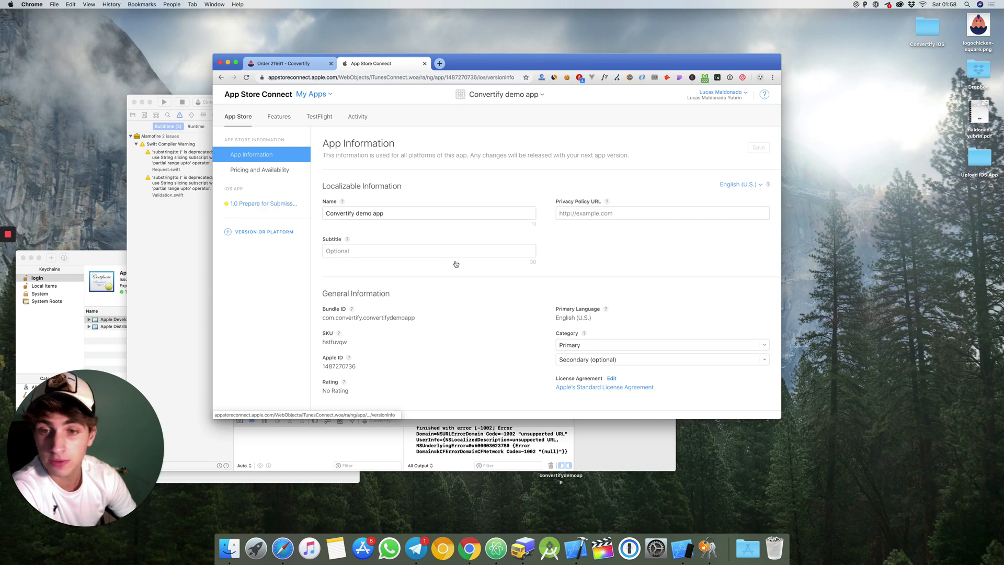
pyautogui.click(263, 203)
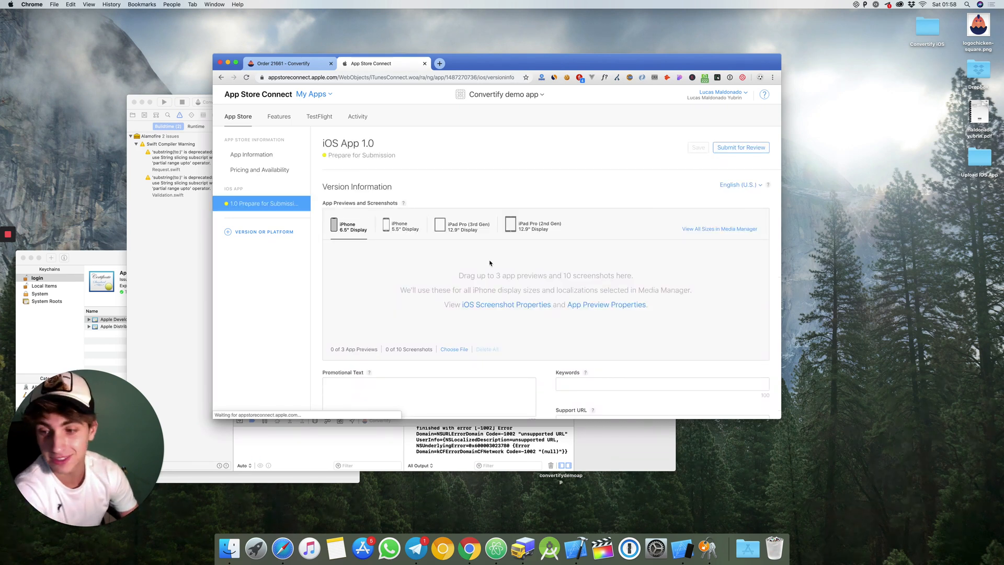